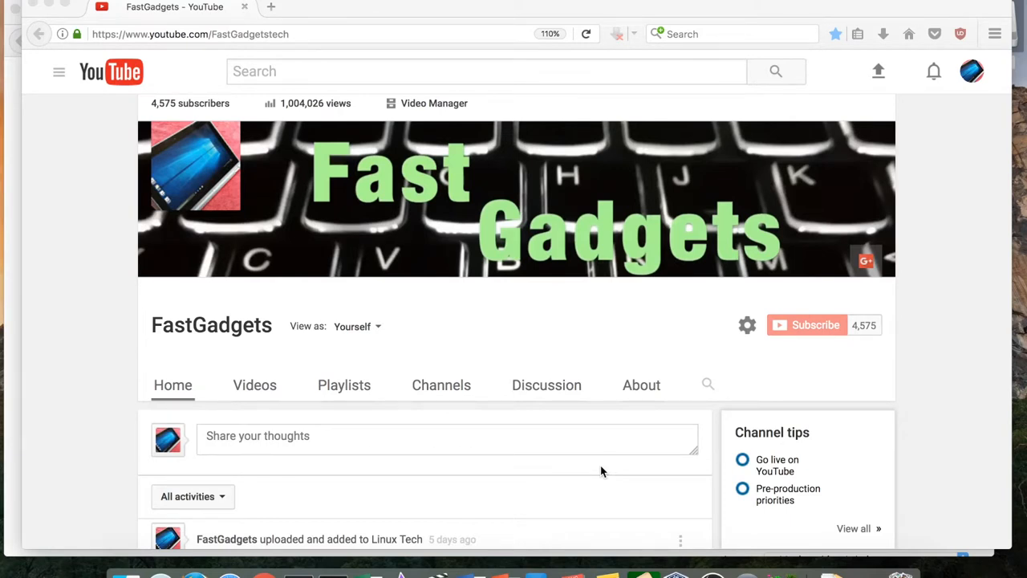
mouse_move(169, 313)
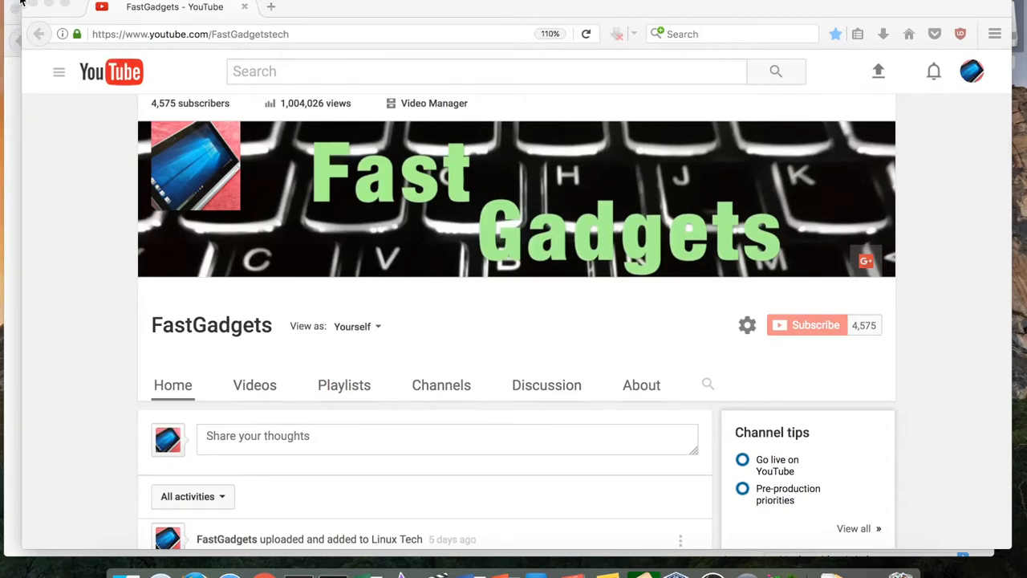
mouse_move(102, 165)
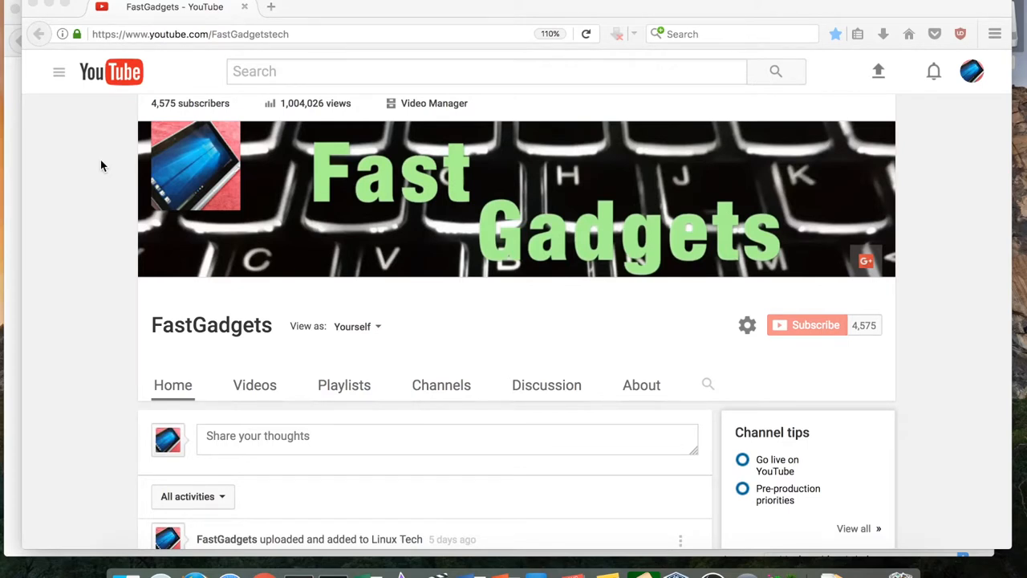
Step: Show the About This Mac overview reporting OS X El Capitan 10.11.6 over the Ars Technica thread
click(321, 13)
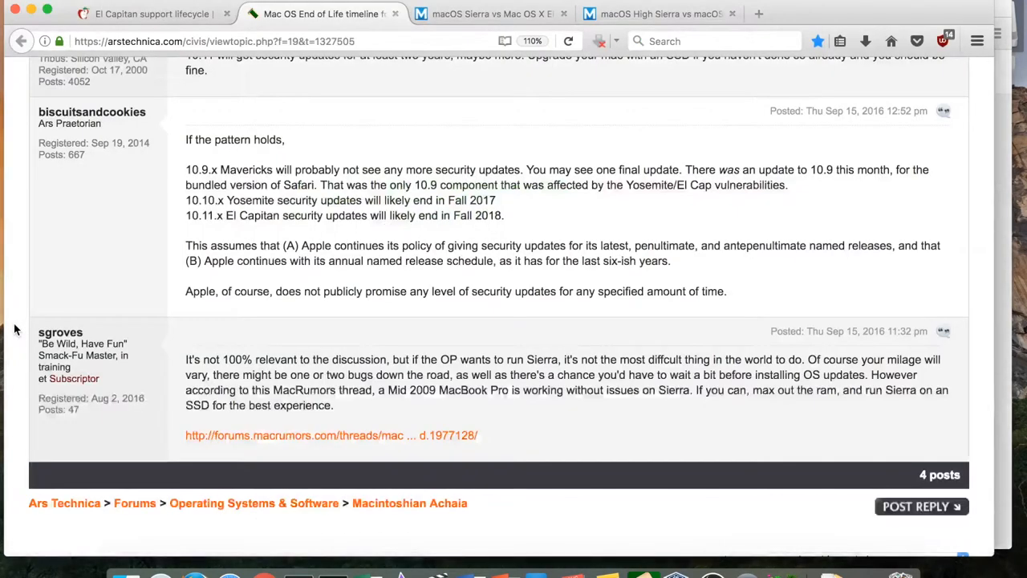
mouse_move(427, 355)
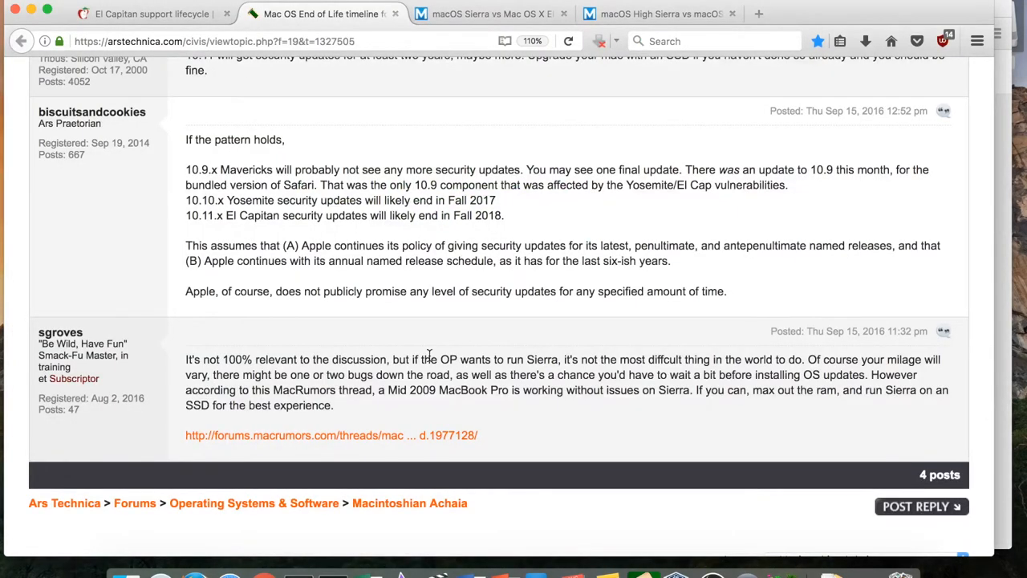
mouse_move(429, 356)
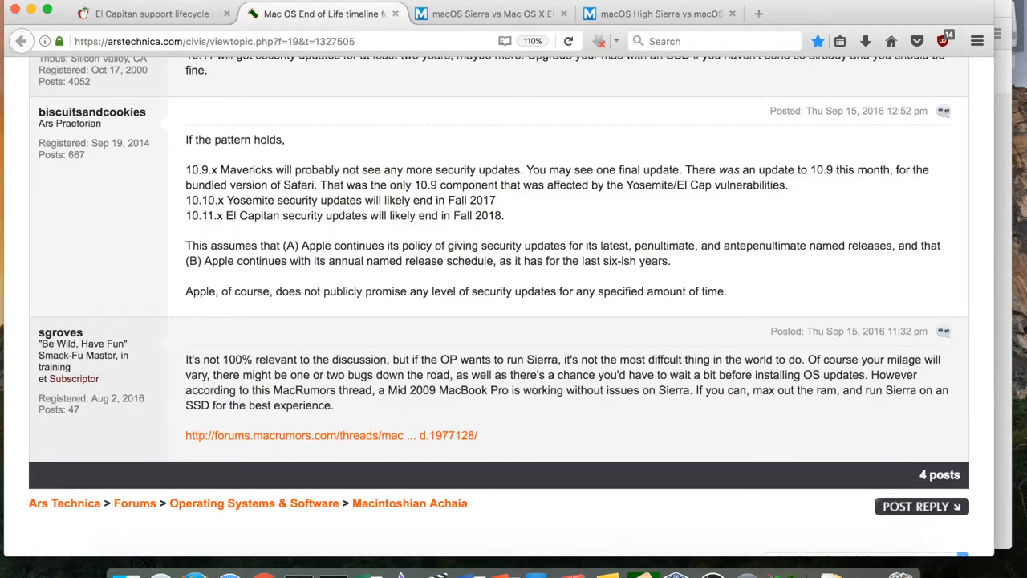
click(16, 7)
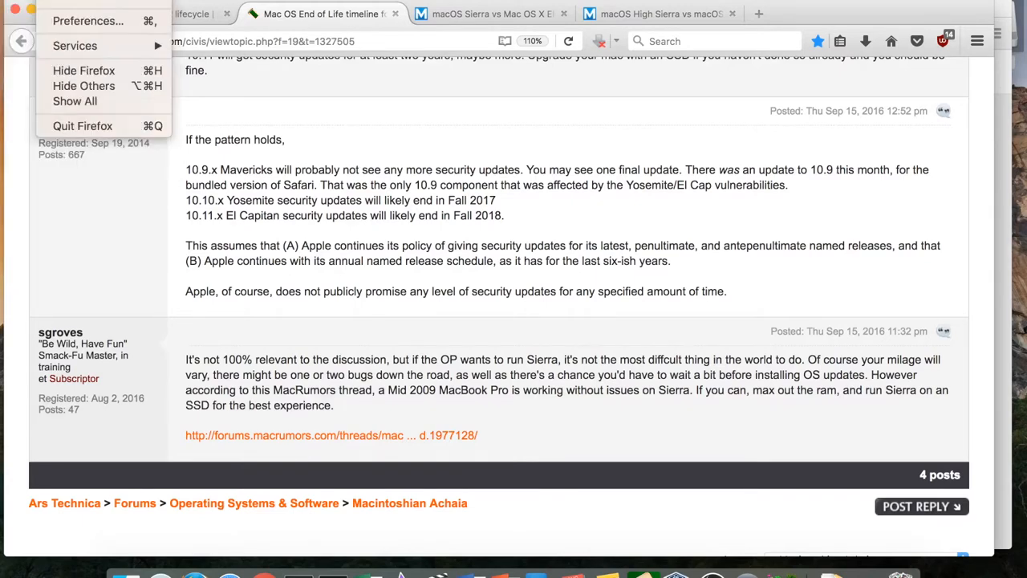
click(460, 245)
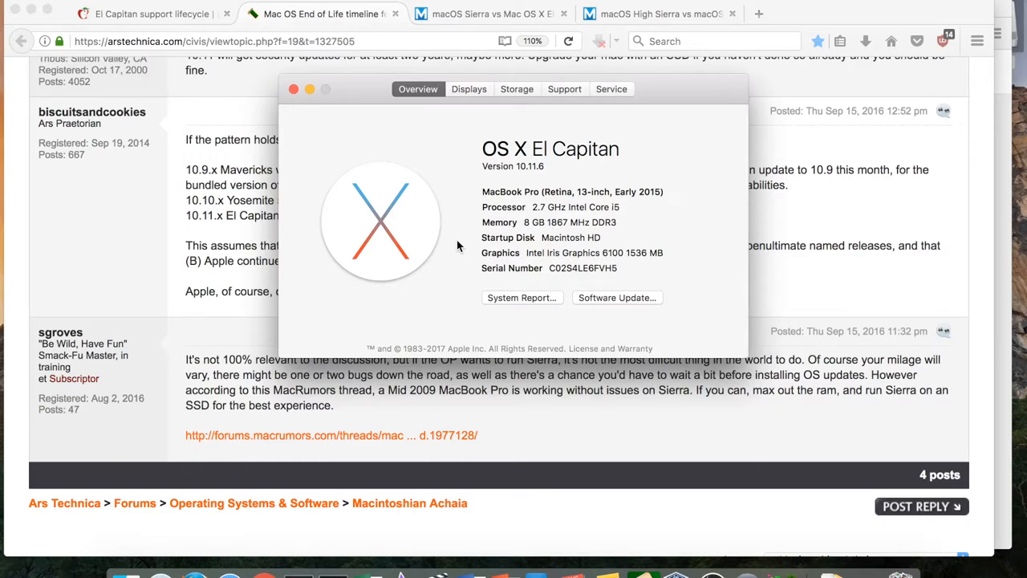
mouse_move(731, 334)
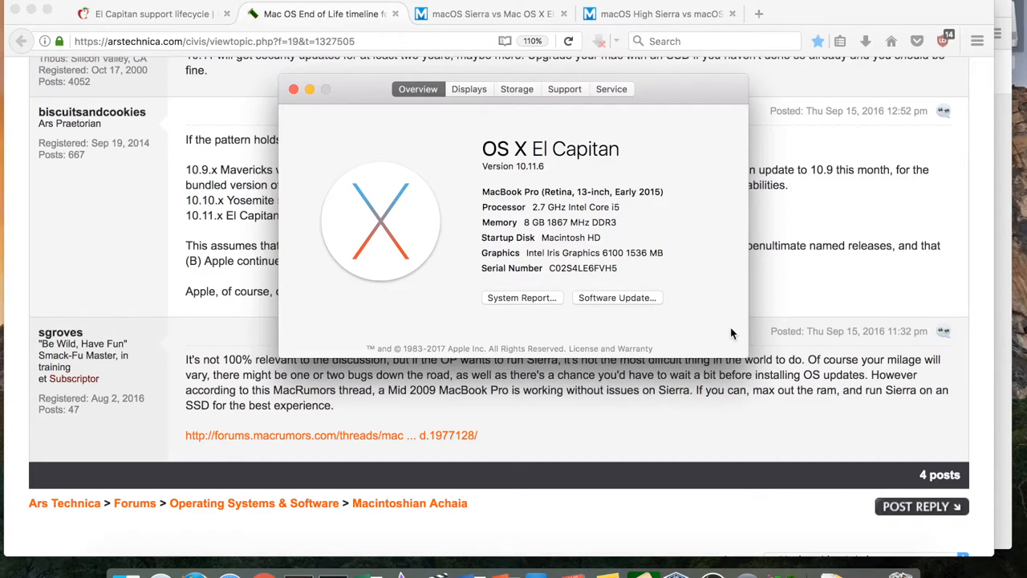
mouse_move(722, 311)
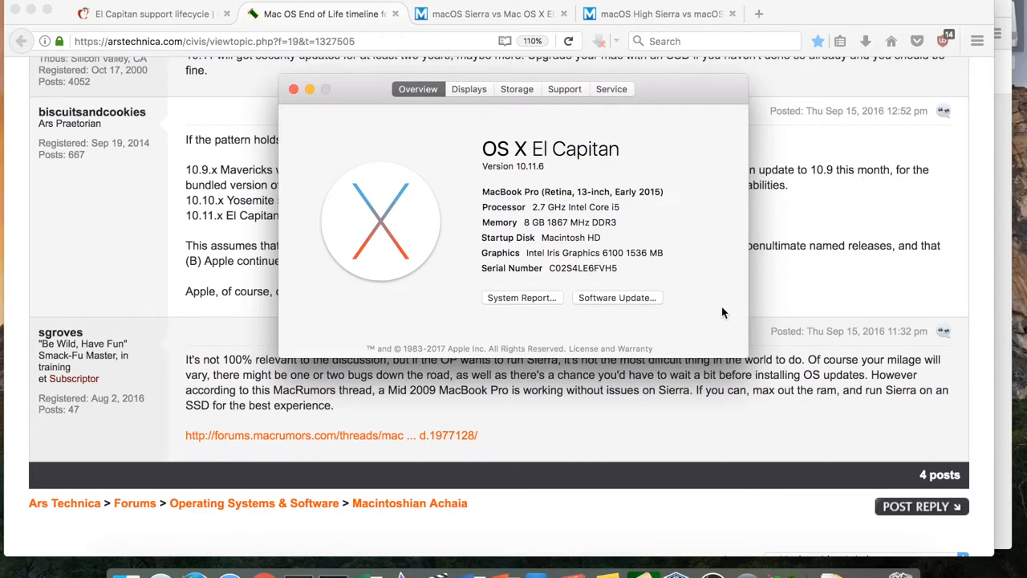
mouse_move(721, 302)
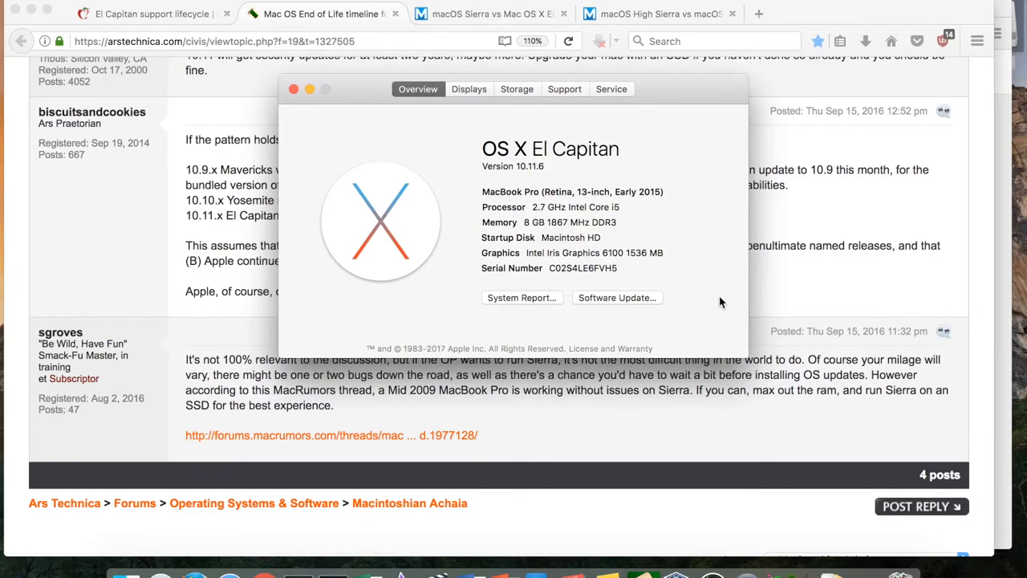
mouse_move(593, 170)
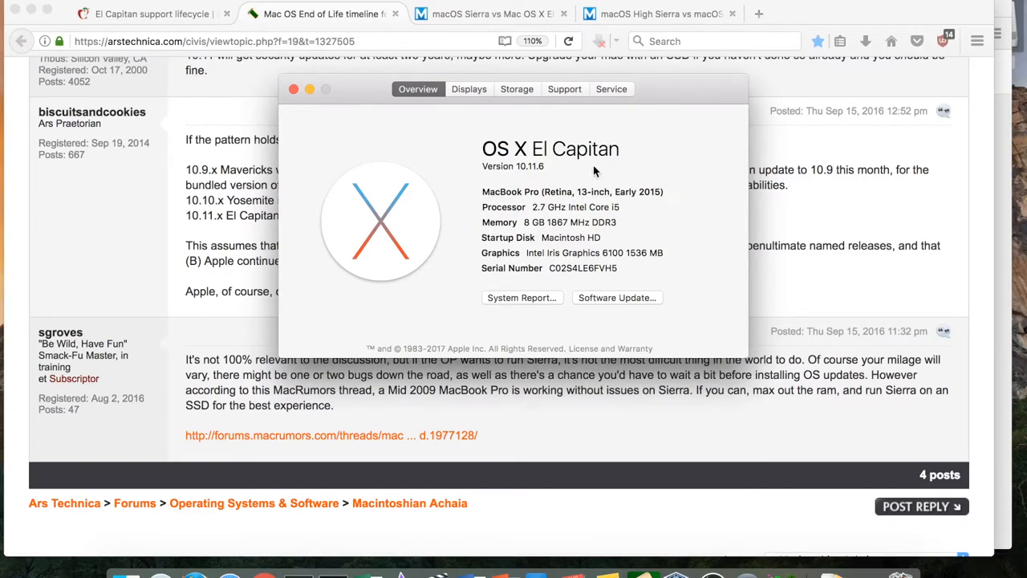
mouse_move(568, 188)
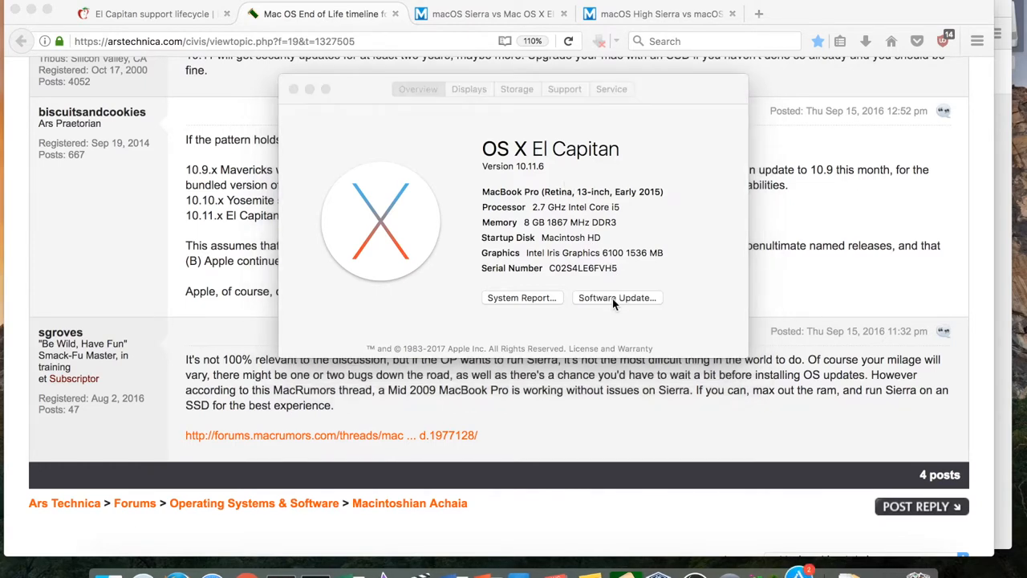
Step: Open App Store Updates from Software Update and look through the Sierra upgrade and pending updates
click(616, 297)
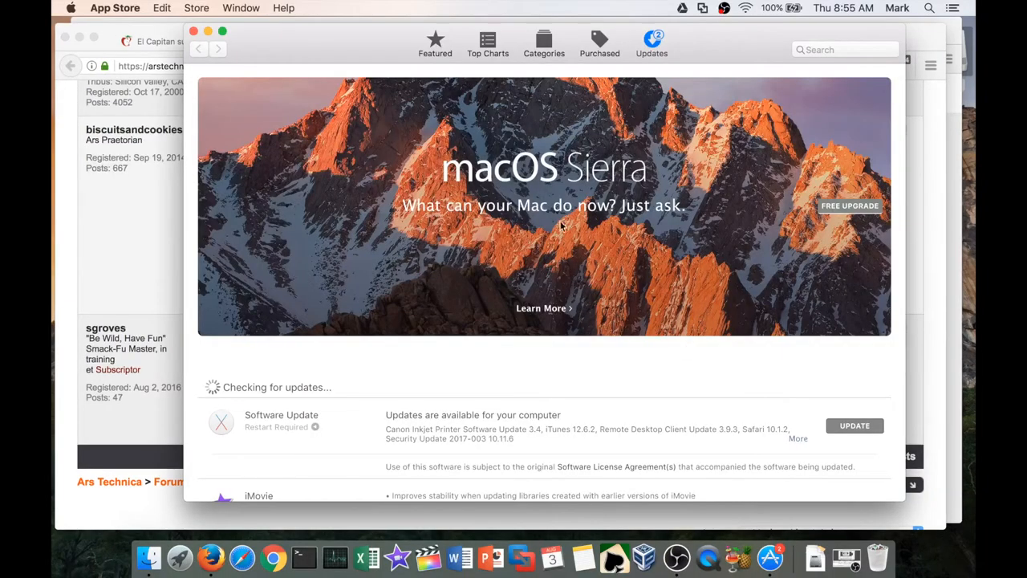
mouse_move(694, 160)
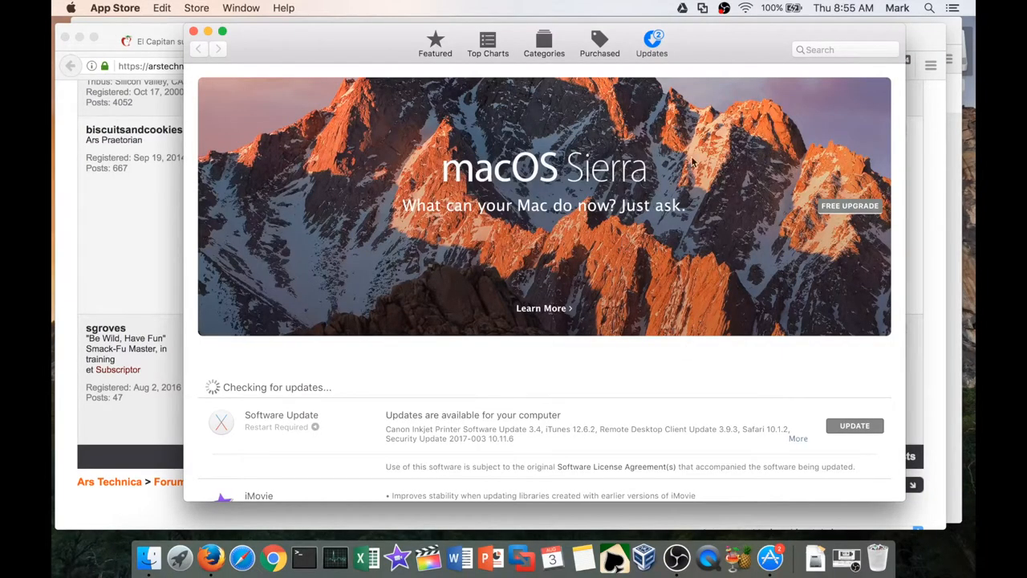
mouse_move(658, 371)
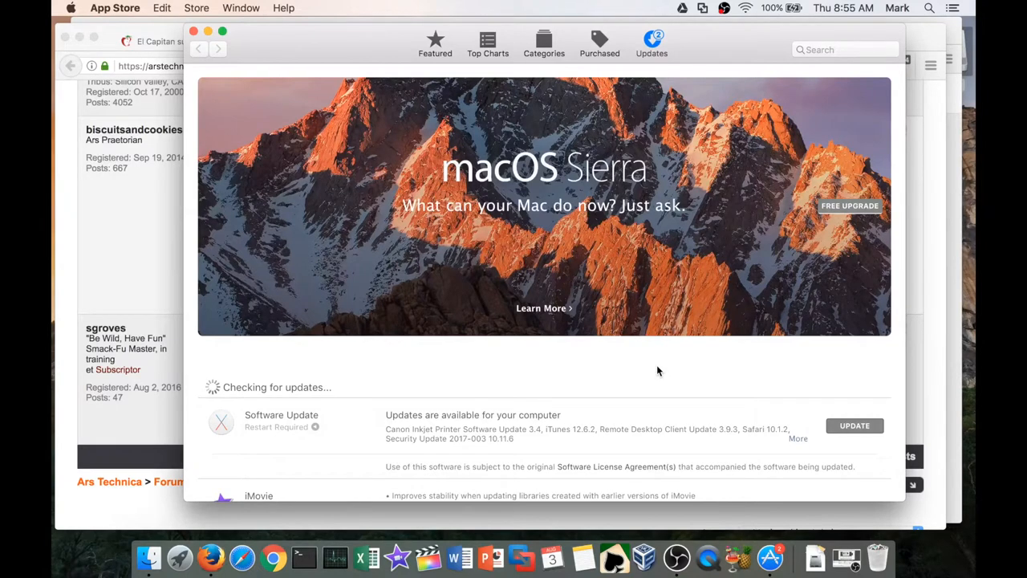
scroll(down, 3)
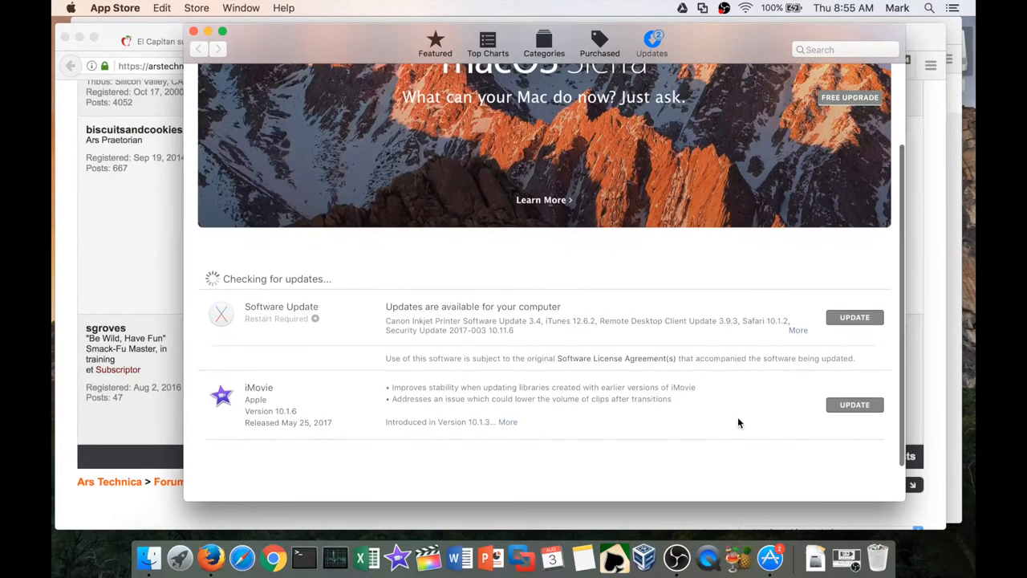
scroll(down, 3)
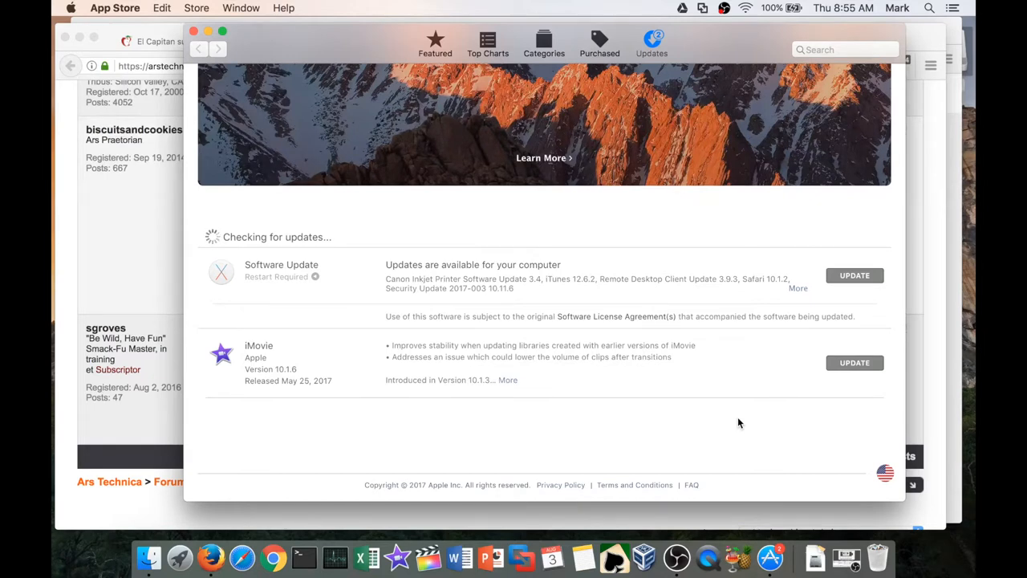
mouse_move(629, 281)
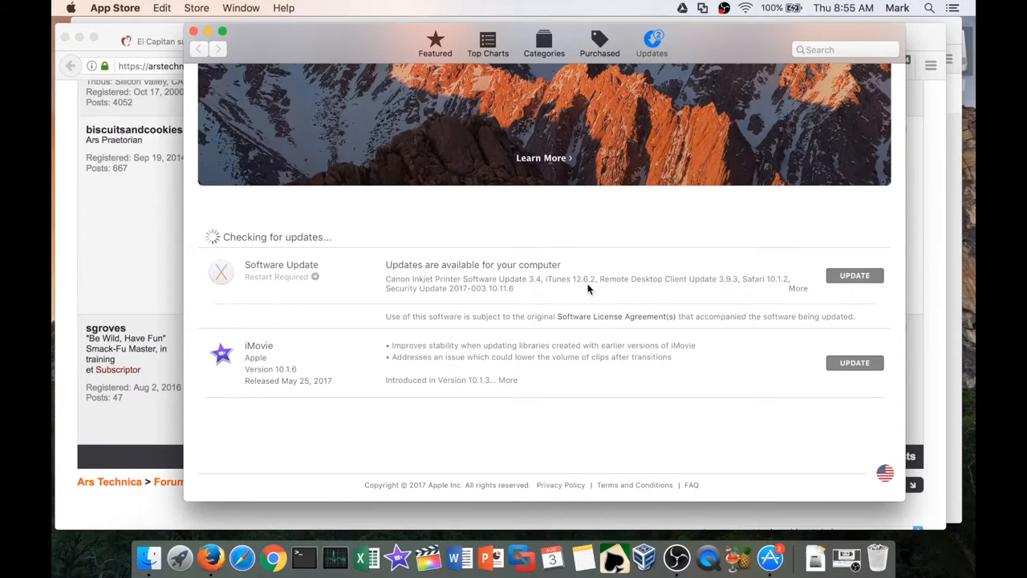
mouse_move(456, 295)
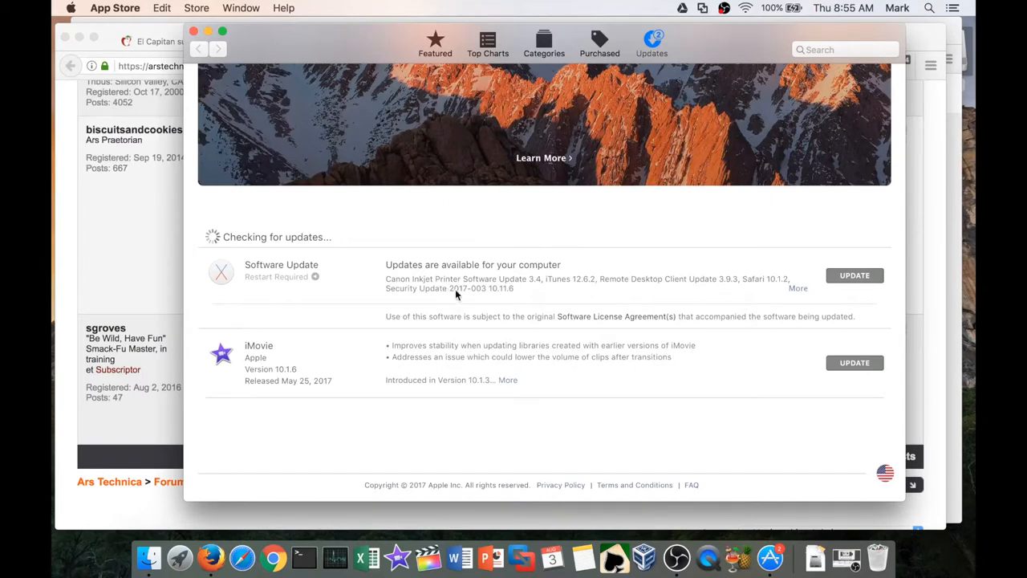
mouse_move(464, 301)
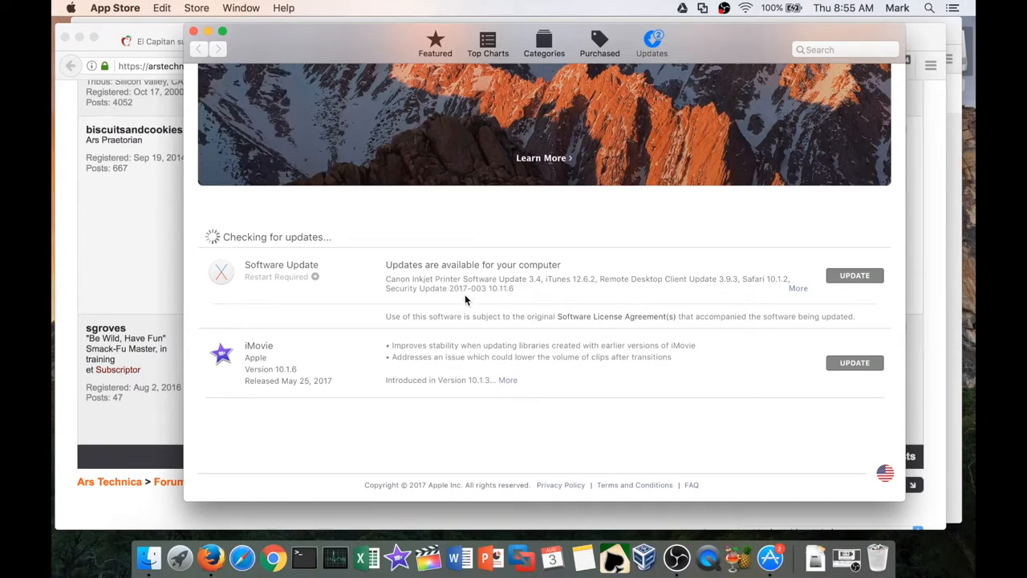
mouse_move(411, 301)
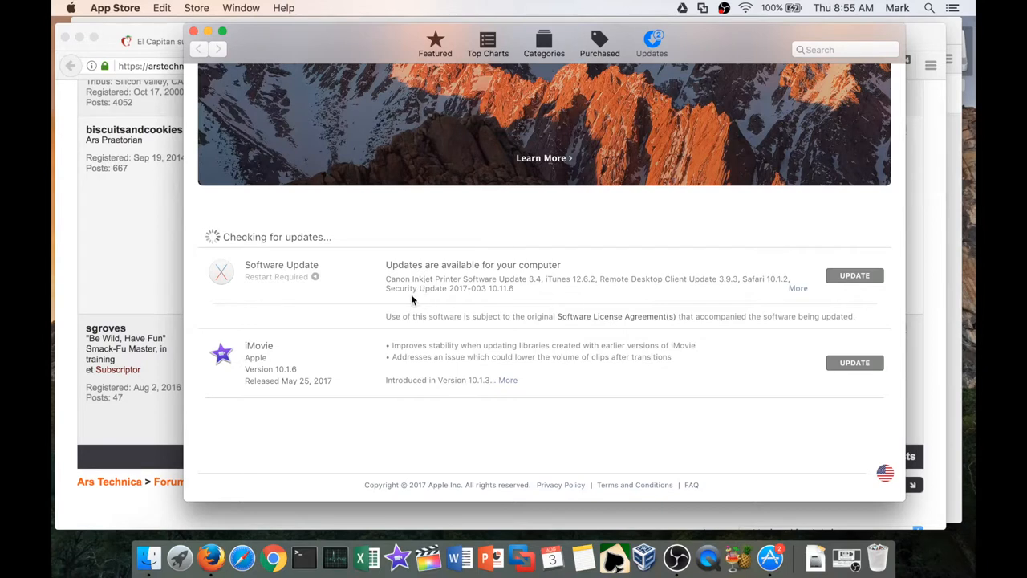
mouse_move(896, 321)
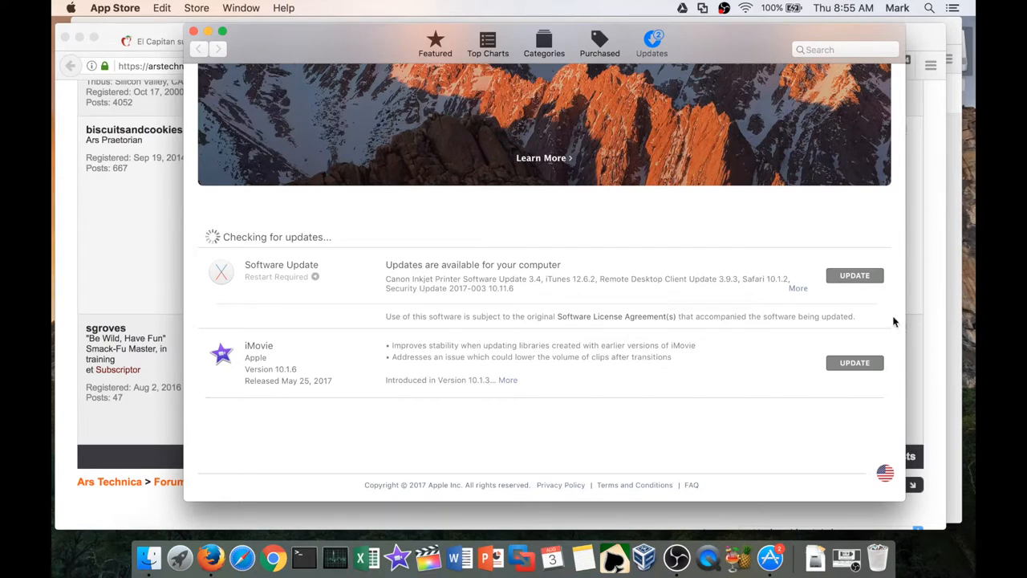
mouse_move(860, 289)
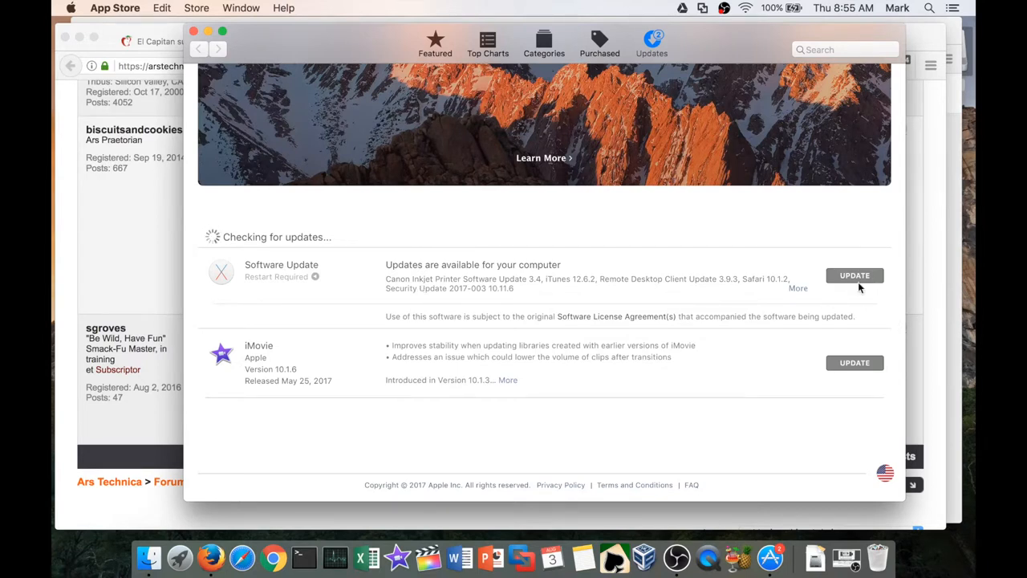
mouse_move(448, 297)
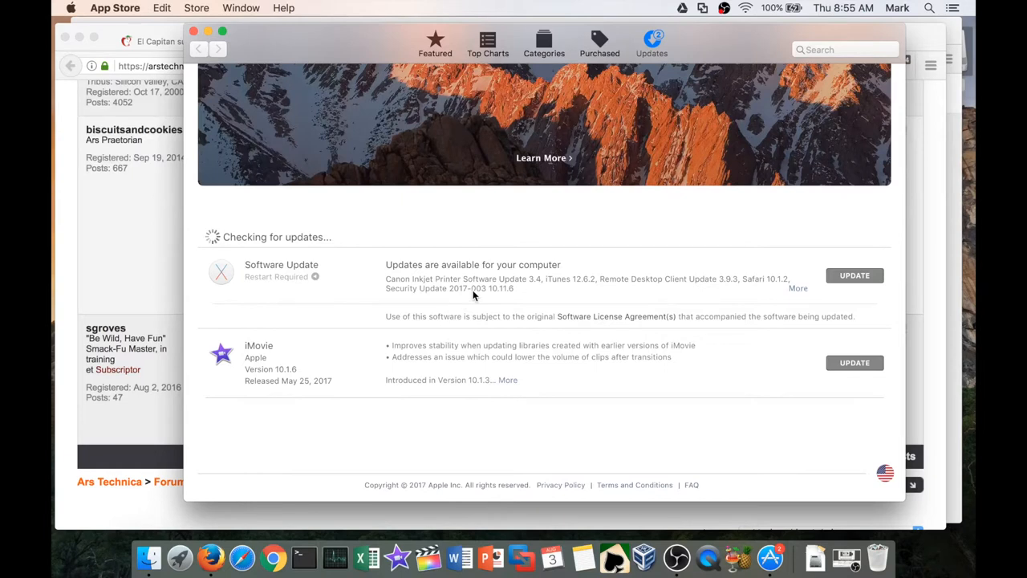
mouse_move(431, 296)
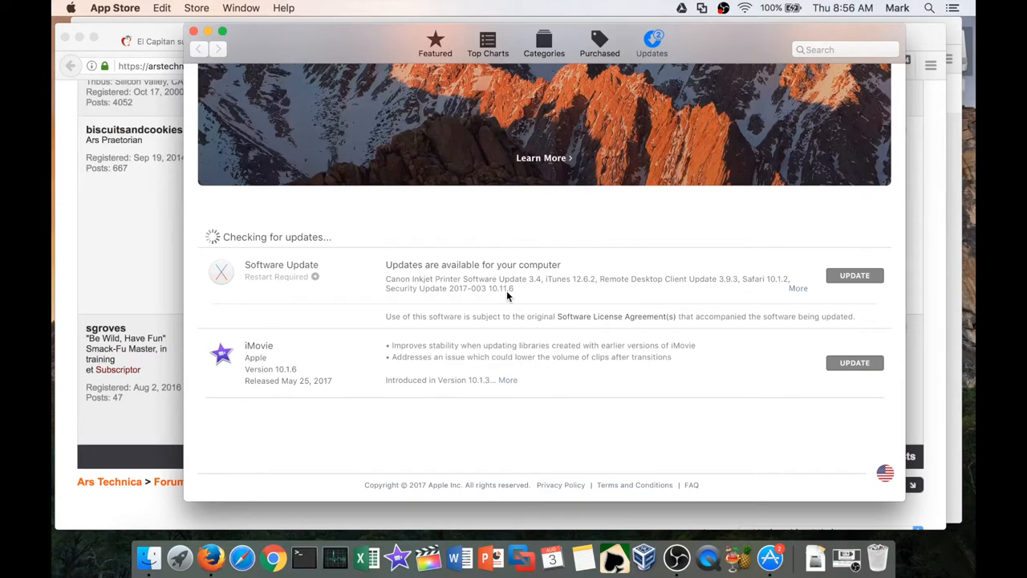
mouse_move(396, 292)
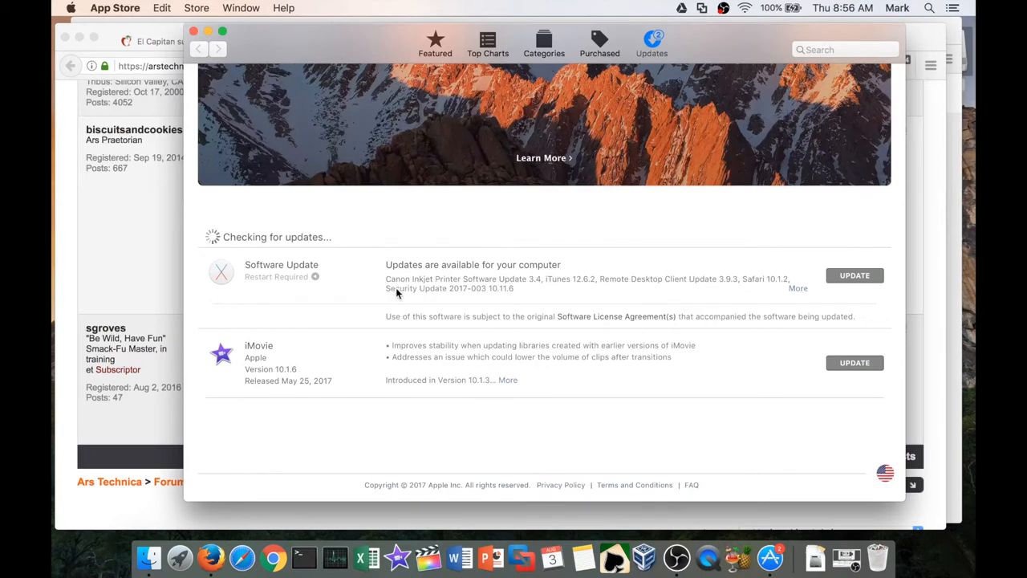
mouse_move(436, 297)
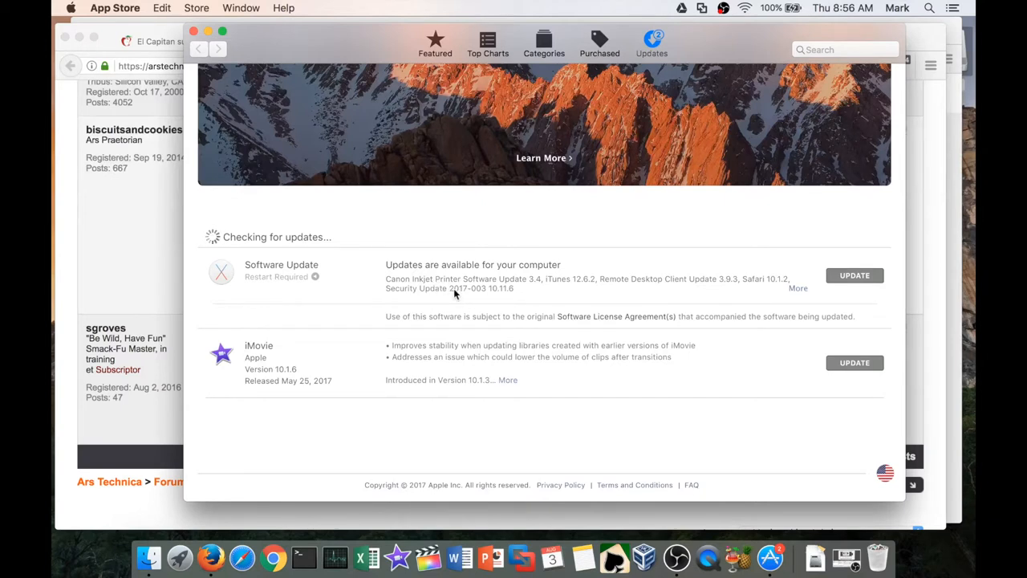
mouse_move(449, 286)
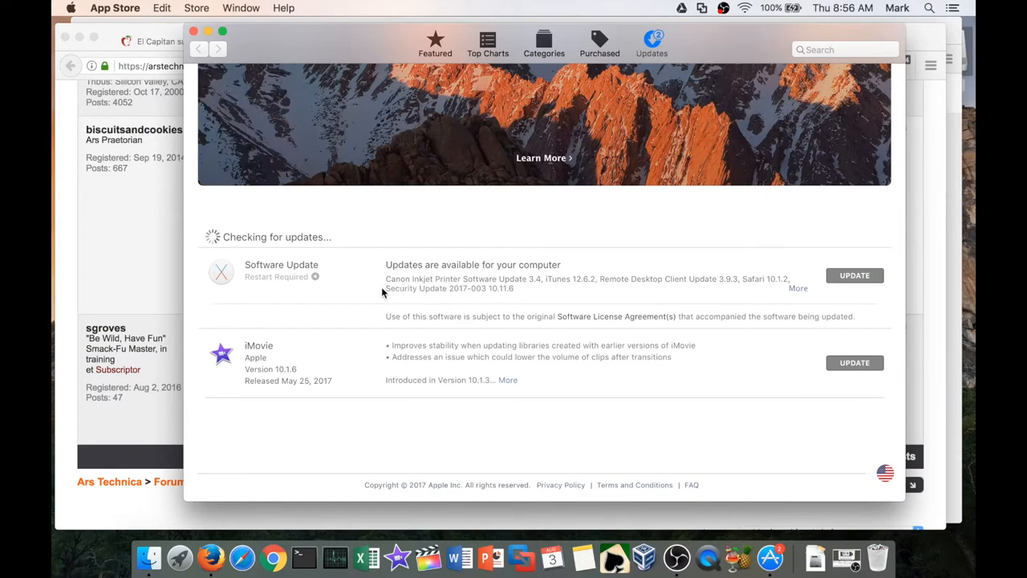
mouse_move(389, 297)
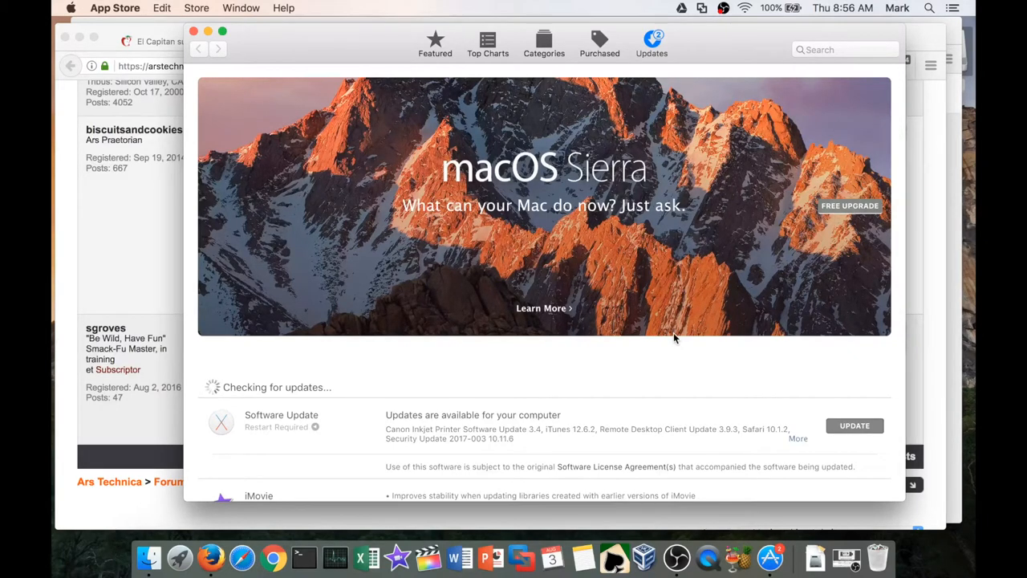
mouse_move(313, 159)
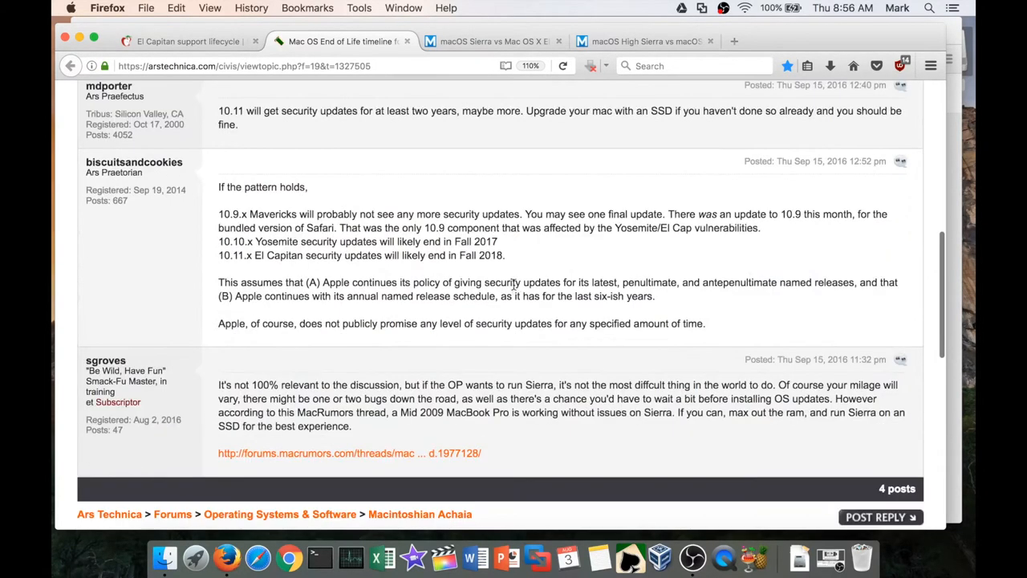
scroll(down, 3)
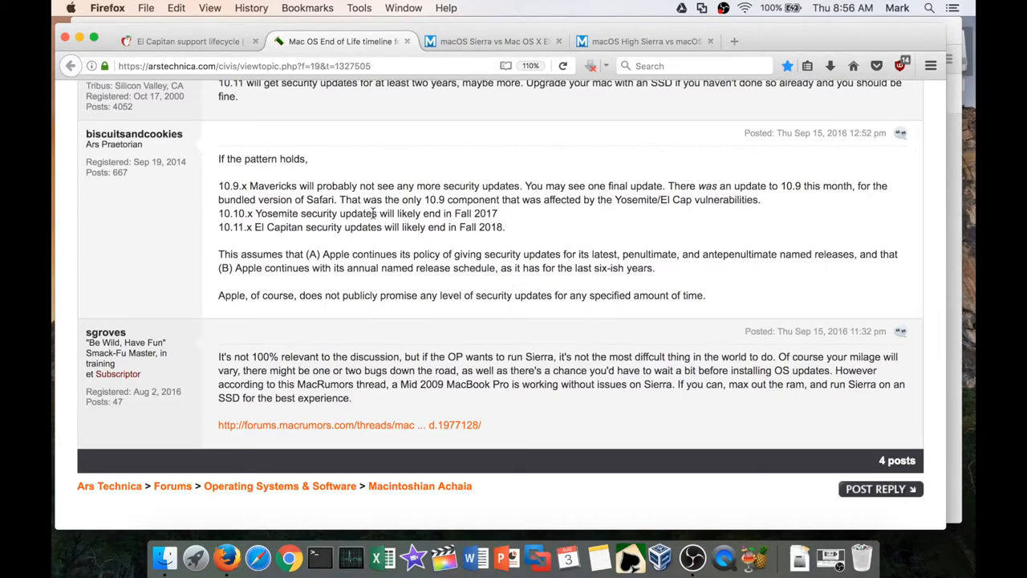
mouse_move(283, 212)
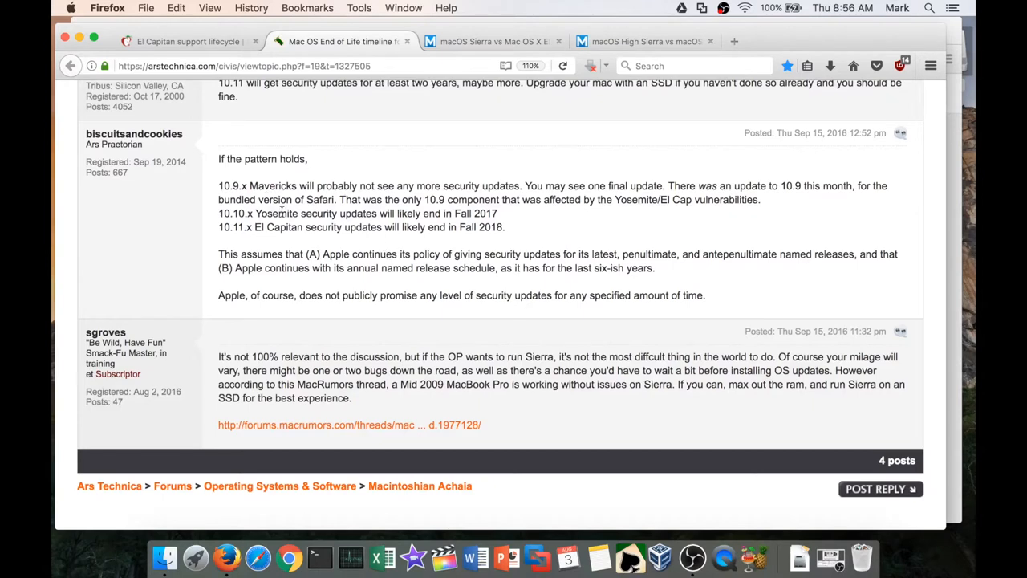
mouse_move(328, 226)
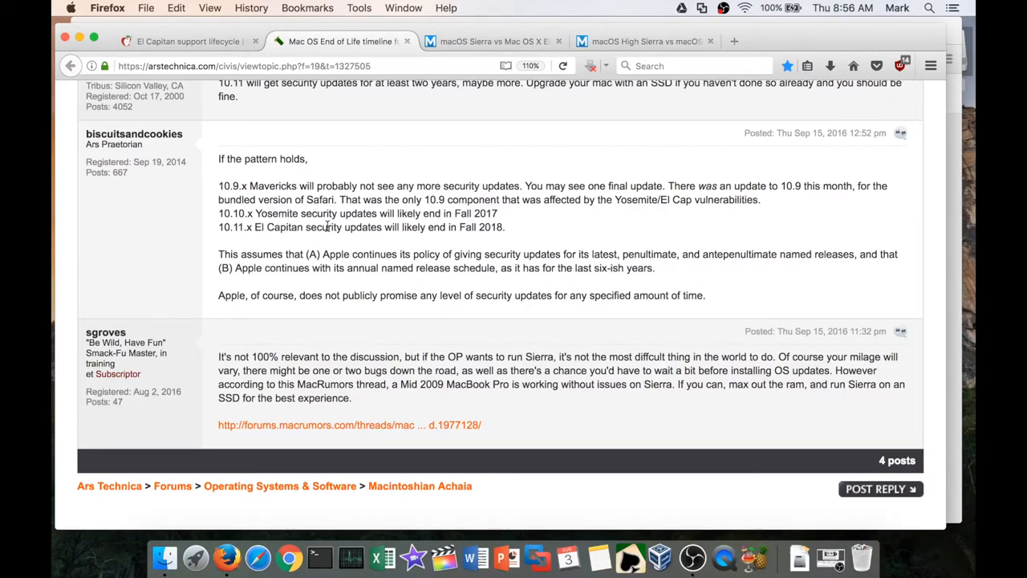
mouse_move(479, 221)
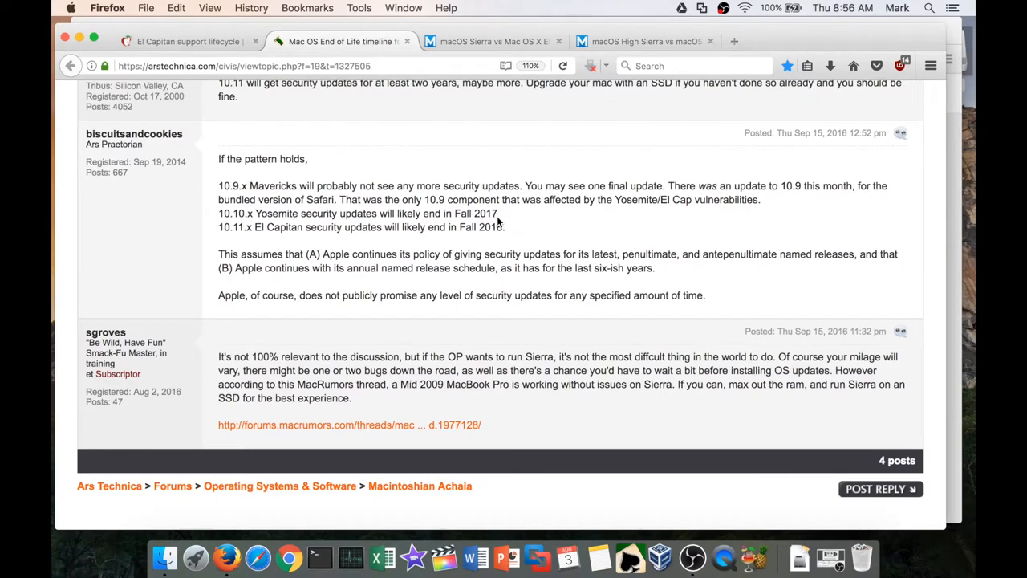
mouse_move(283, 241)
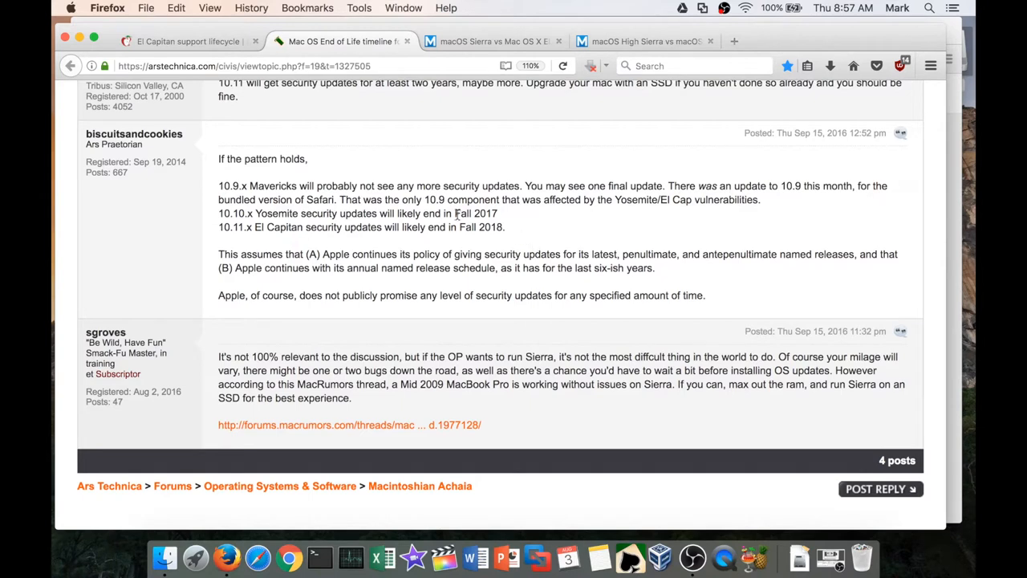
mouse_move(520, 238)
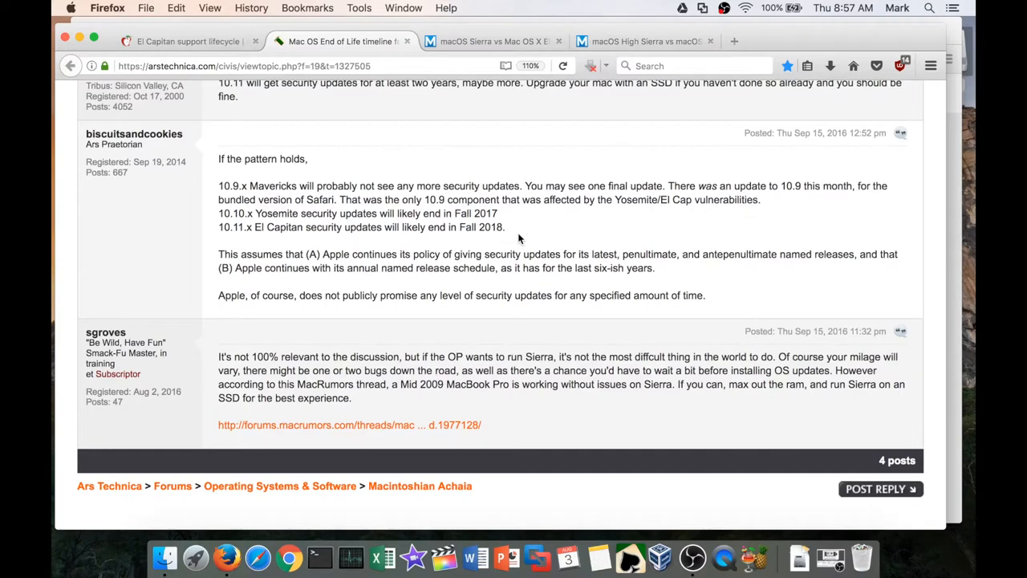
Step: Switch to the Macworld Sierra vs El Capitan article and read down through Design & interface
click(490, 42)
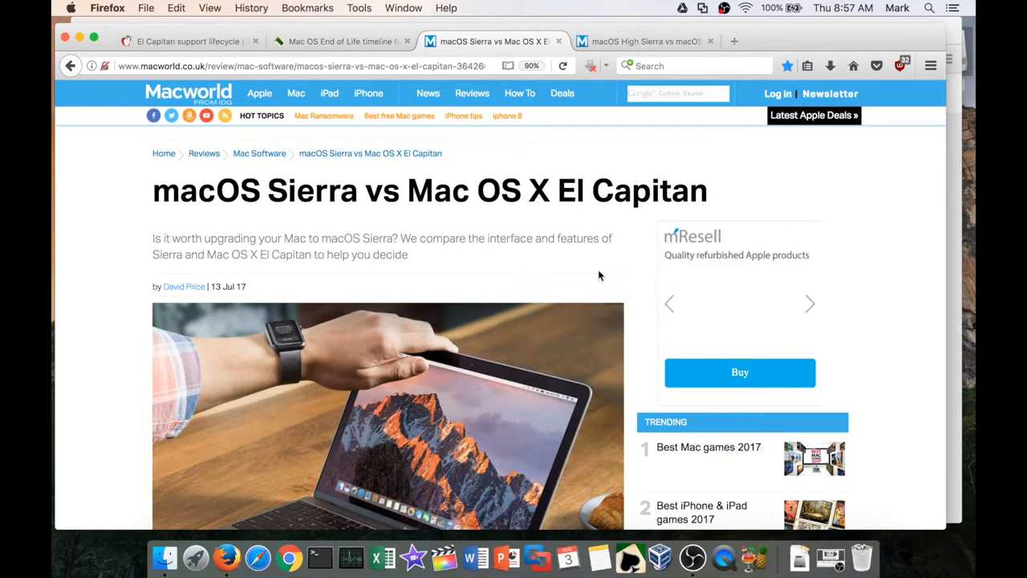
scroll(down, 3)
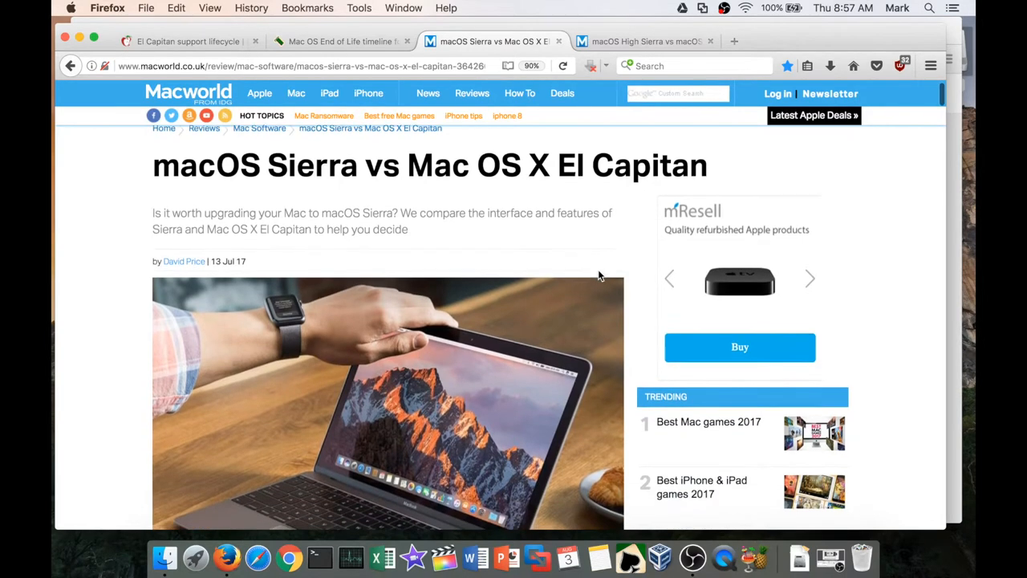
scroll(down, 3)
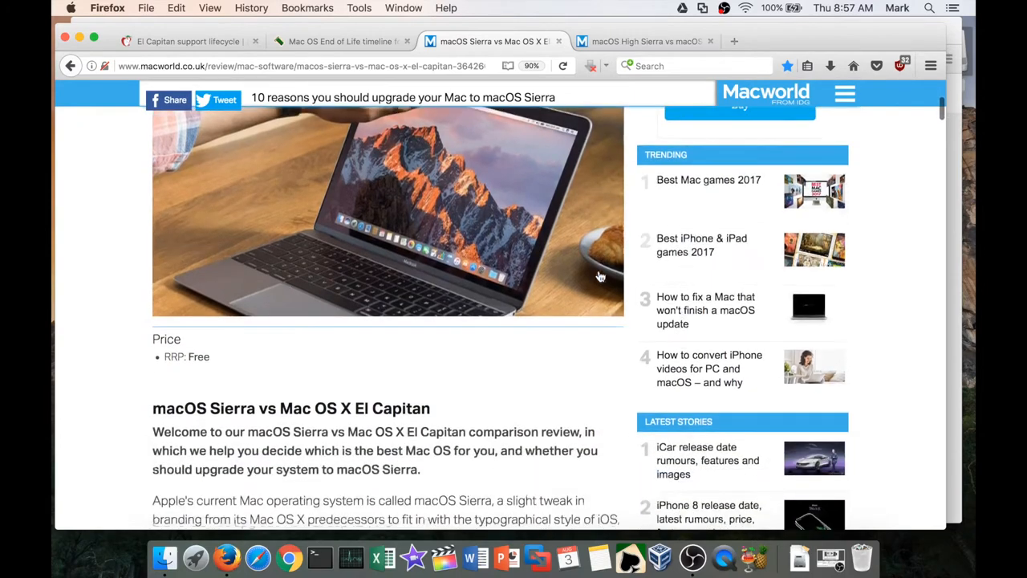
scroll(down, 3)
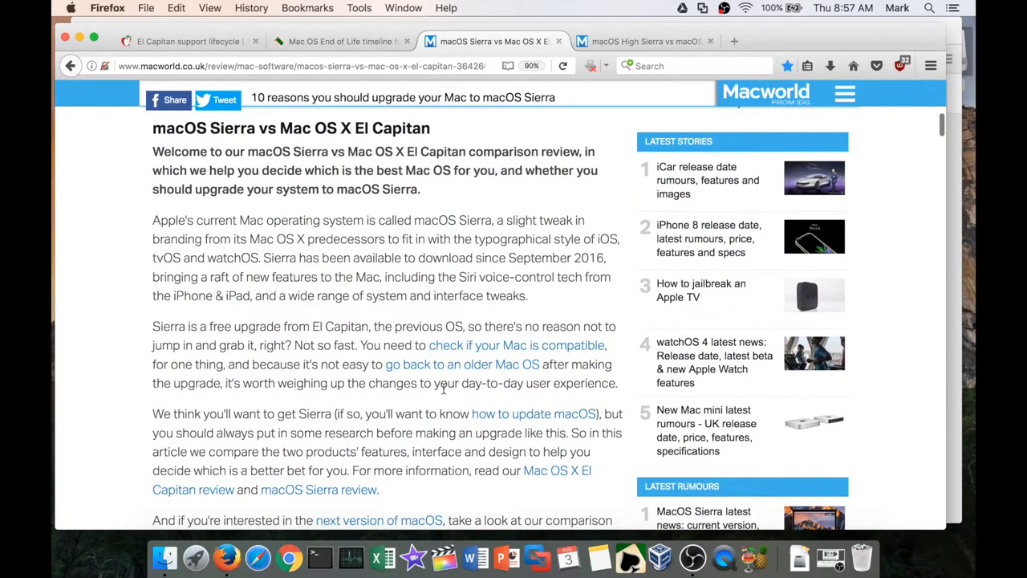
scroll(down, 3)
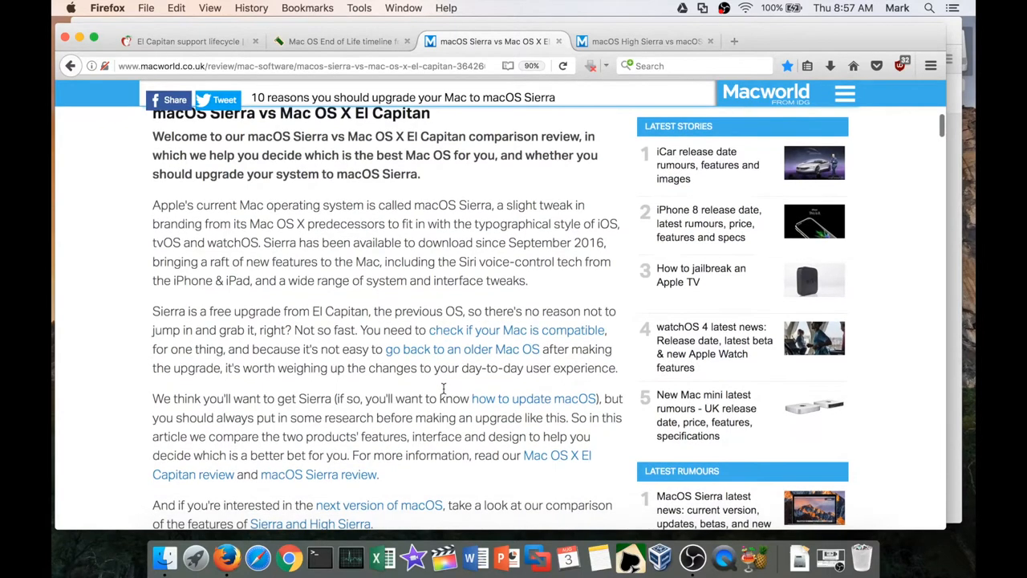
scroll(down, 3)
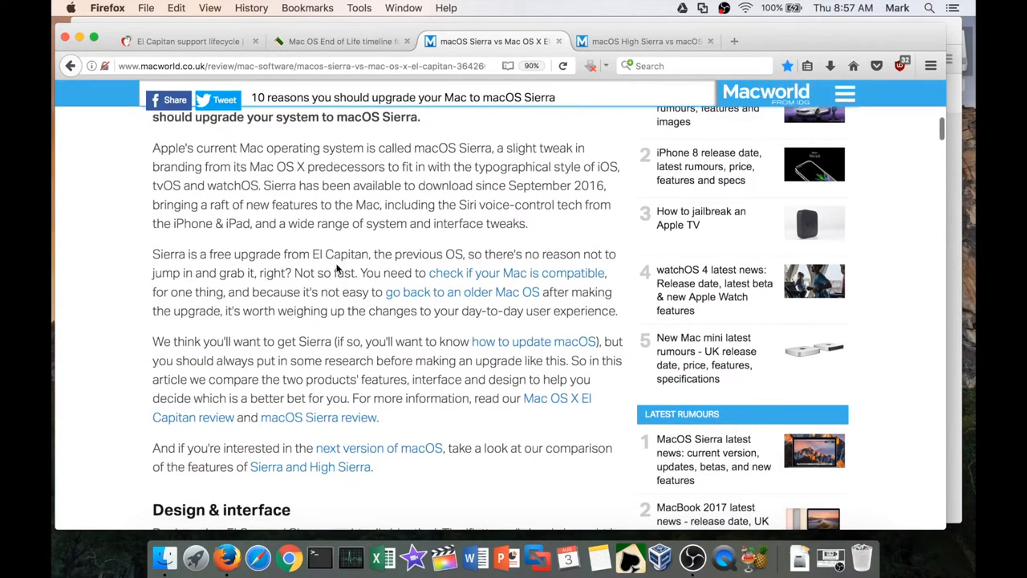
scroll(down, 3)
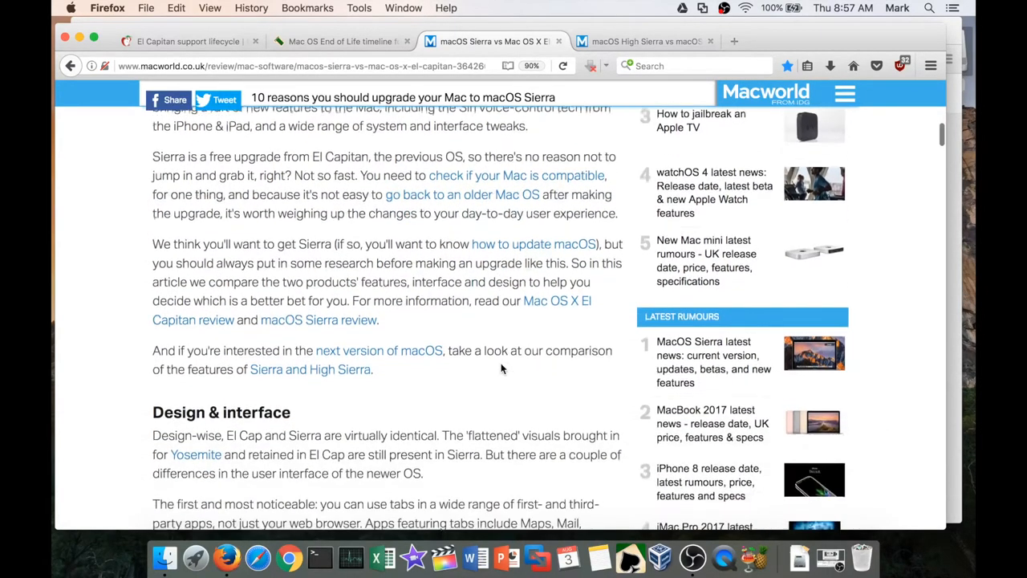
scroll(down, 3)
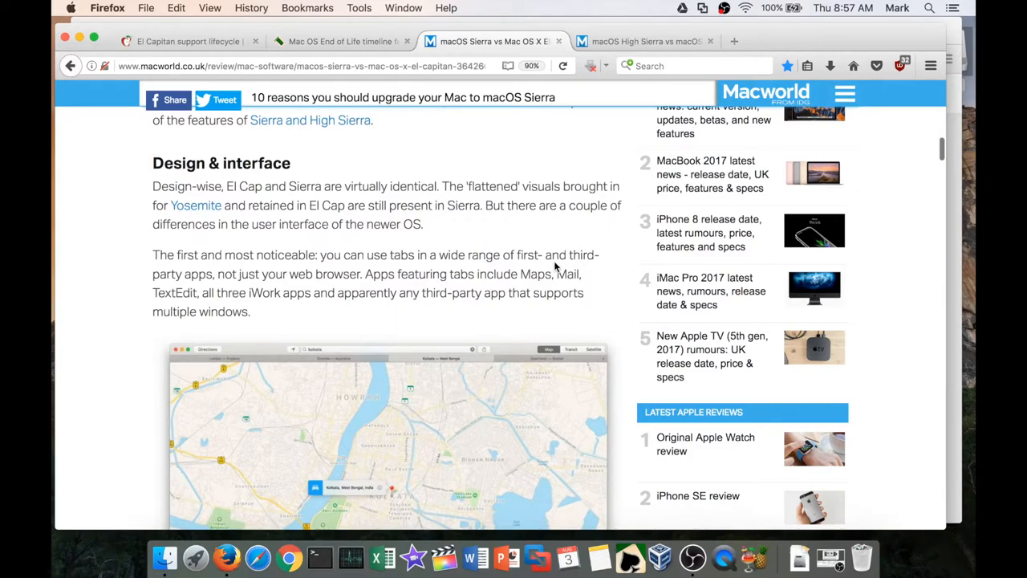
Step: Continue down past picture-in-picture to the New features section
scroll(down, 3)
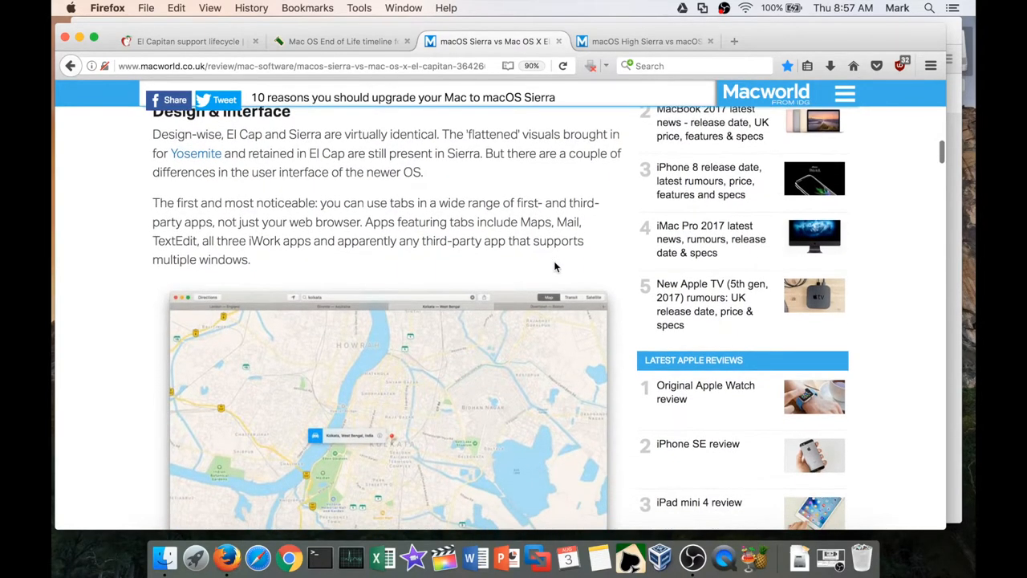
scroll(down, 3)
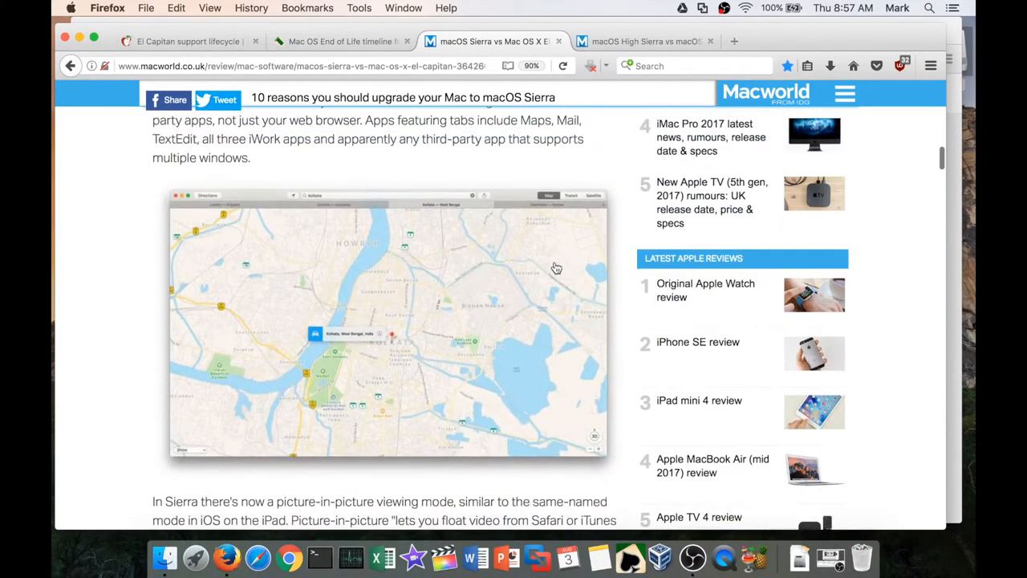
scroll(down, 3)
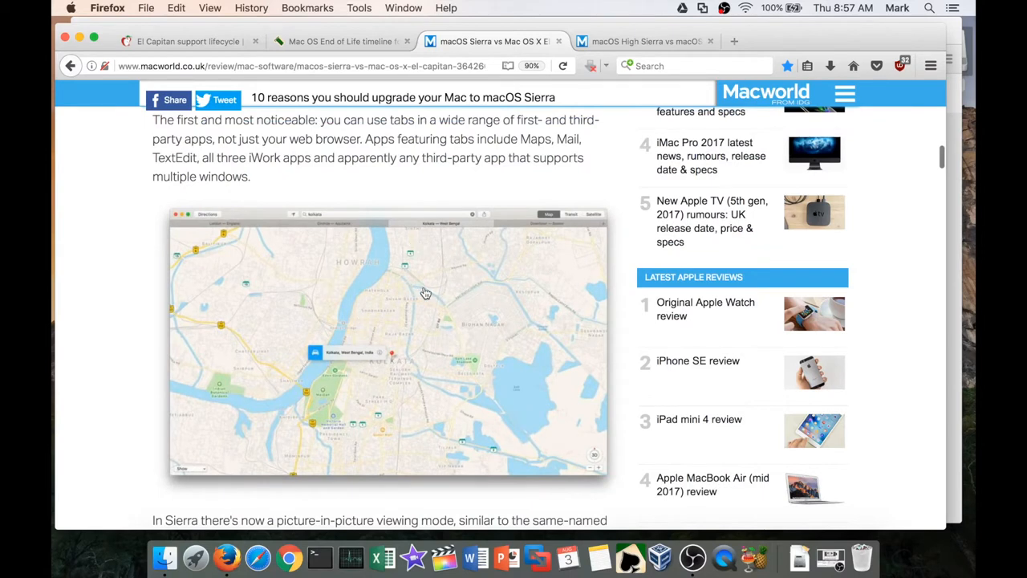
mouse_move(425, 292)
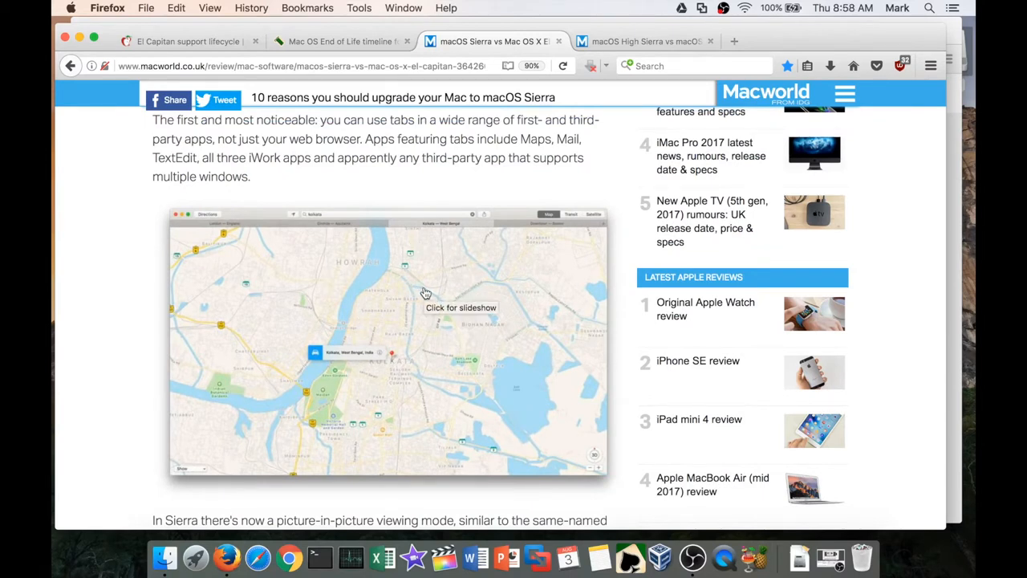
scroll(down, 3)
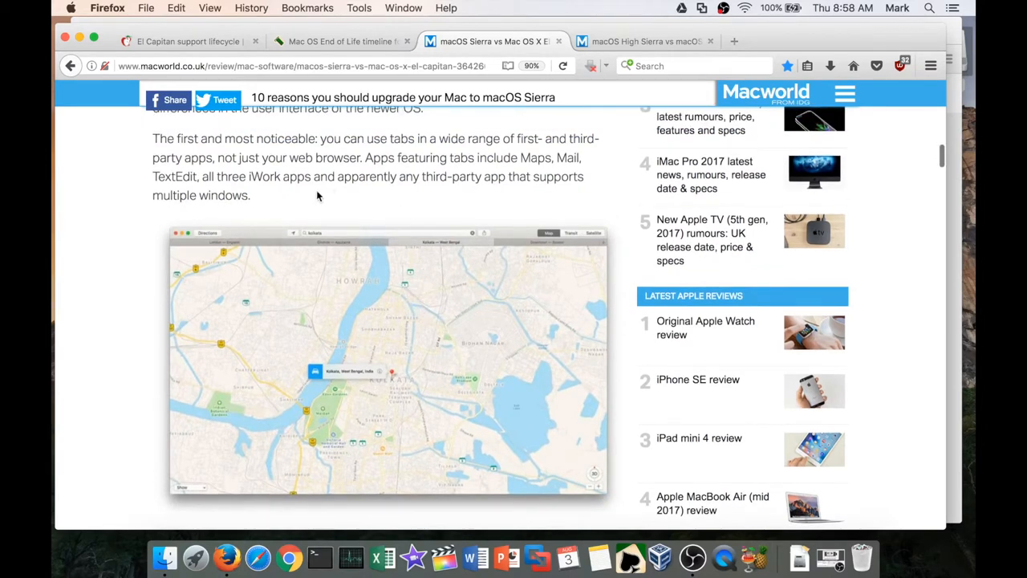
mouse_move(392, 191)
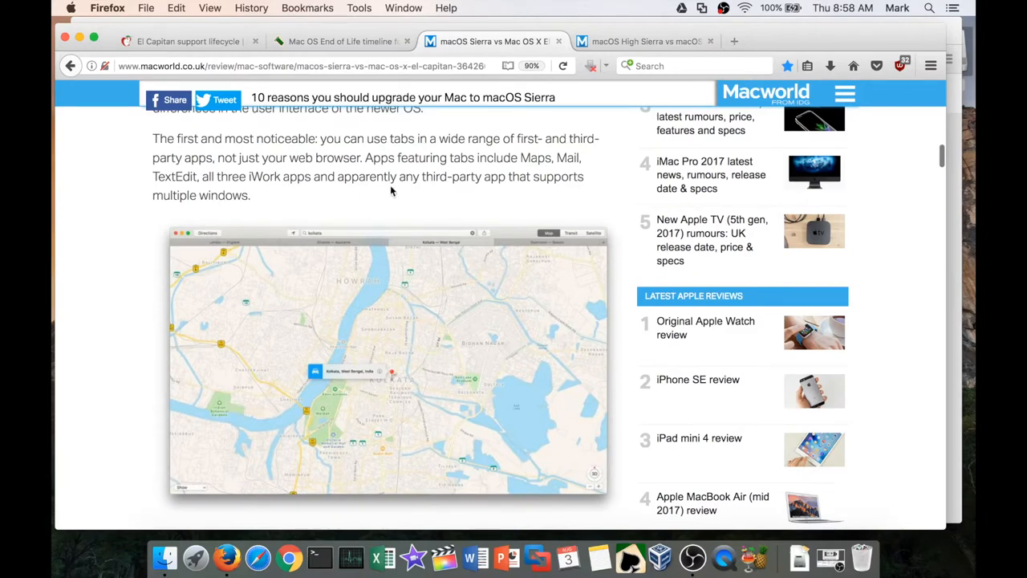
scroll(down, 3)
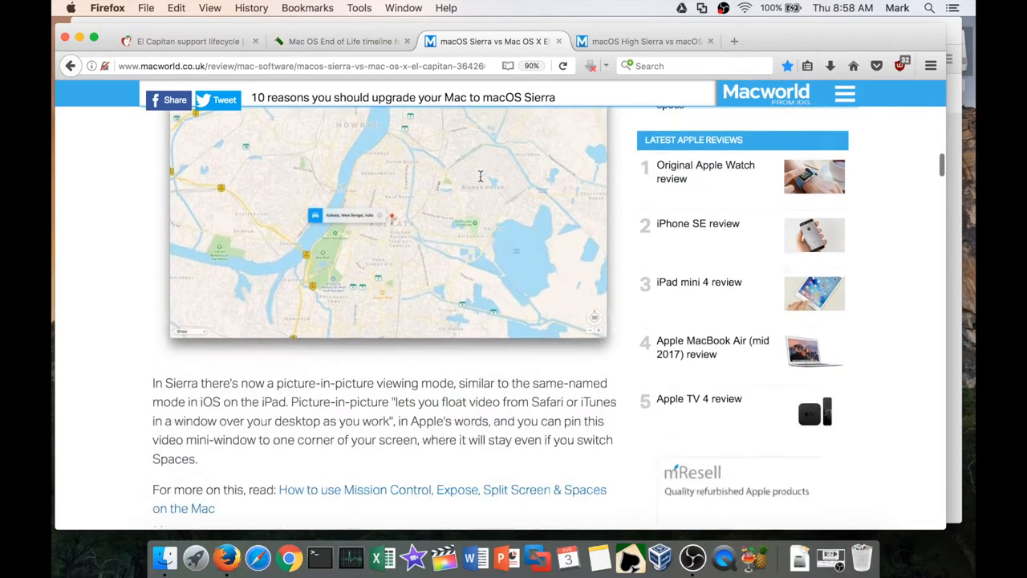
scroll(down, 3)
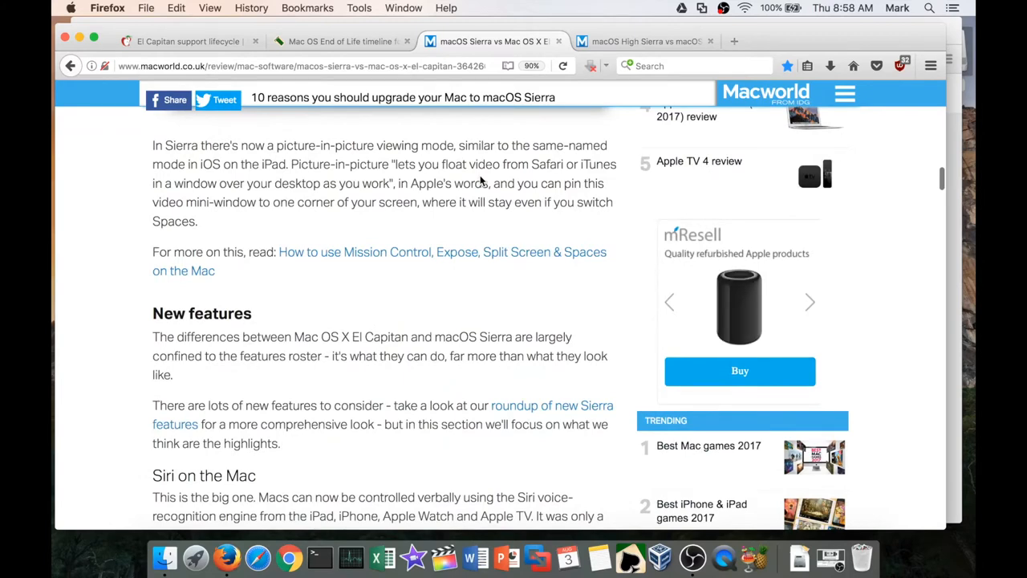
scroll(down, 3)
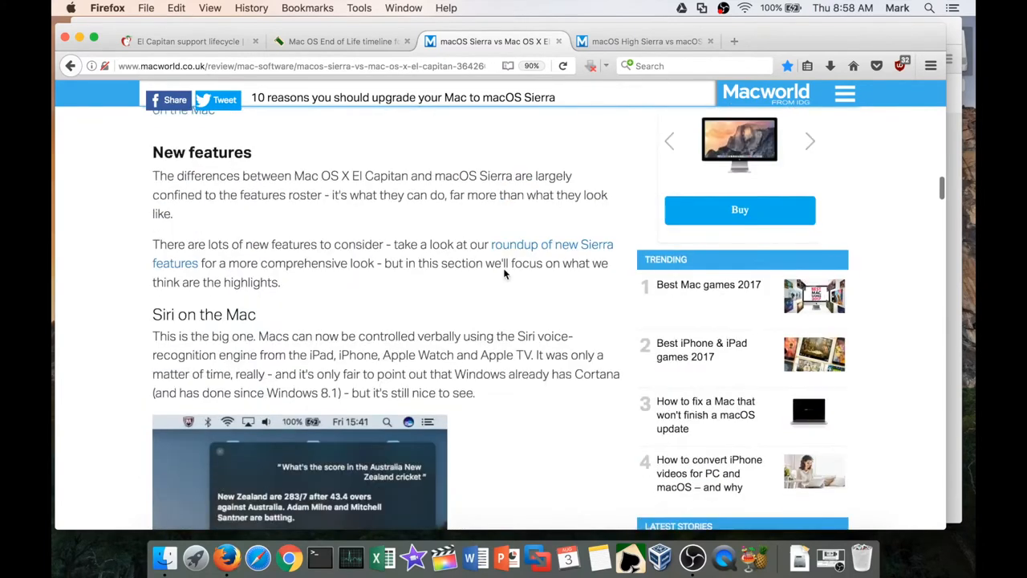
scroll(down, 3)
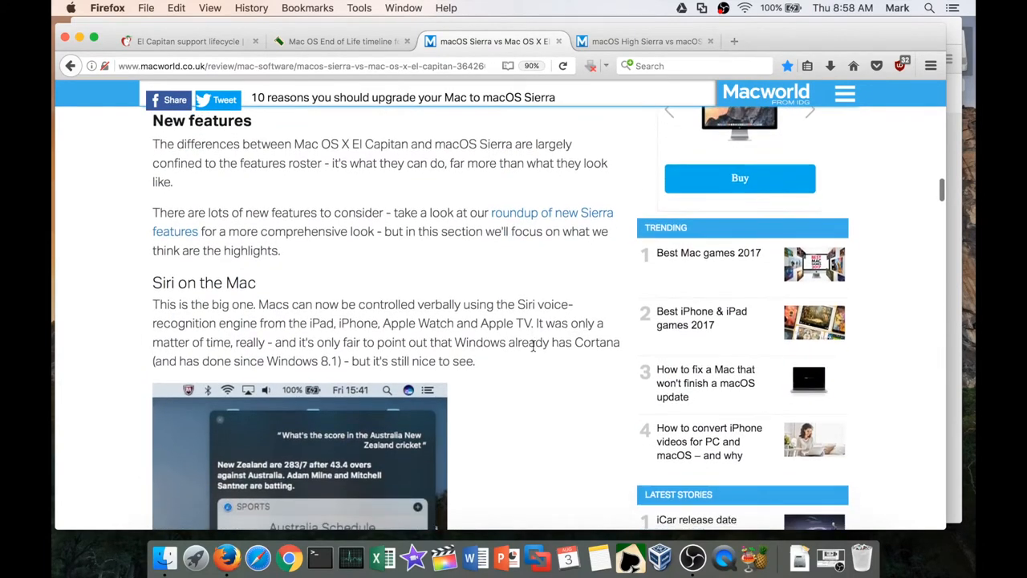
scroll(down, 3)
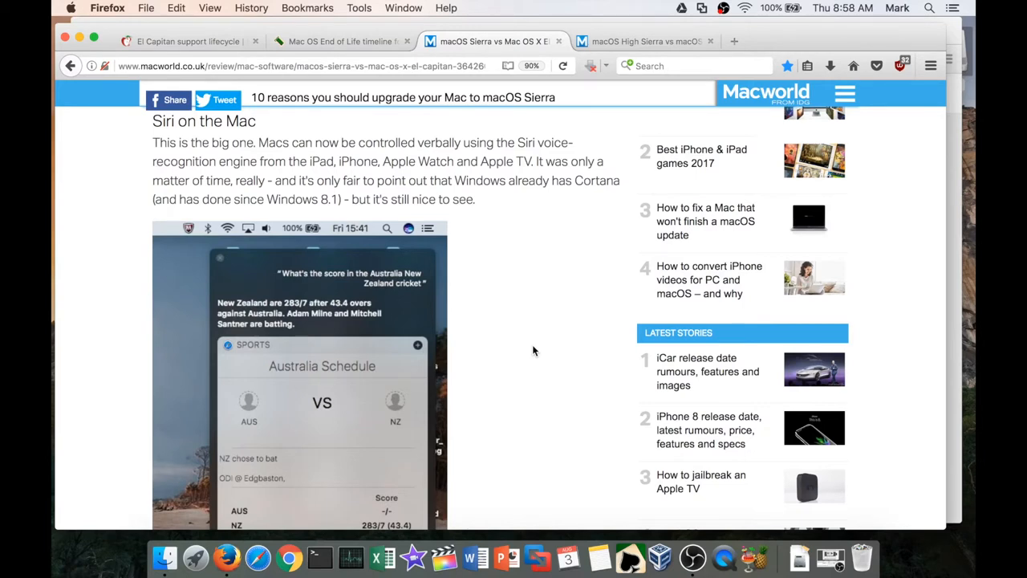
mouse_move(545, 314)
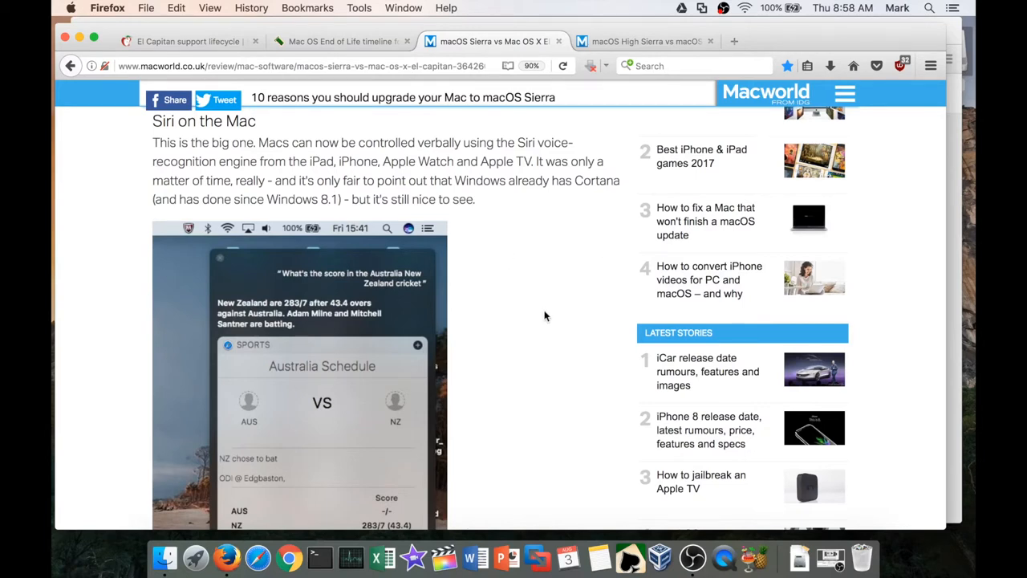
scroll(down, 3)
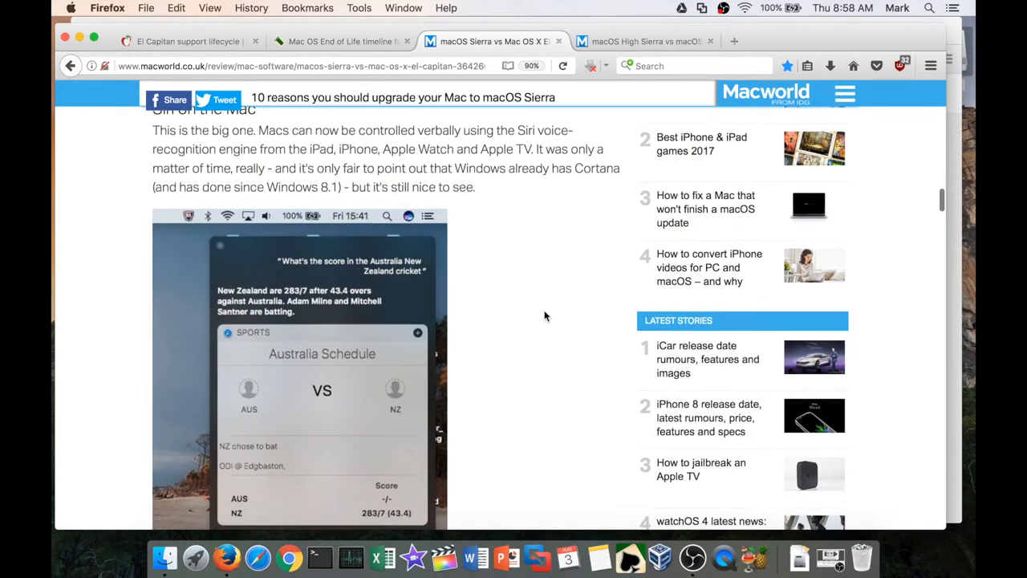
scroll(down, 3)
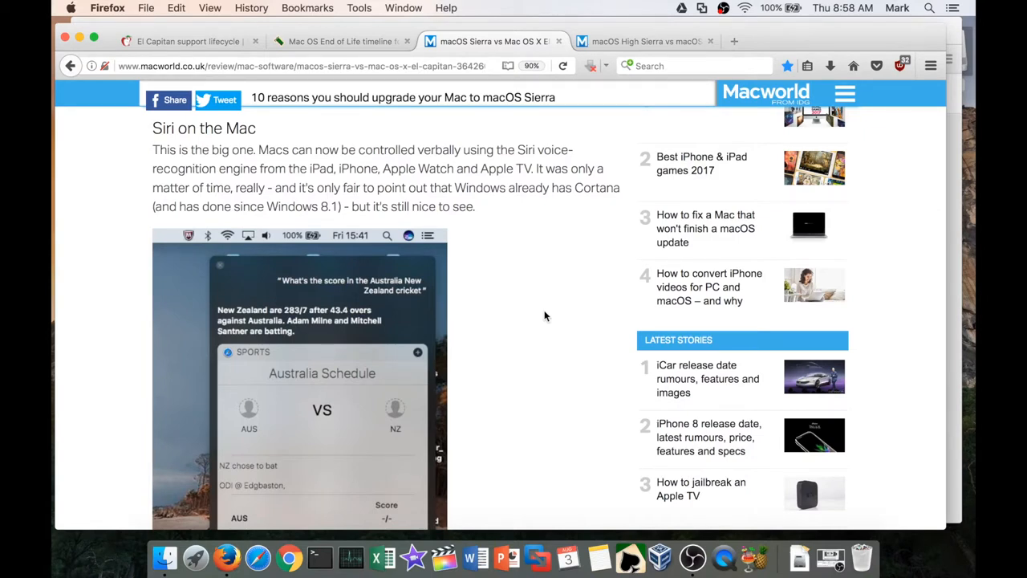
scroll(down, 3)
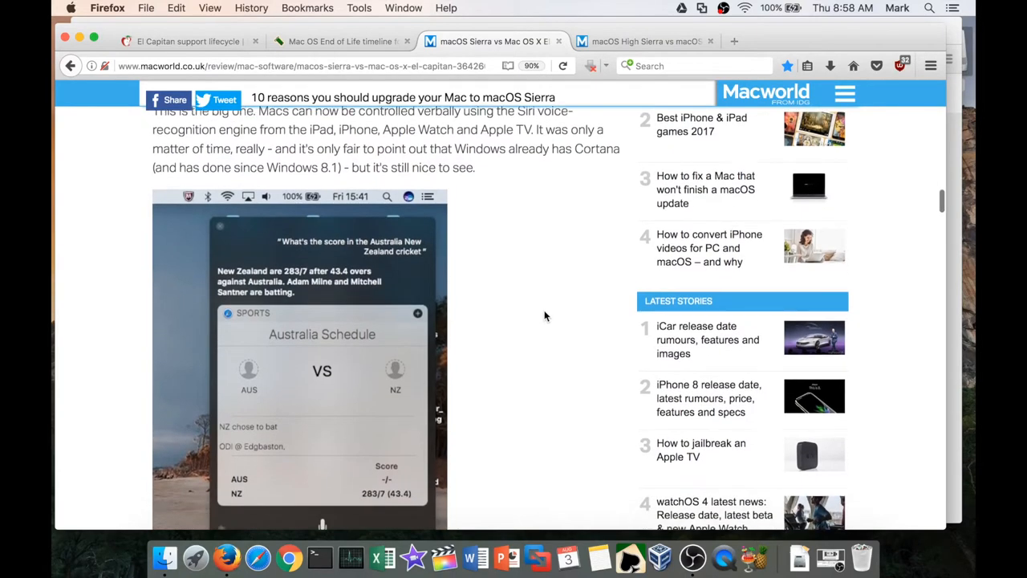
scroll(down, 3)
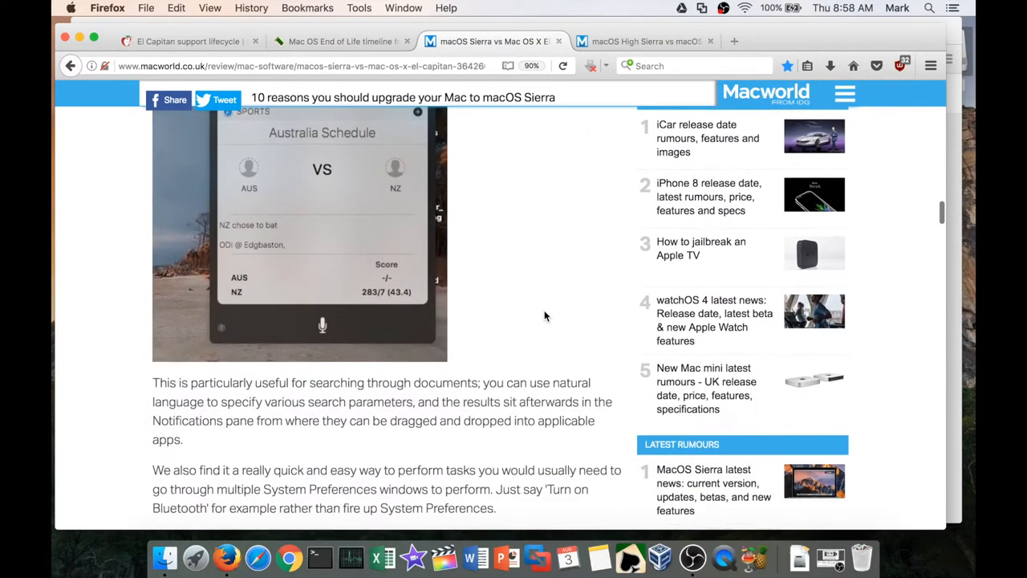
scroll(down, 3)
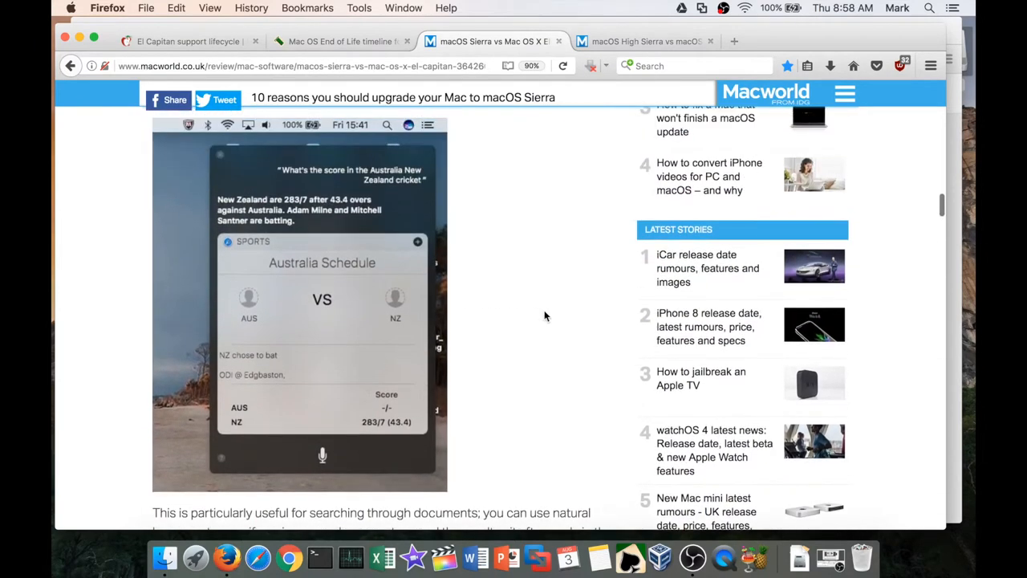
scroll(down, 3)
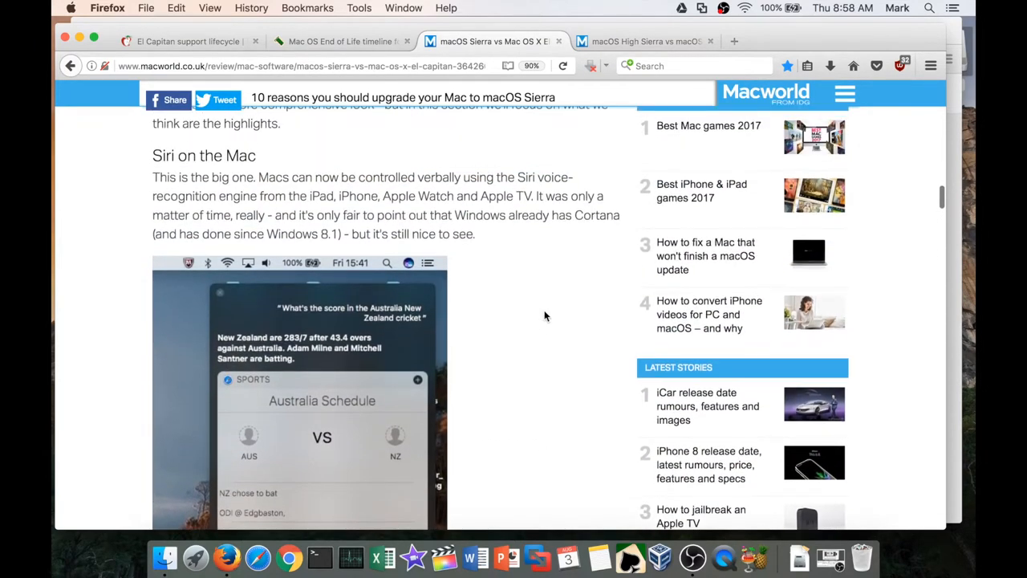
scroll(down, 3)
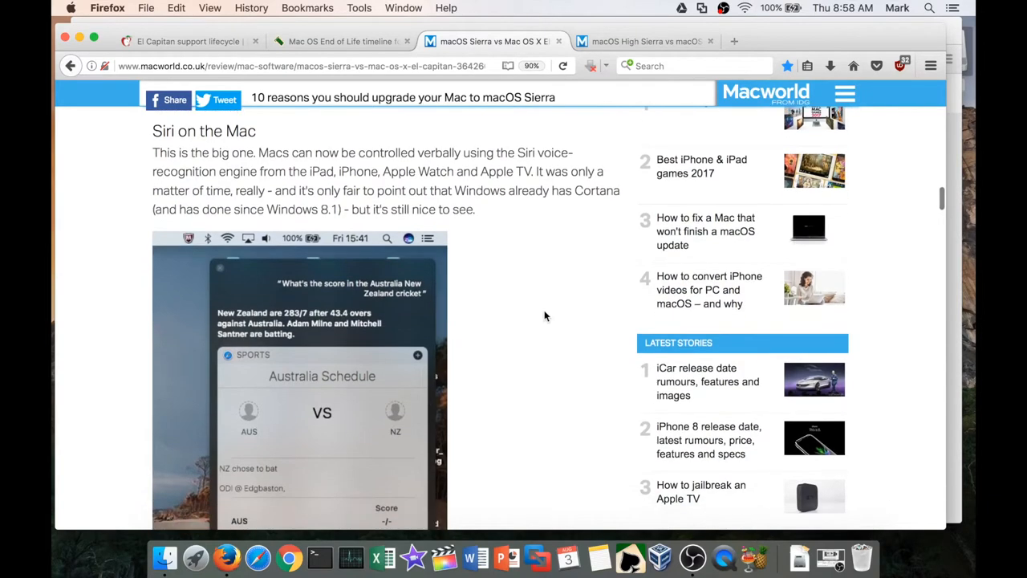
scroll(down, 3)
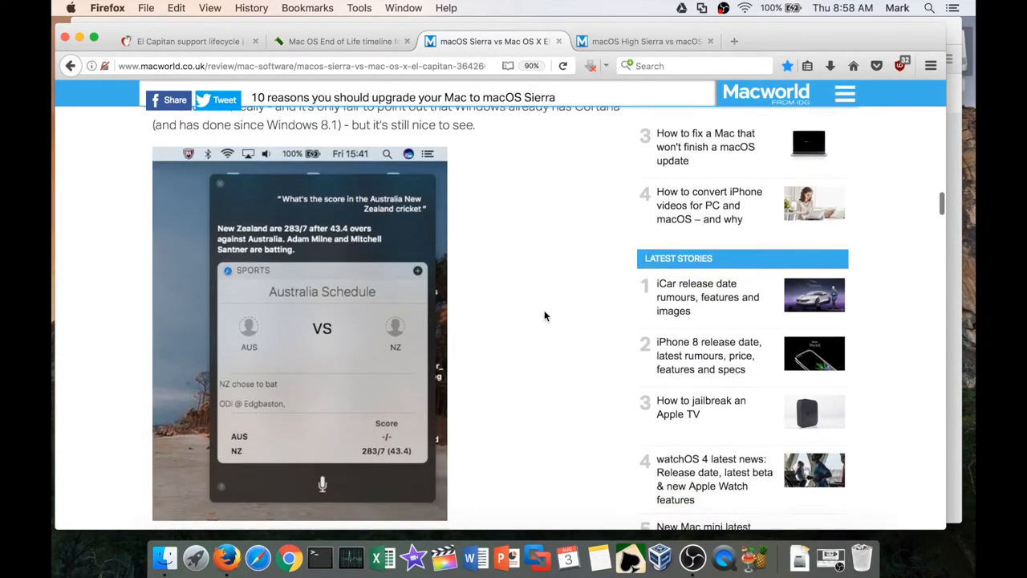
scroll(down, 3)
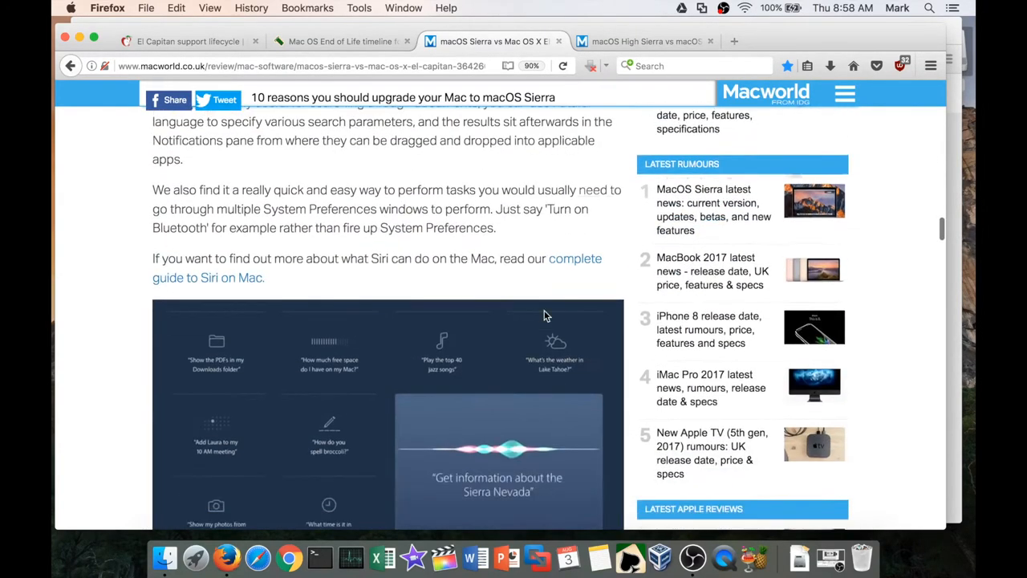
scroll(down, 3)
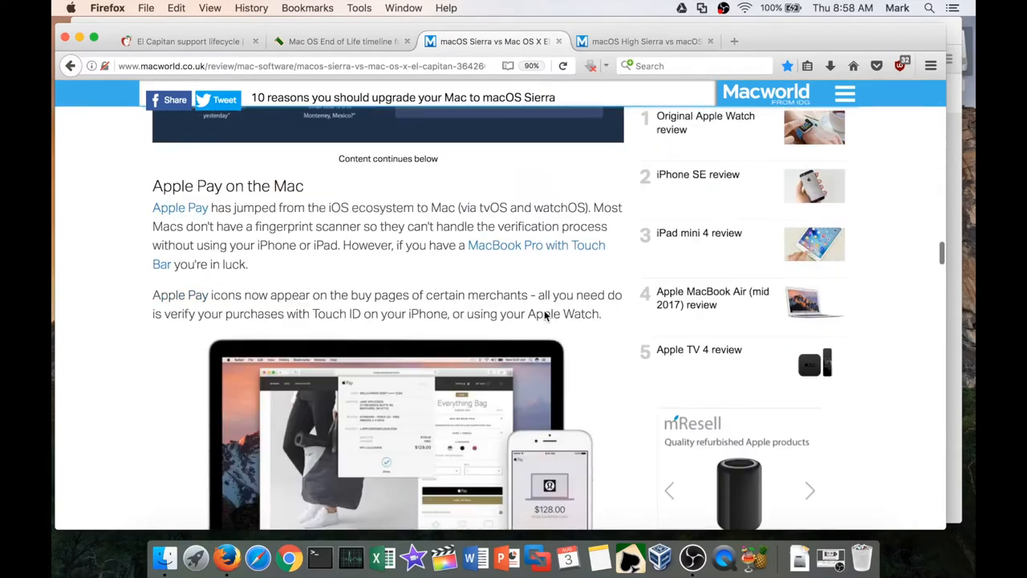
scroll(down, 3)
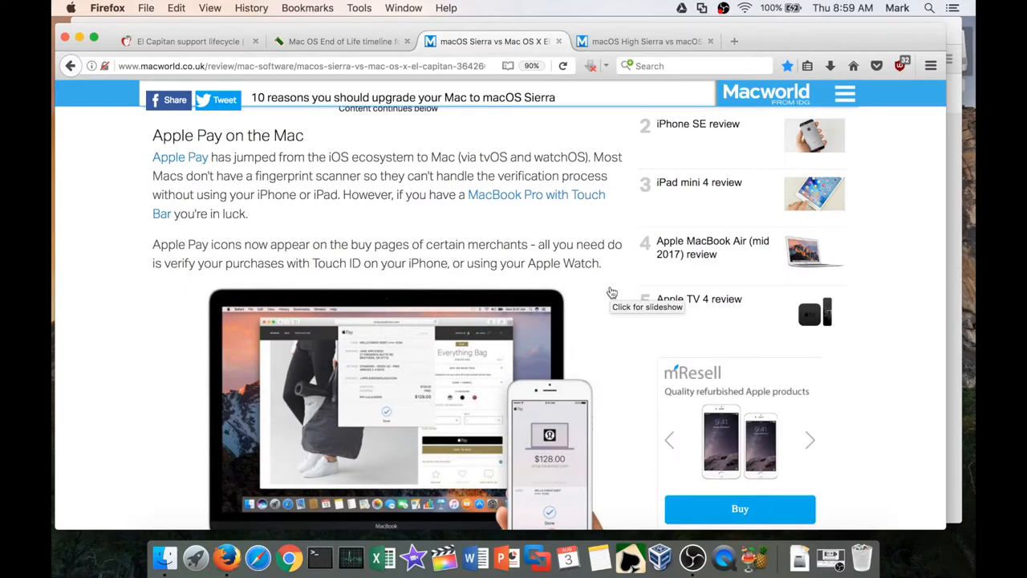
scroll(down, 3)
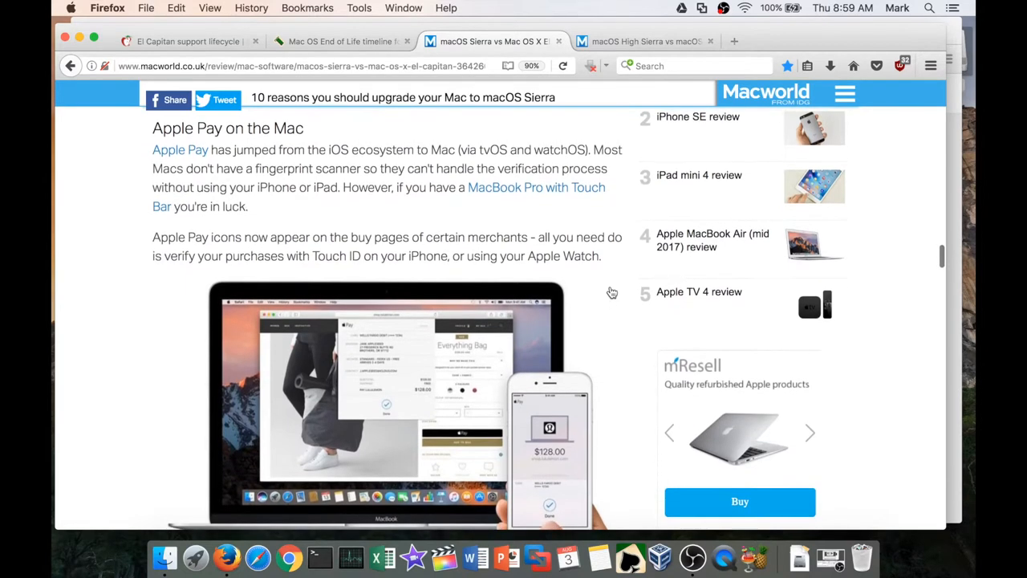
scroll(down, 3)
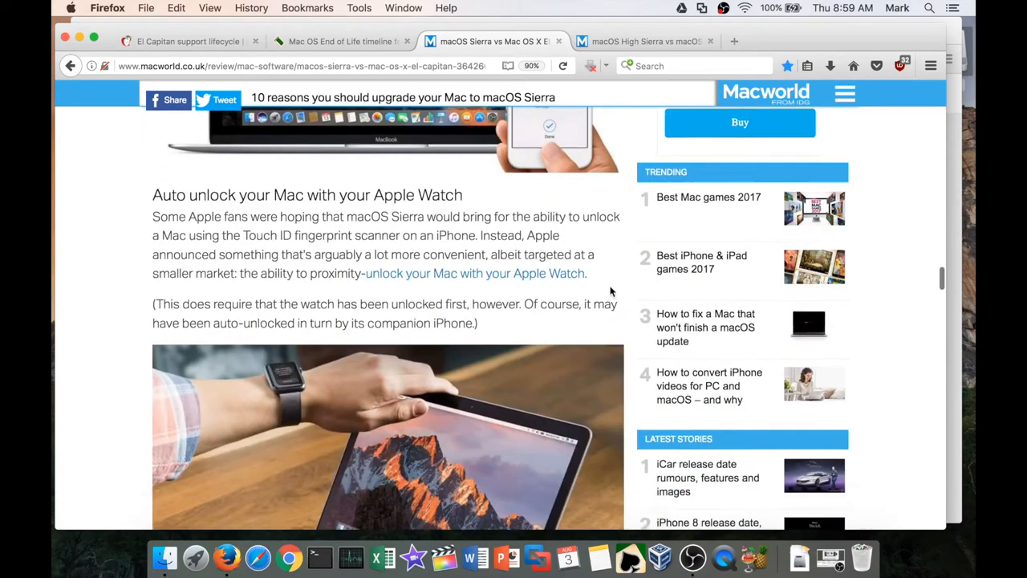
scroll(down, 3)
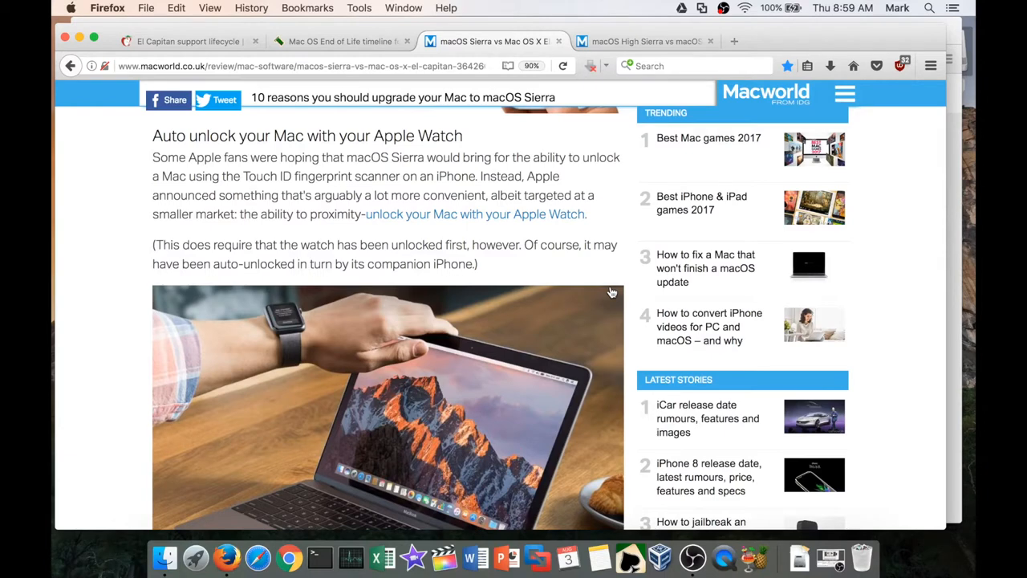
mouse_move(627, 250)
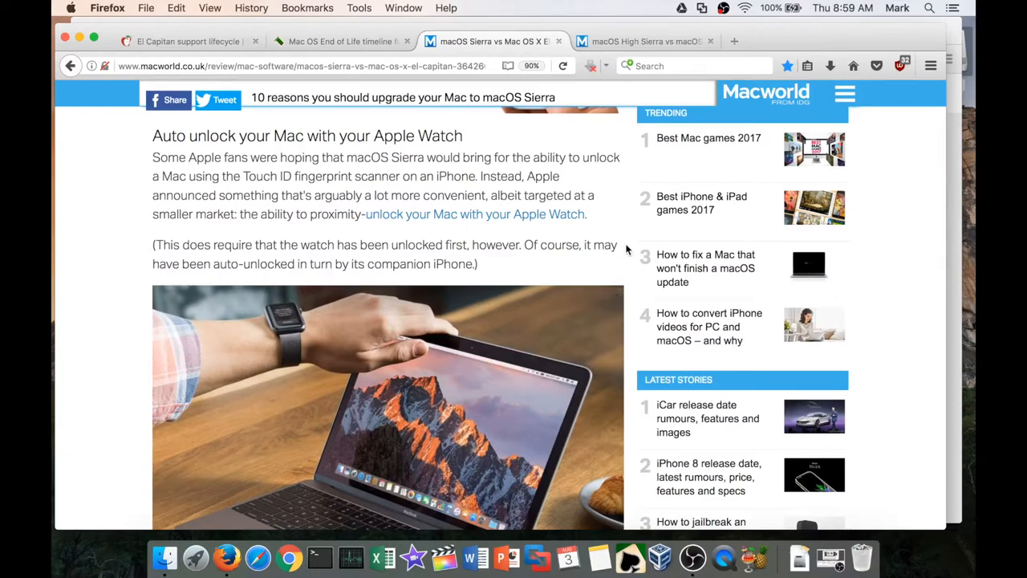
scroll(down, 3)
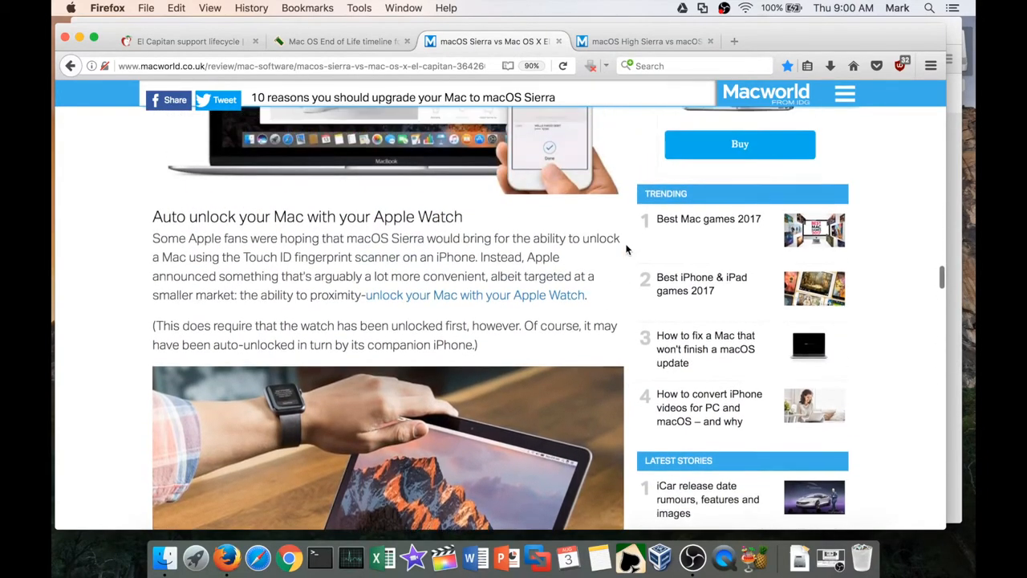
scroll(down, 3)
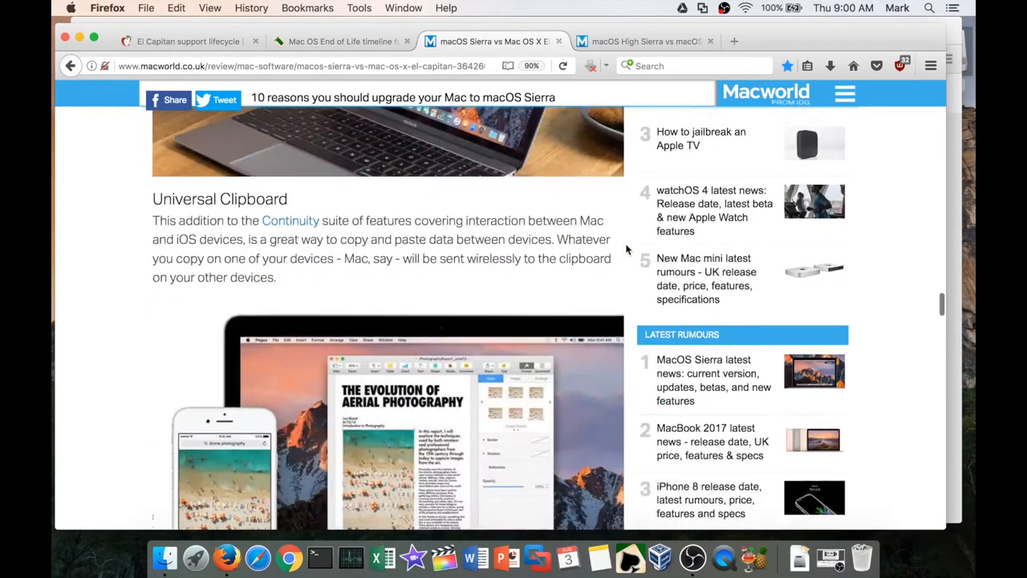
scroll(down, 3)
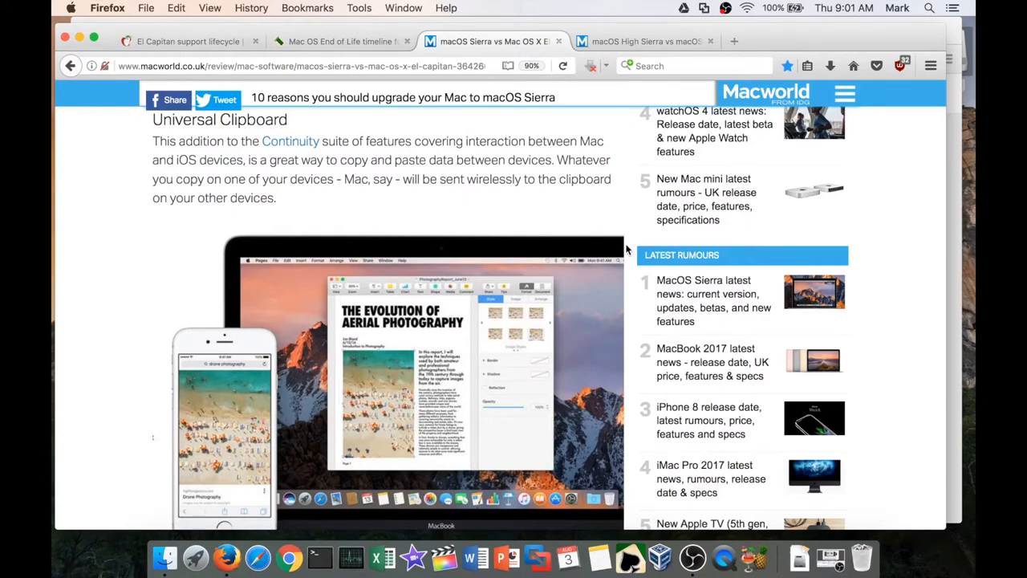
mouse_move(602, 554)
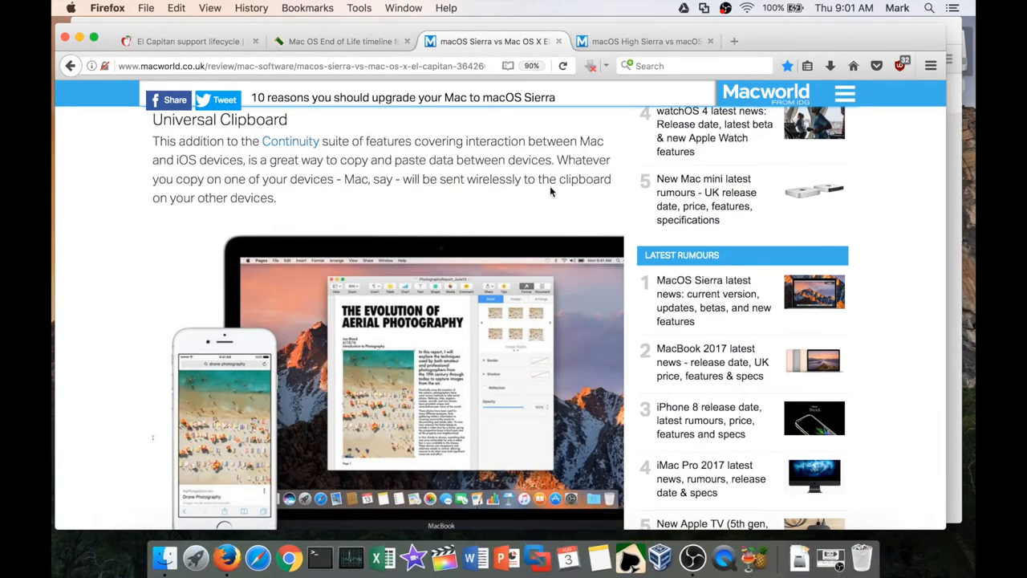
scroll(down, 3)
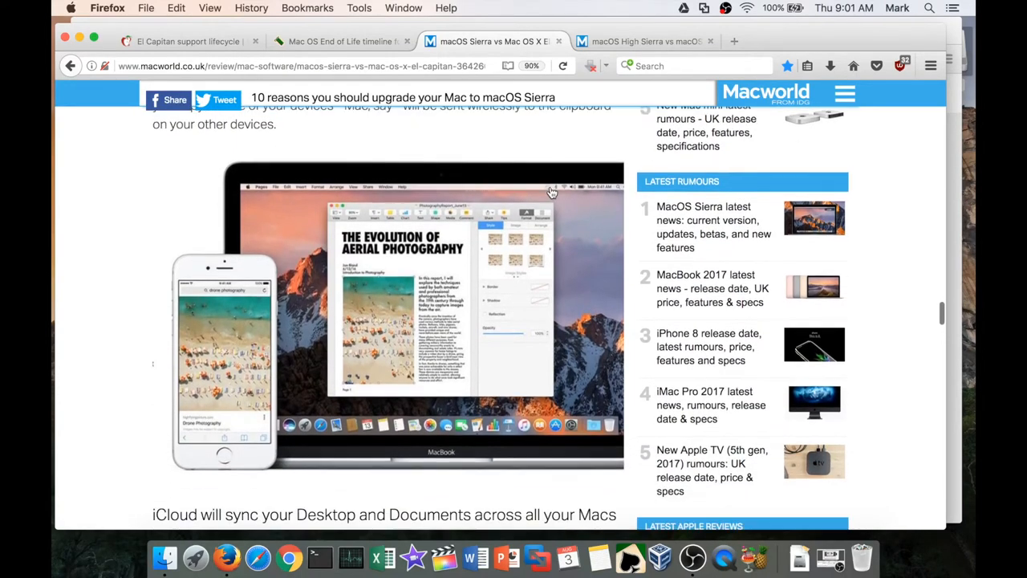
scroll(down, 3)
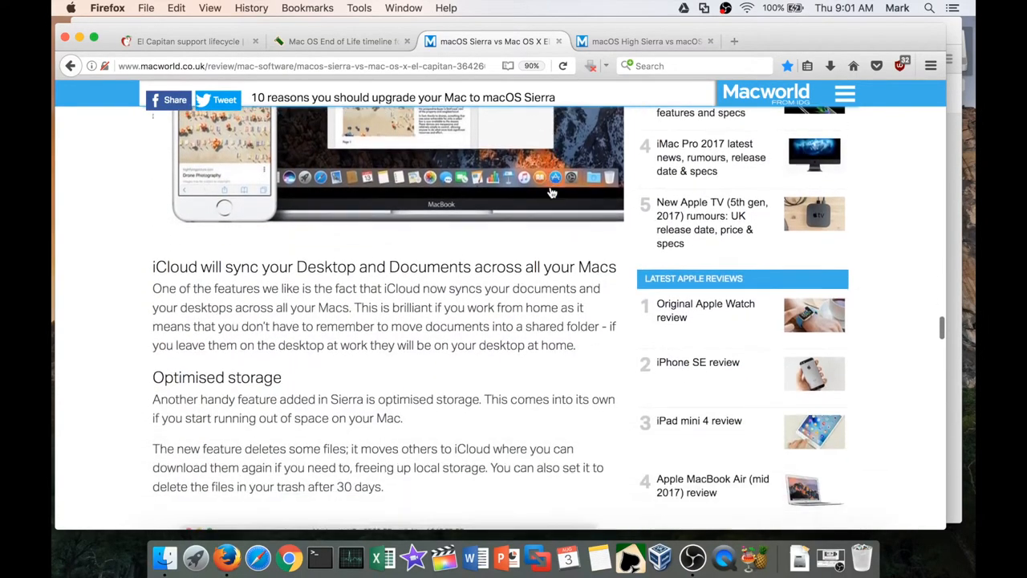
scroll(down, 3)
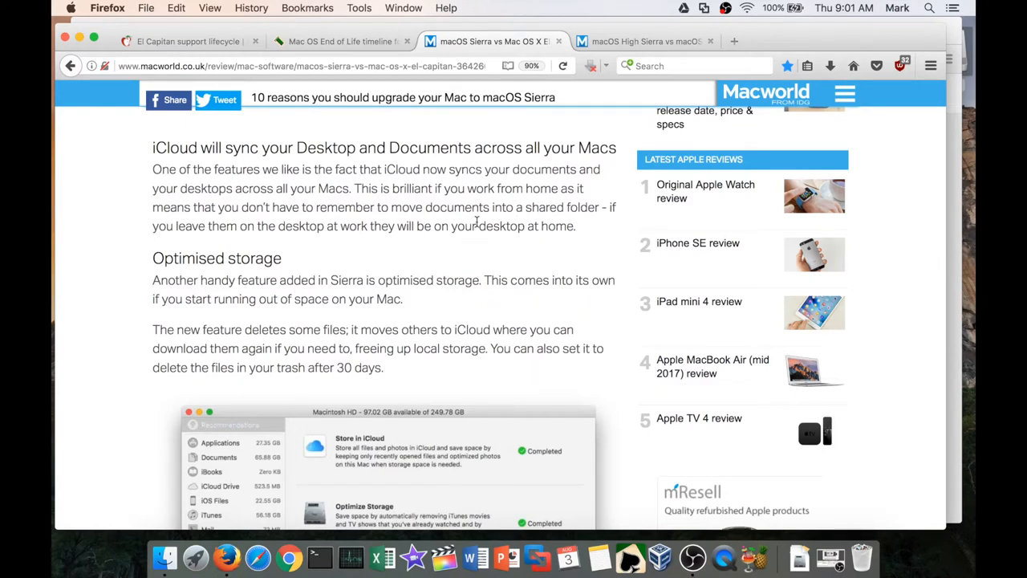
mouse_move(485, 239)
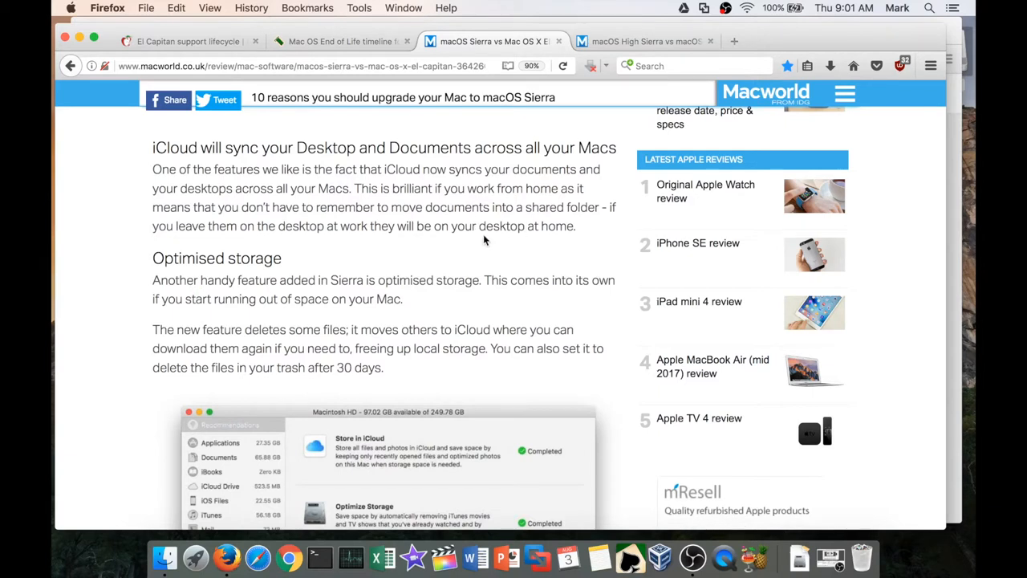
mouse_move(484, 228)
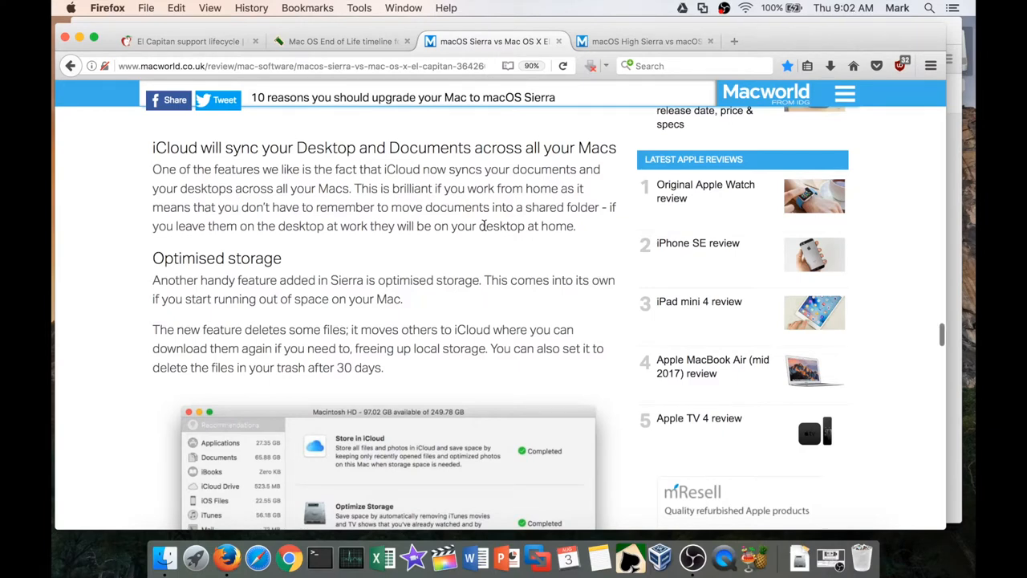
scroll(down, 3)
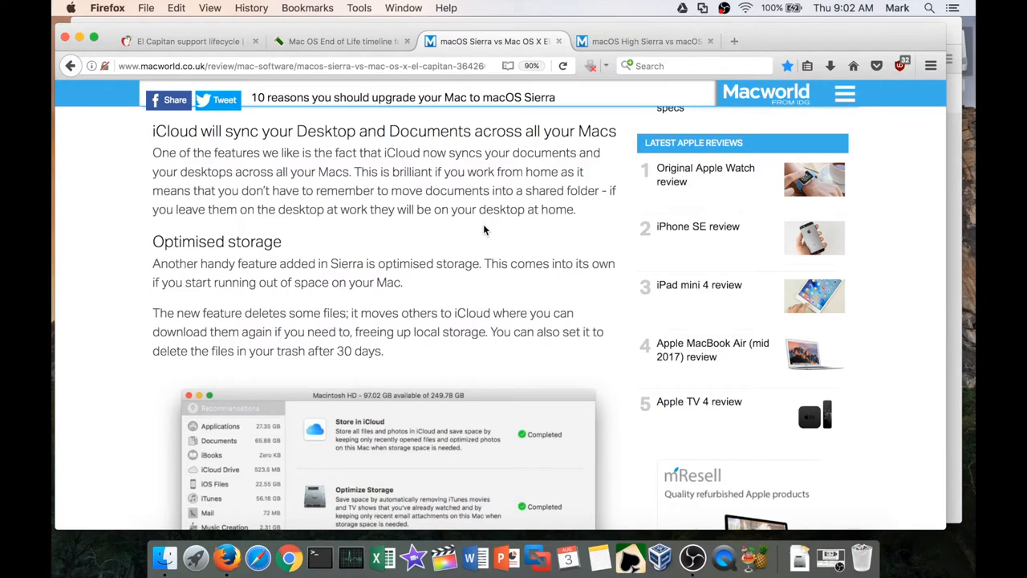
mouse_move(504, 228)
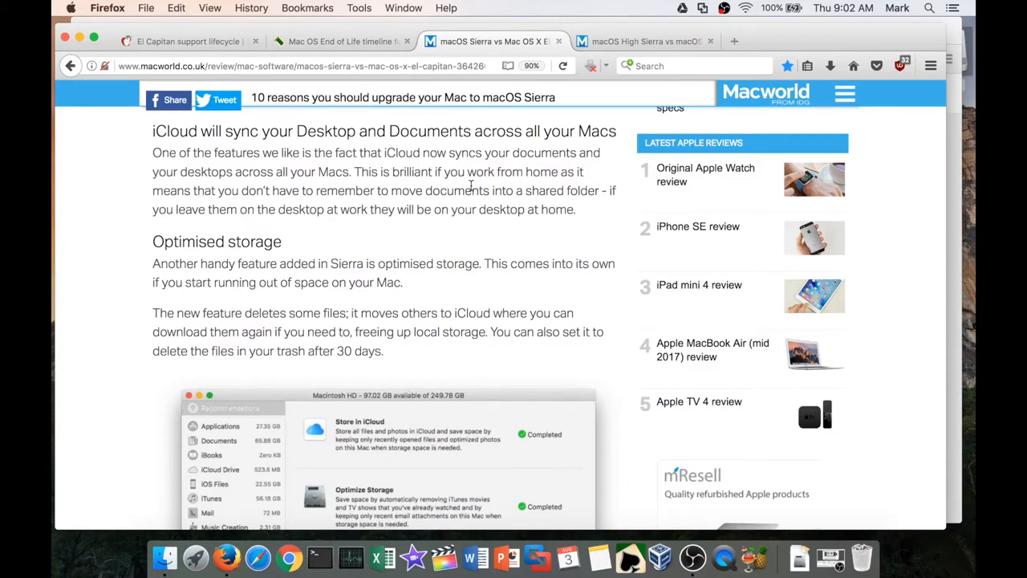
mouse_move(497, 243)
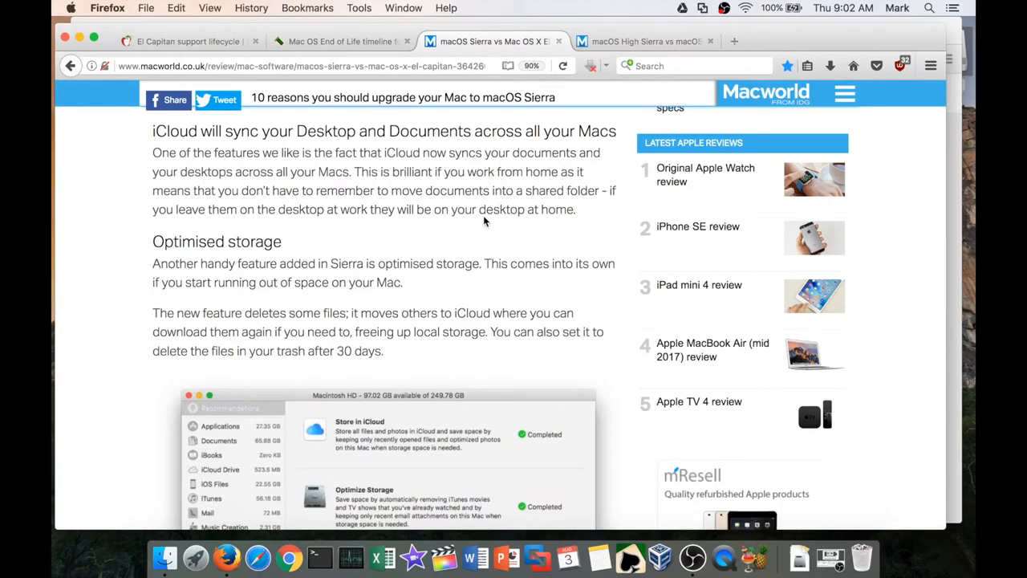
scroll(down, 3)
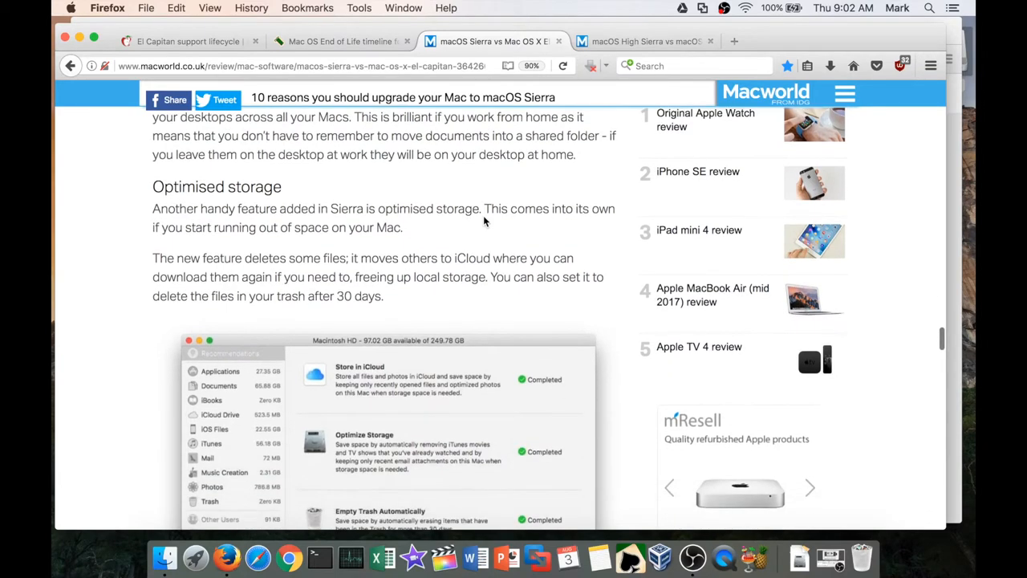
scroll(down, 3)
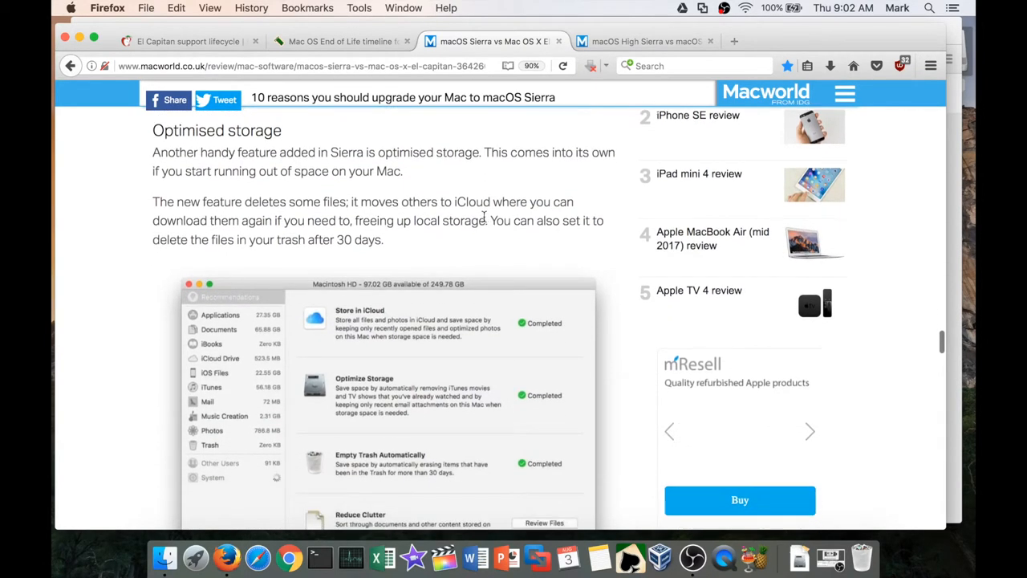
scroll(down, 3)
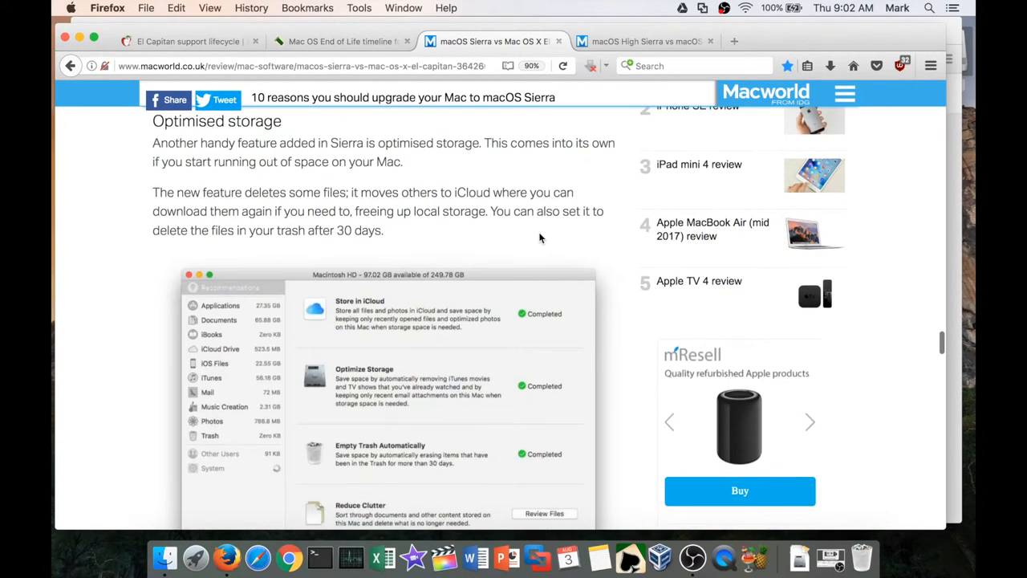
scroll(down, 3)
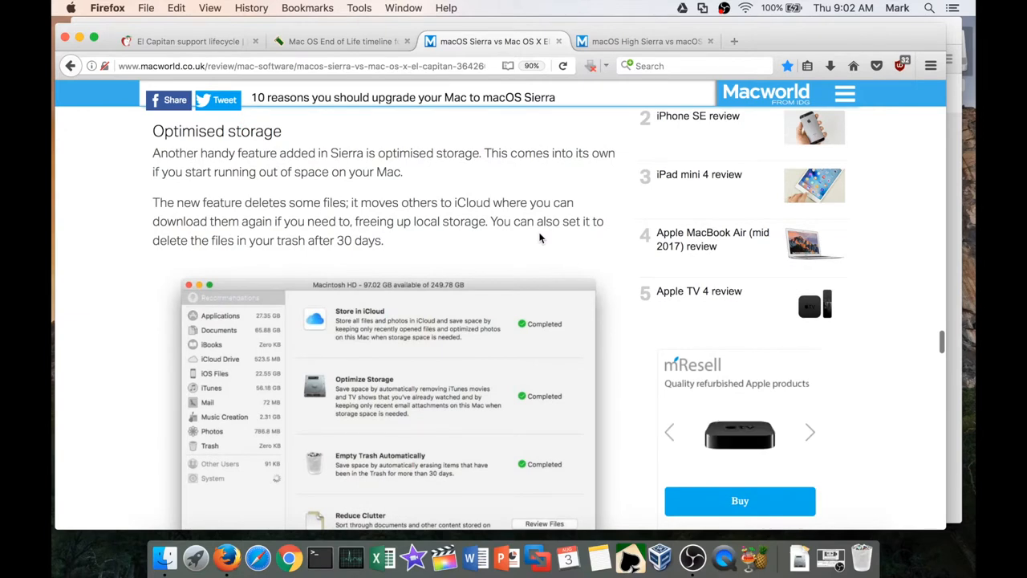
scroll(down, 3)
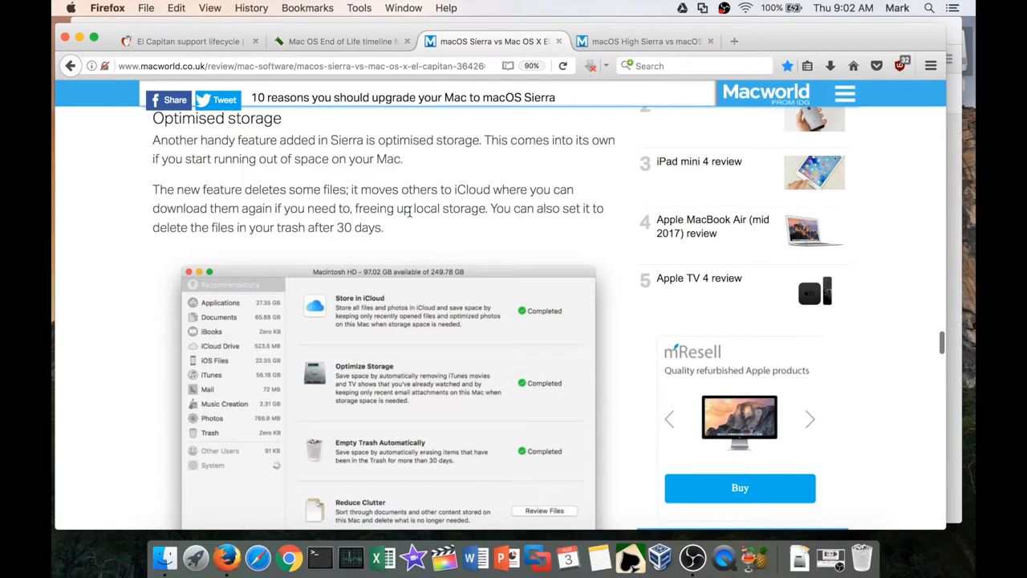
Step: Show About This Mac's Storage tab with 73.12 GB free of 249.78 GB plus the external USB disk
click(70, 8)
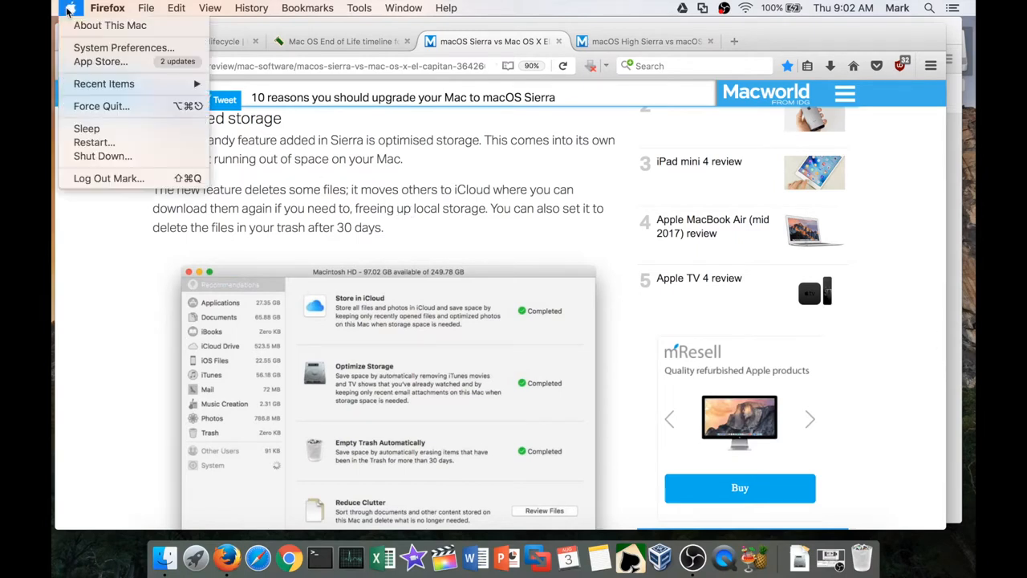
mouse_move(109, 26)
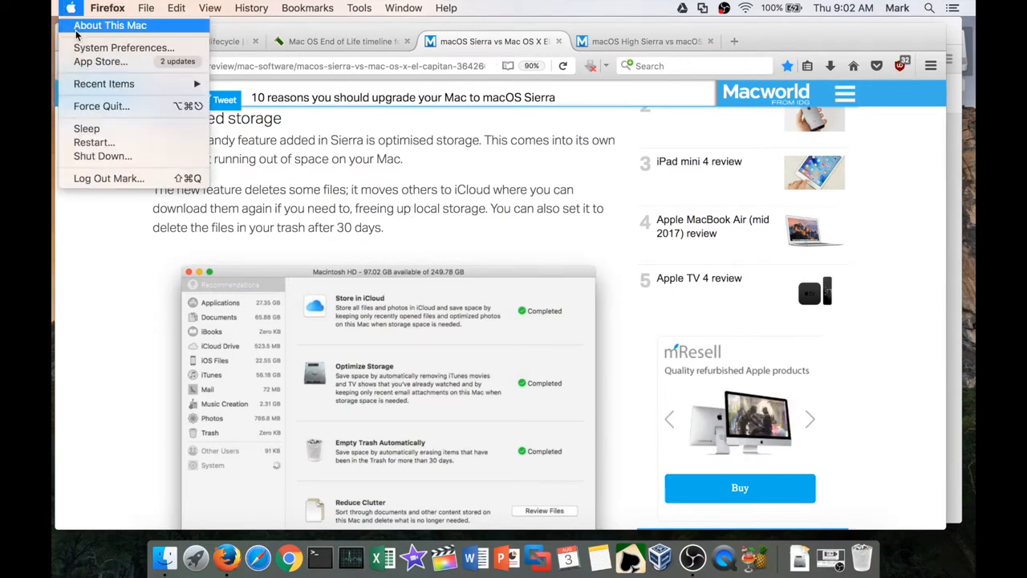
click(109, 26)
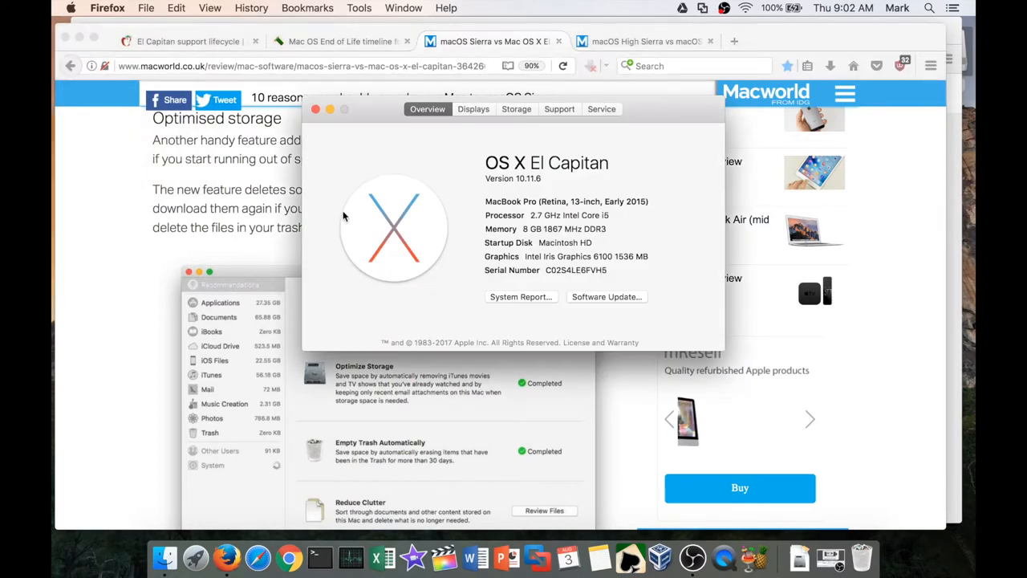
click(516, 110)
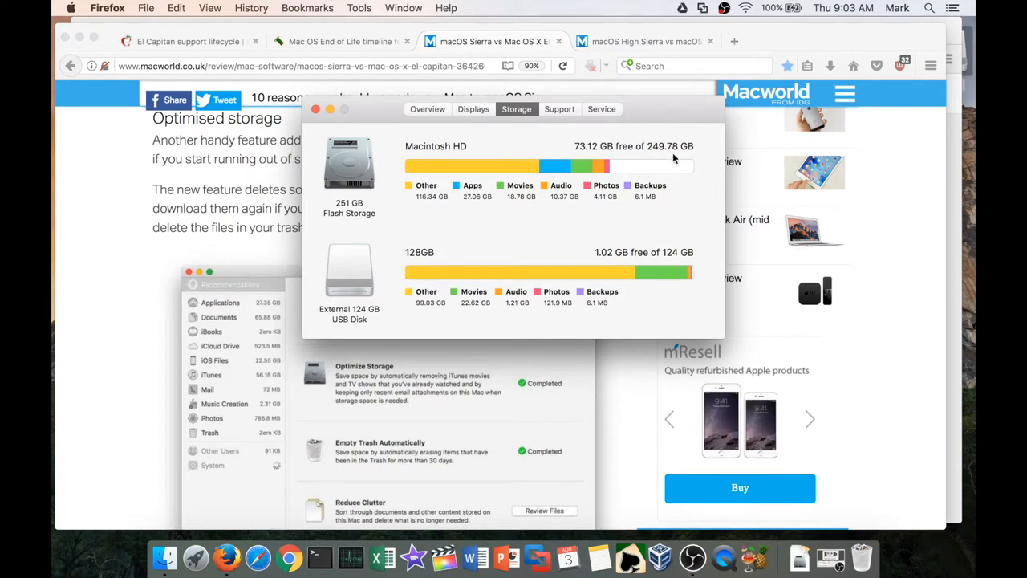
mouse_move(673, 180)
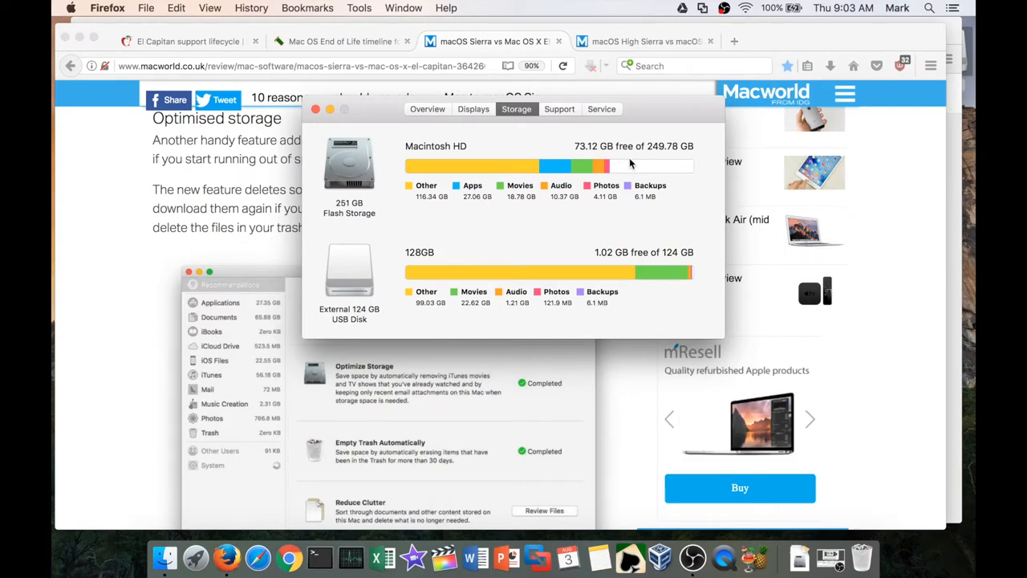
mouse_move(617, 169)
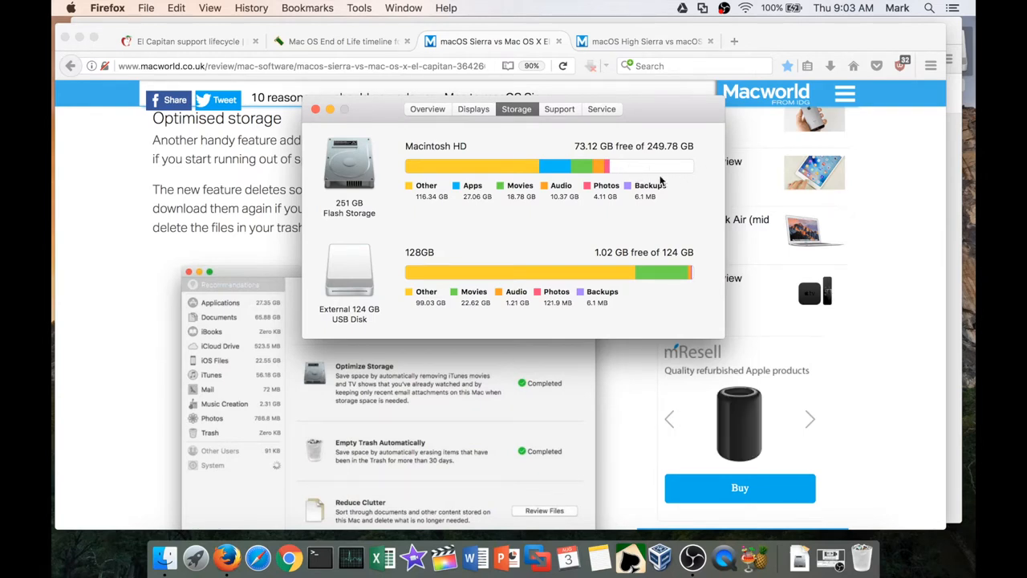
mouse_move(661, 209)
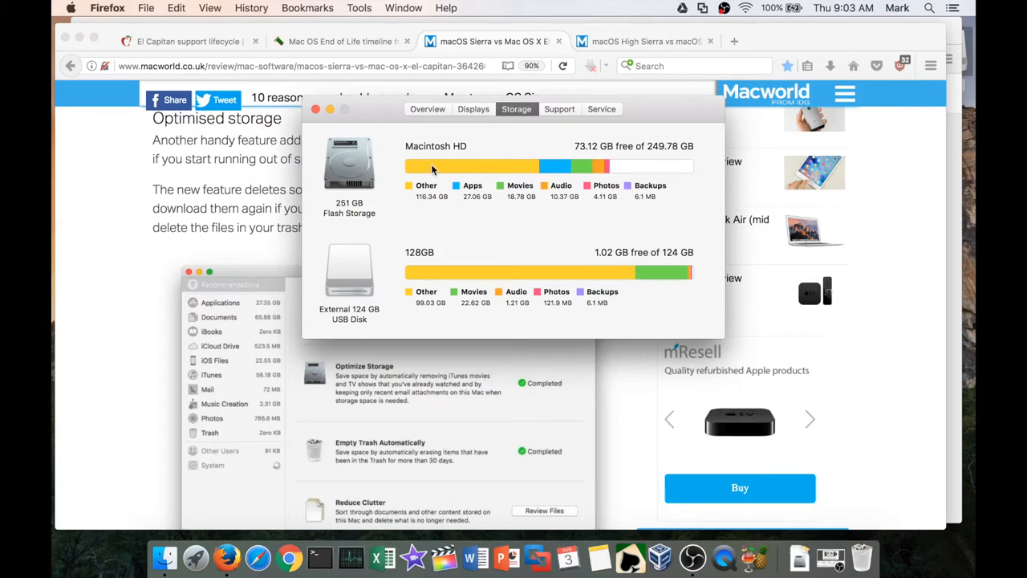
mouse_move(510, 164)
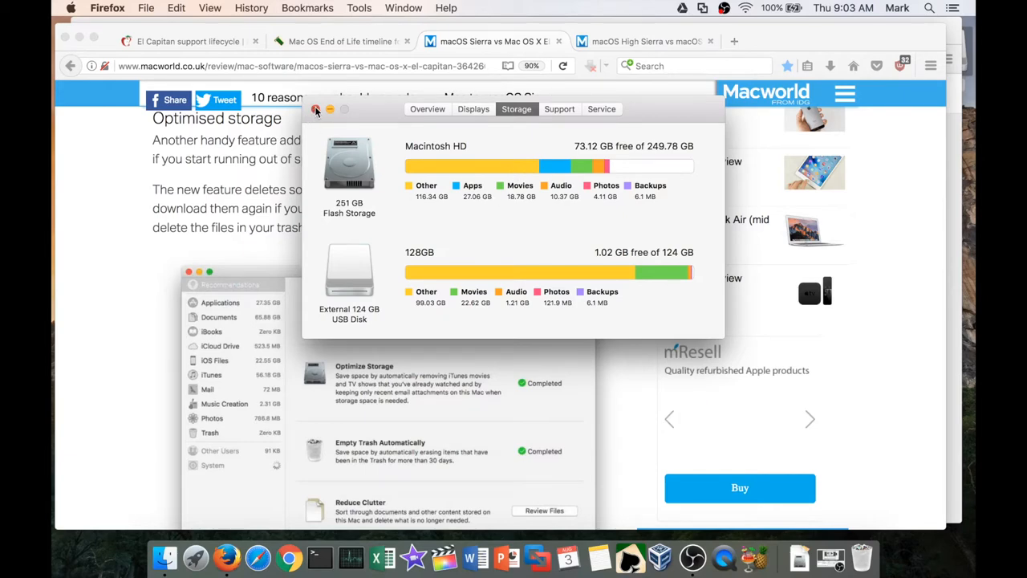
Step: Close the storage window and read the Sierra article down to Extra features in Messages
click(316, 109)
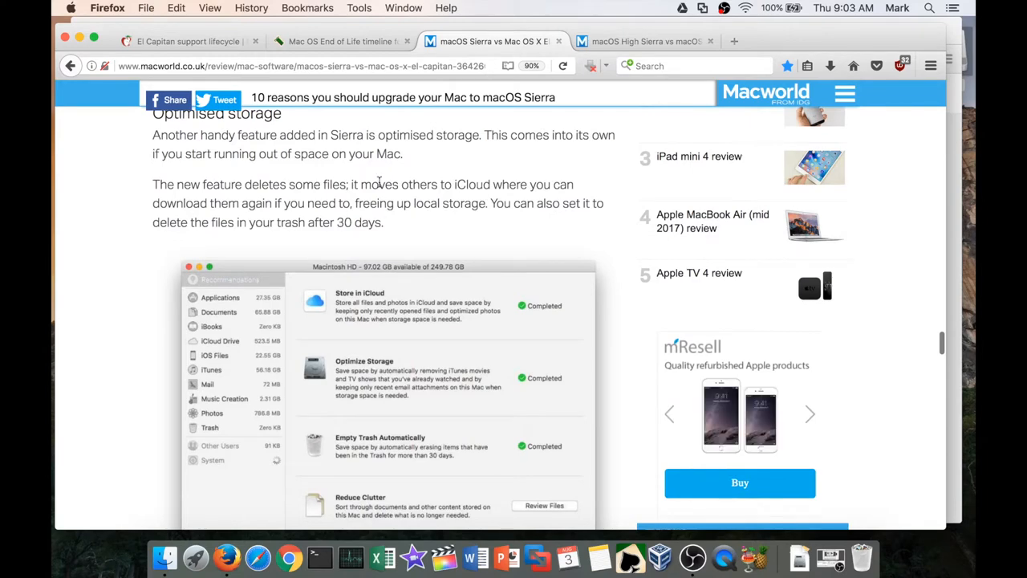
mouse_move(425, 234)
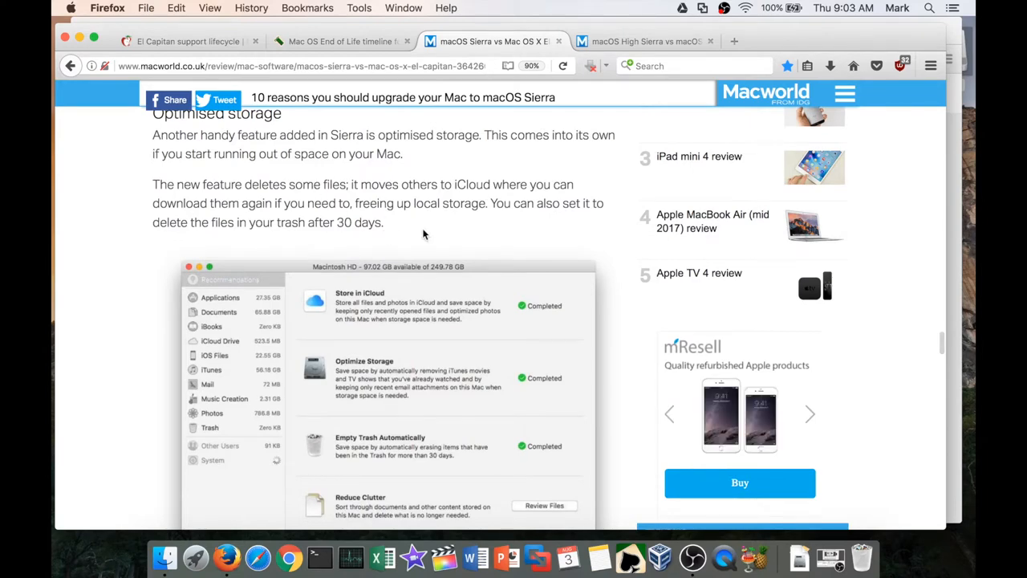
scroll(down, 3)
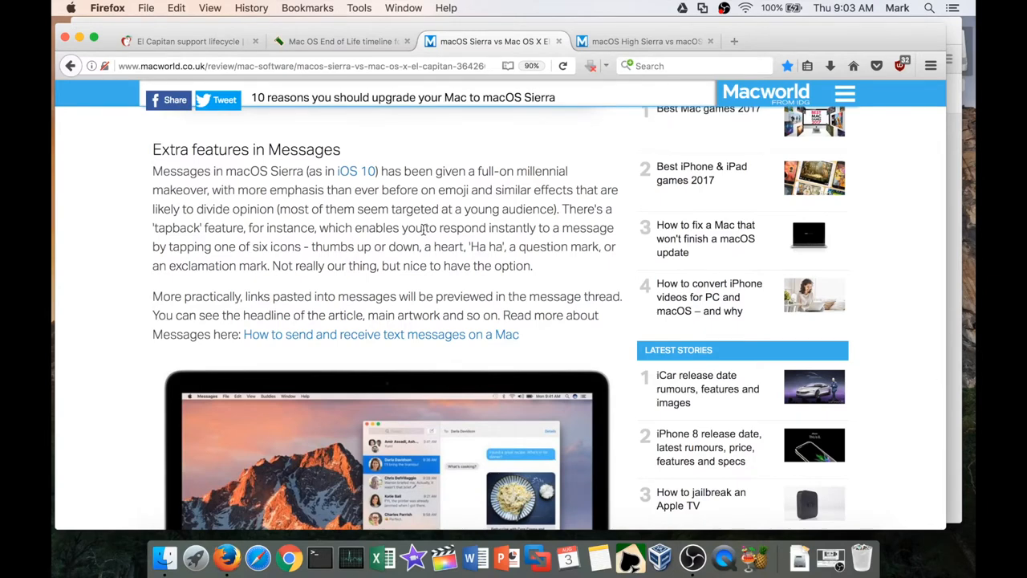
scroll(down, 3)
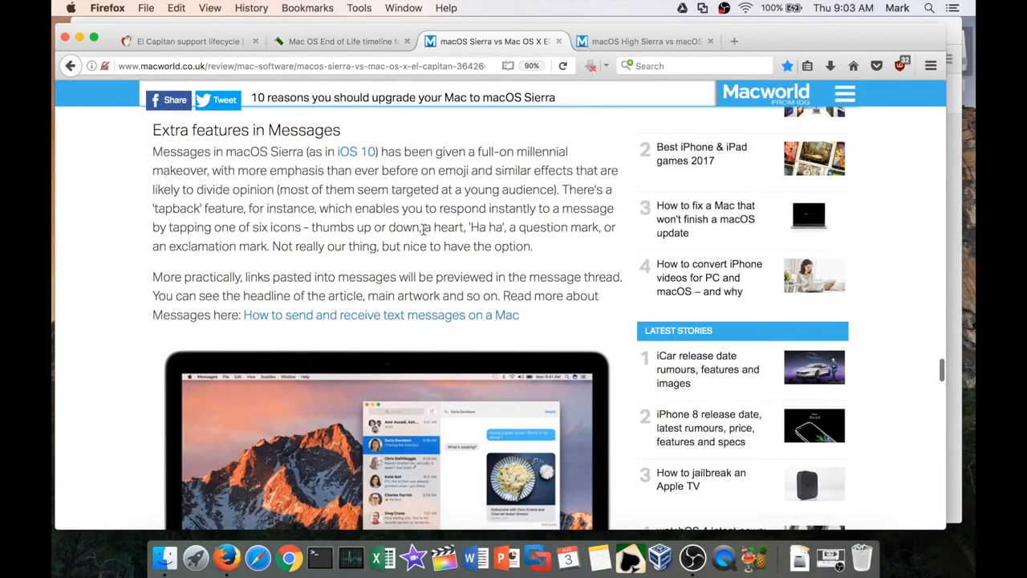
scroll(down, 3)
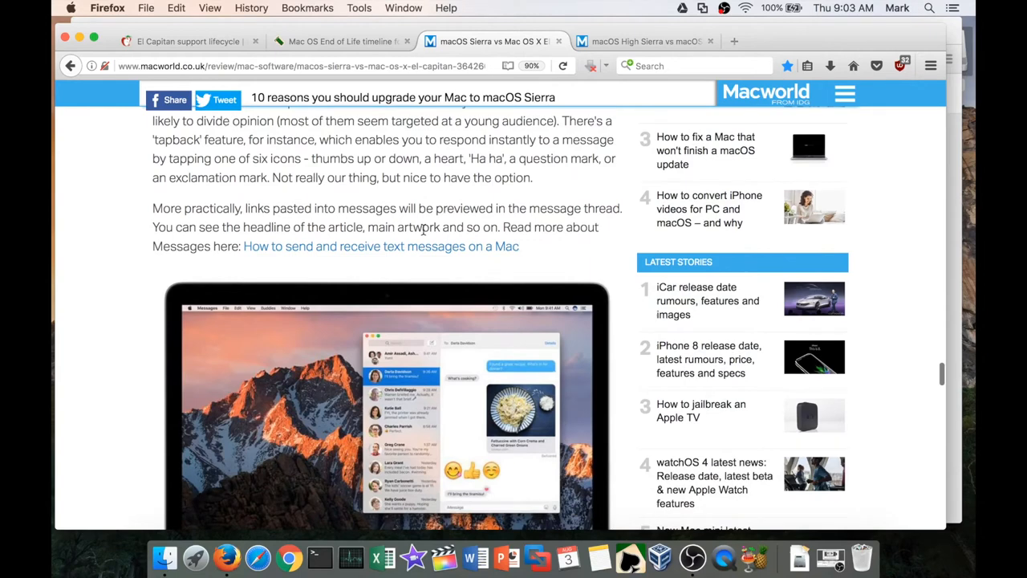
scroll(down, 3)
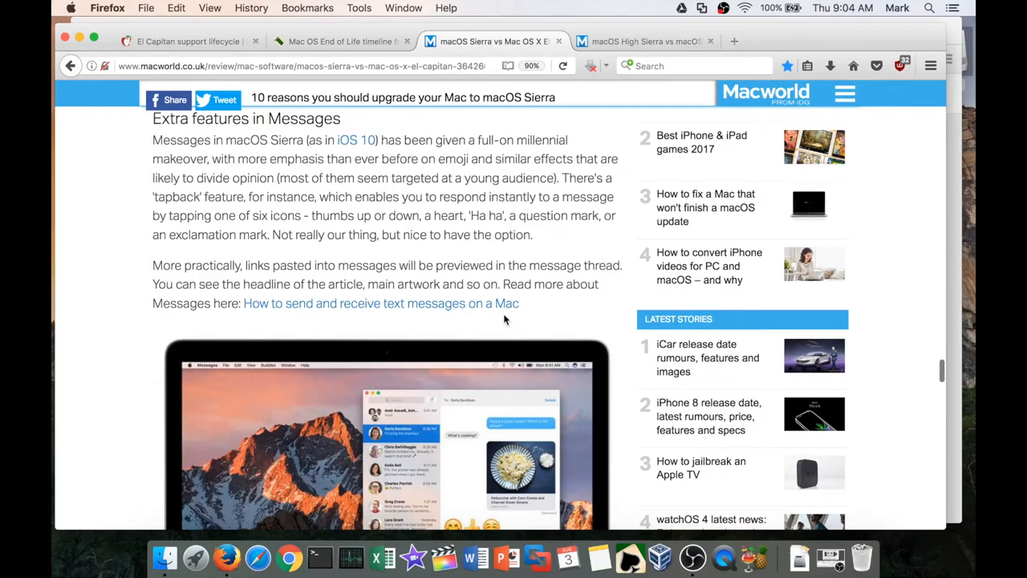
scroll(down, 3)
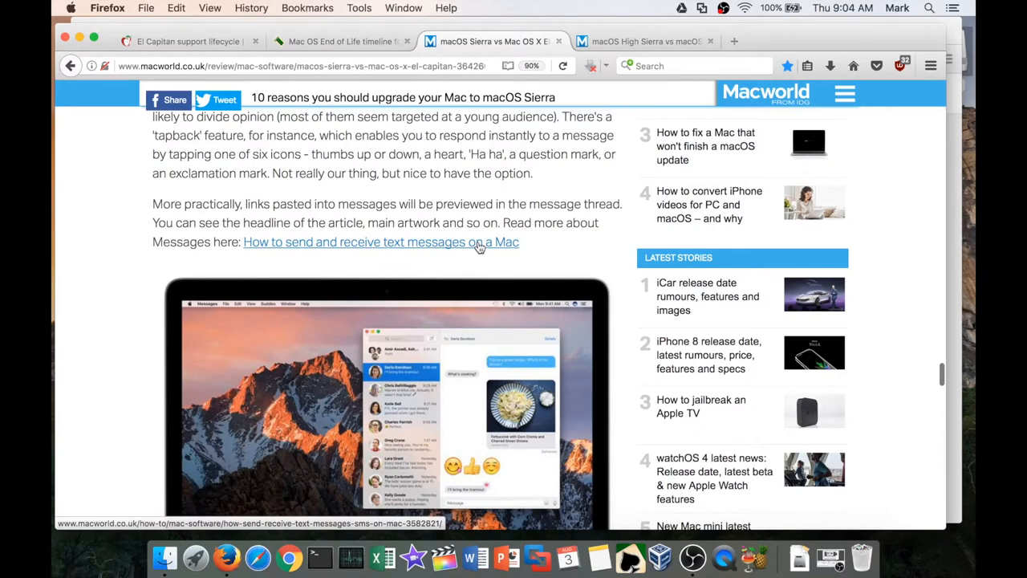
mouse_move(570, 247)
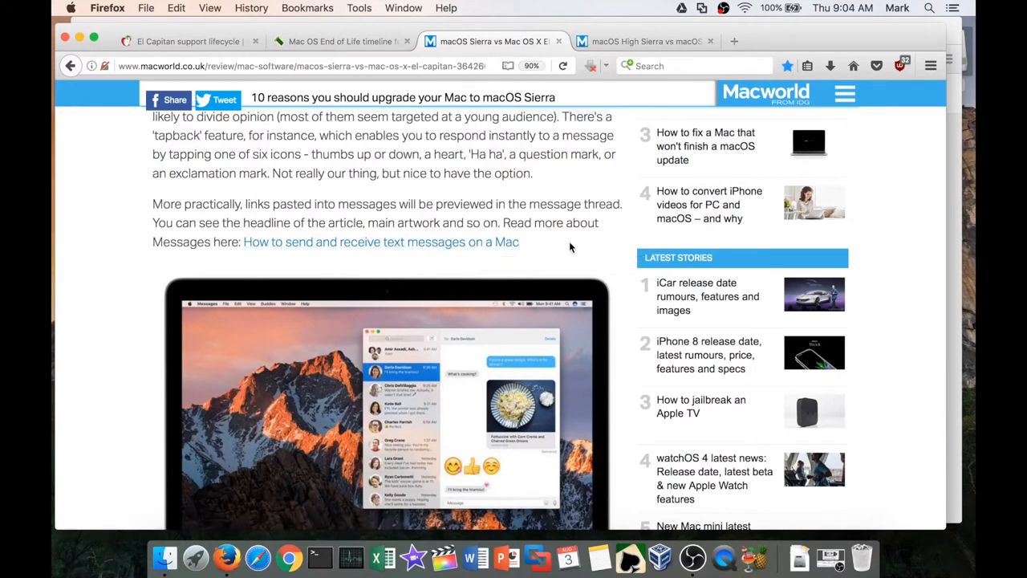
scroll(down, 3)
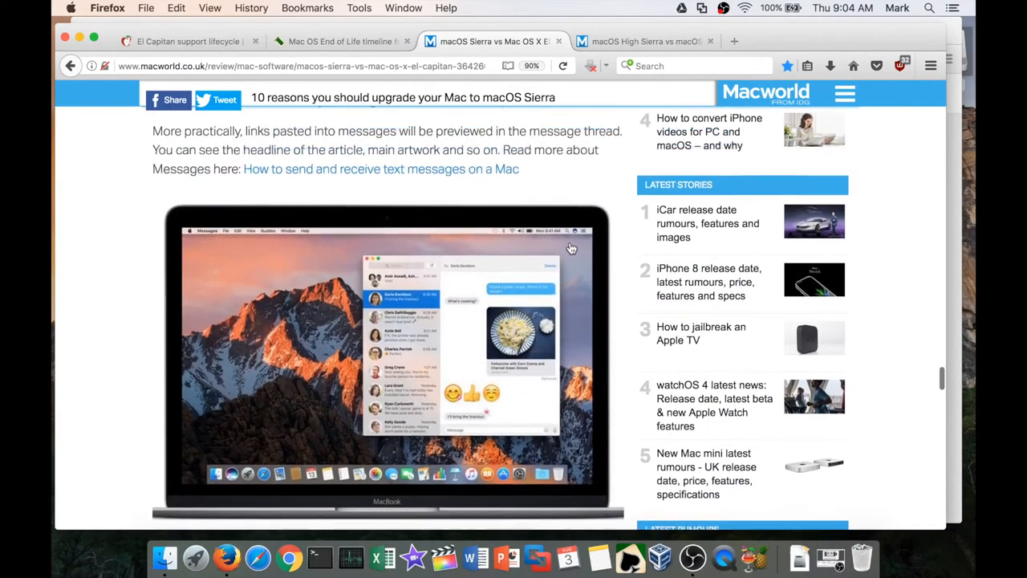
scroll(down, 3)
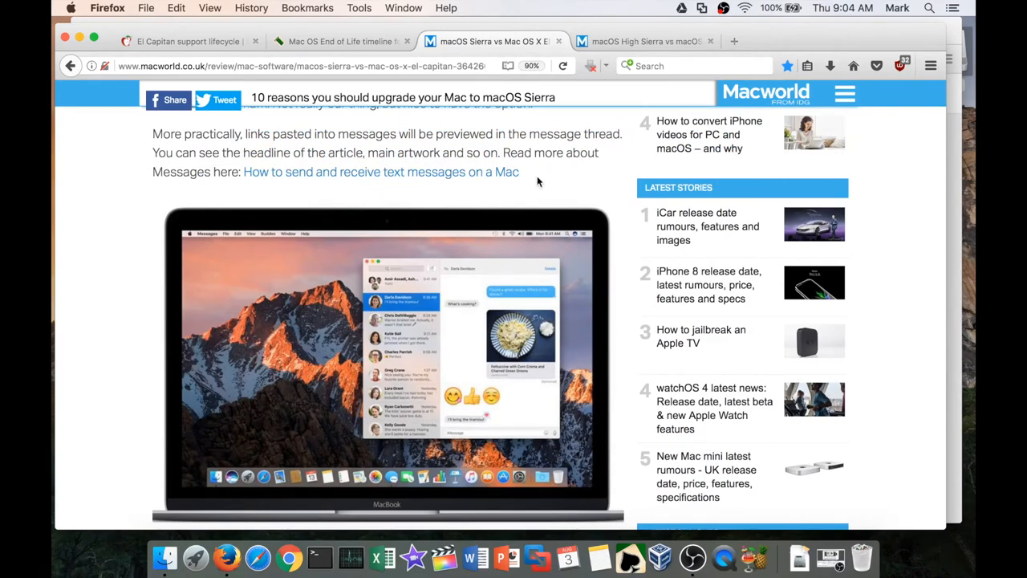
mouse_move(528, 191)
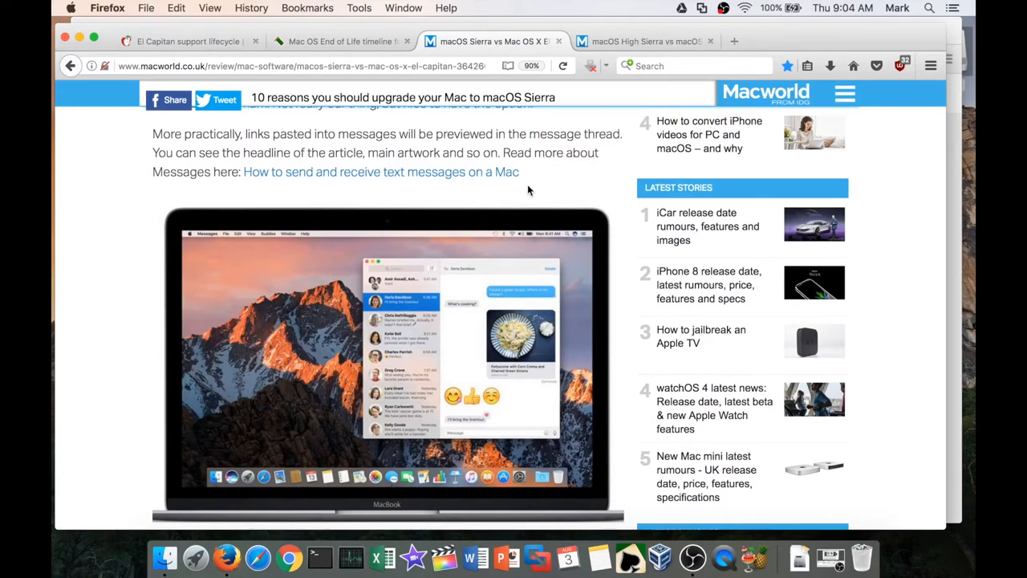
mouse_move(507, 191)
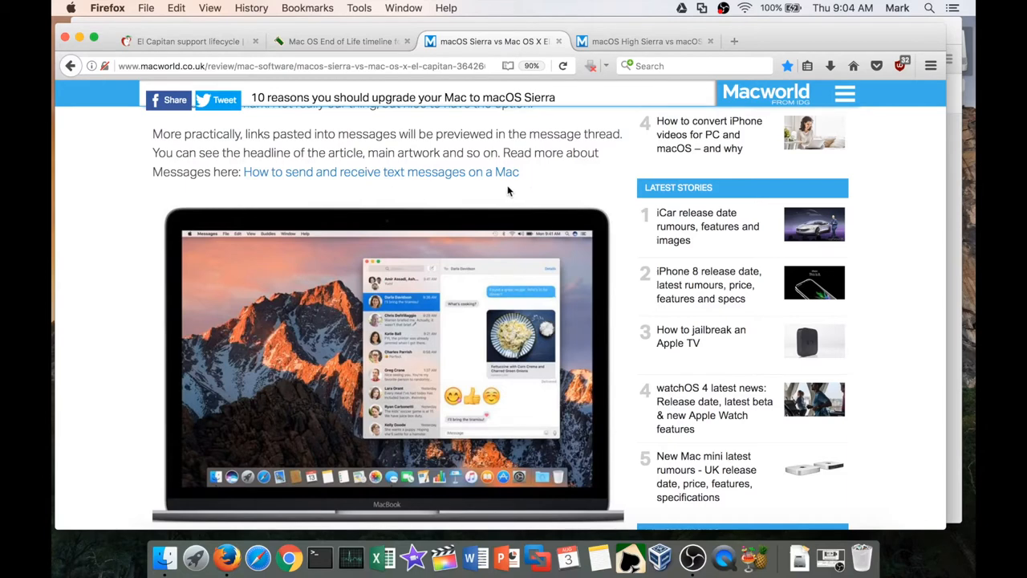
mouse_move(552, 173)
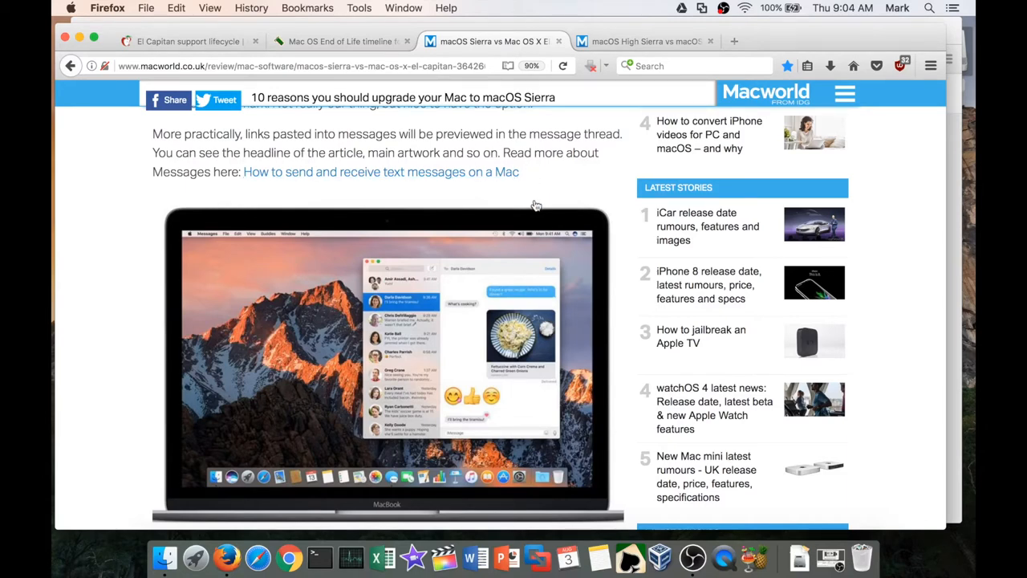
Step: Read down to the lists of Macs that can run El Capitan and macOS Sierra
scroll(down, 3)
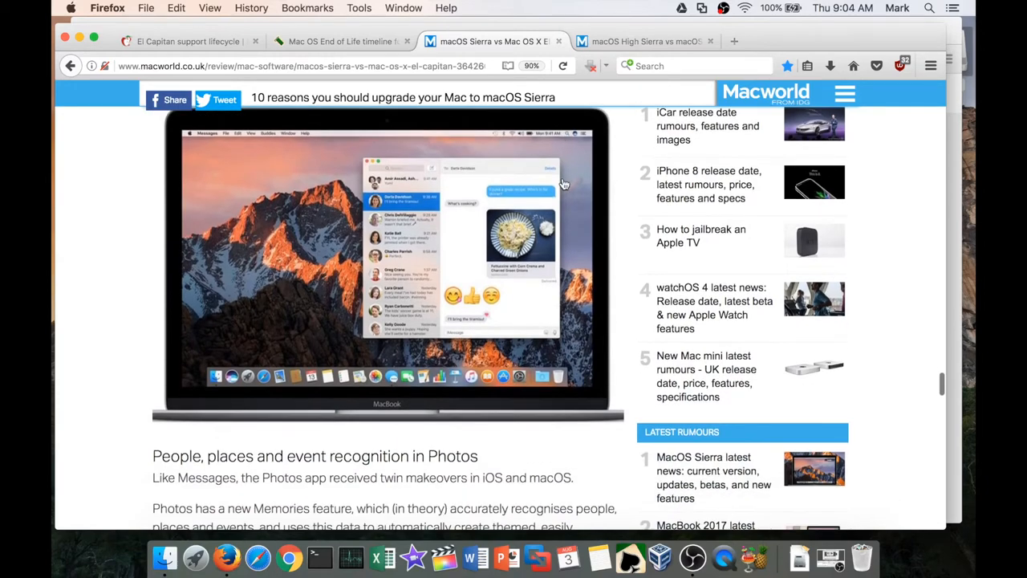
scroll(down, 3)
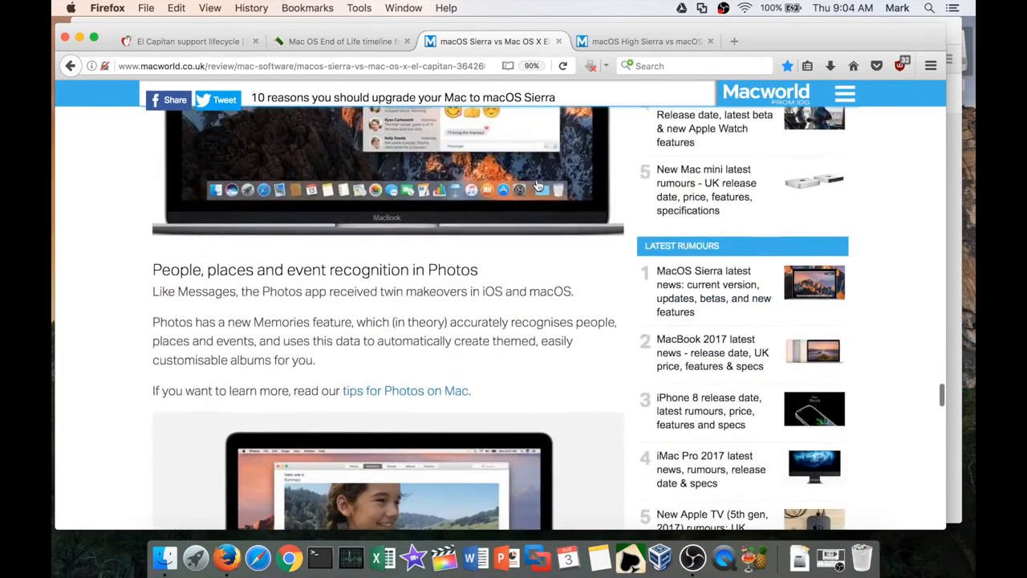
scroll(down, 3)
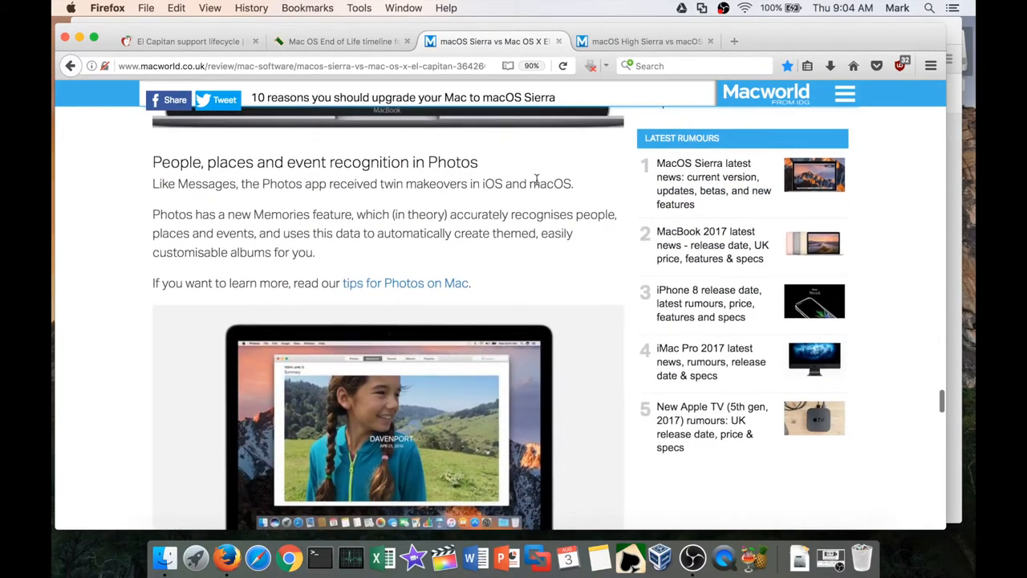
scroll(down, 3)
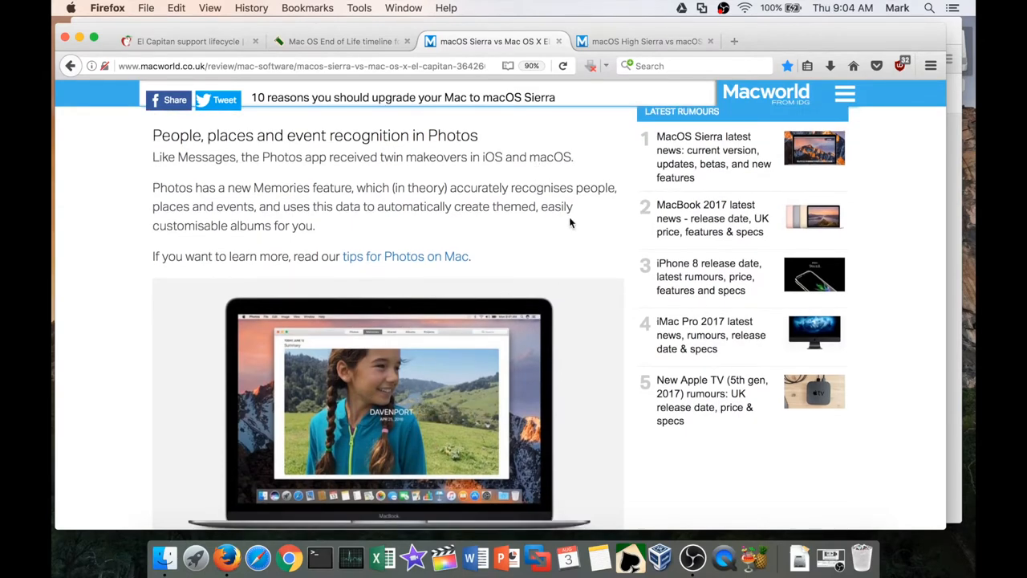
scroll(down, 3)
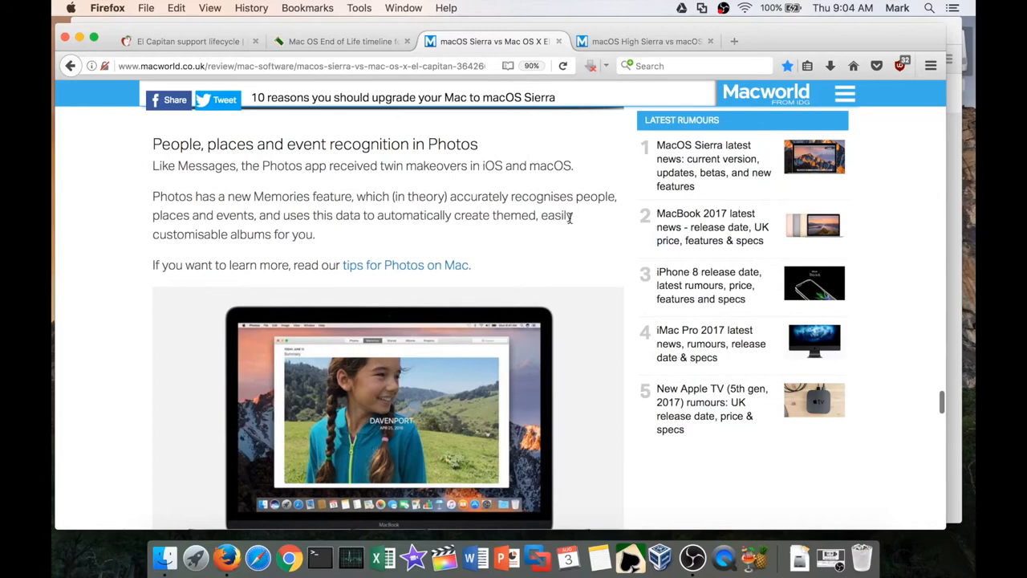
mouse_move(618, 238)
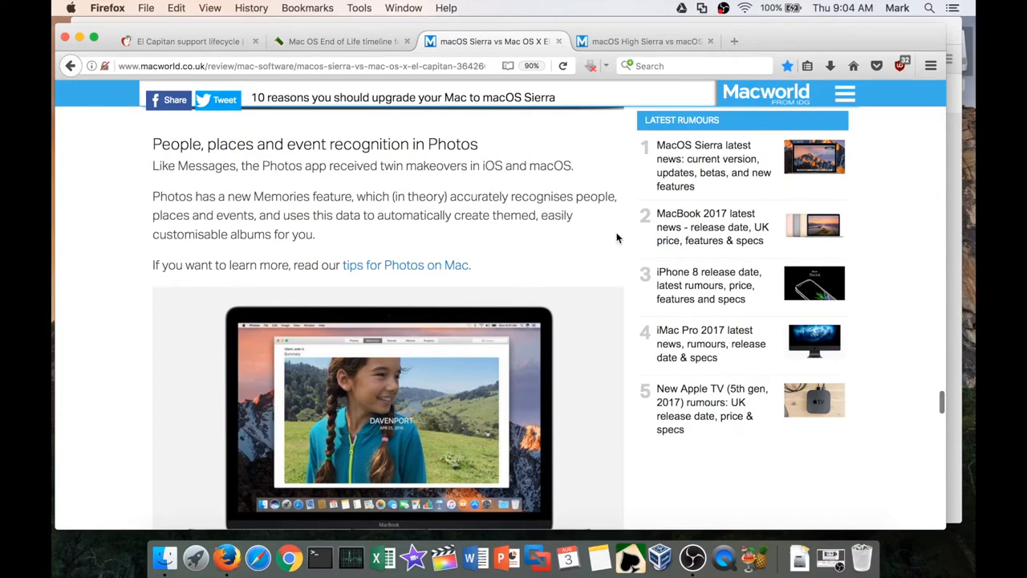
scroll(down, 3)
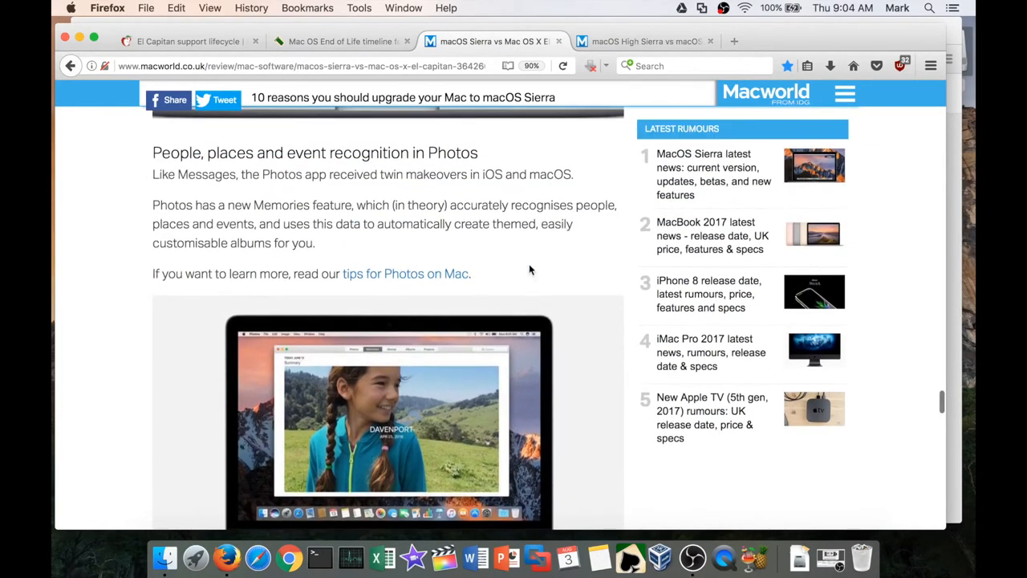
scroll(down, 3)
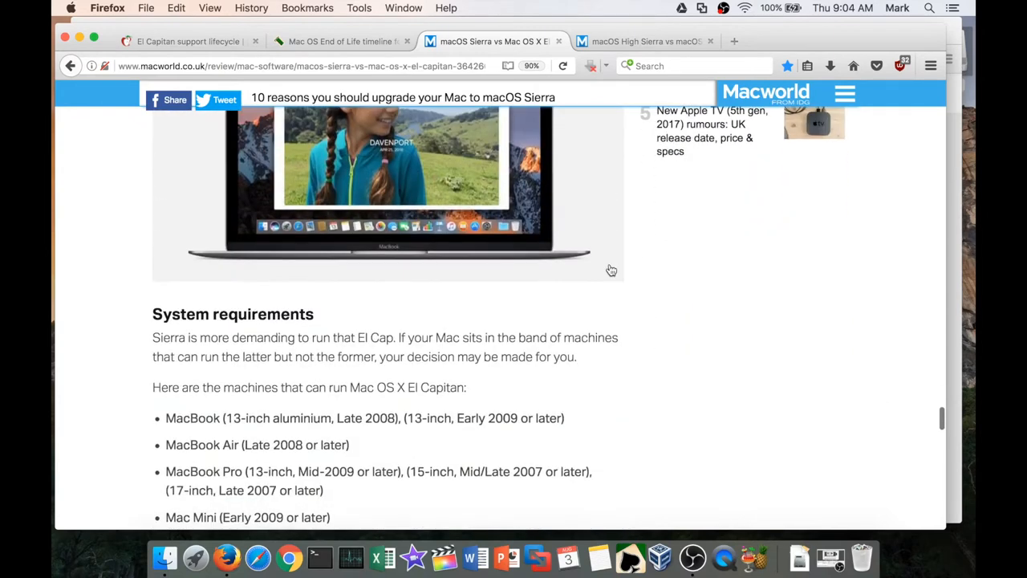
scroll(down, 3)
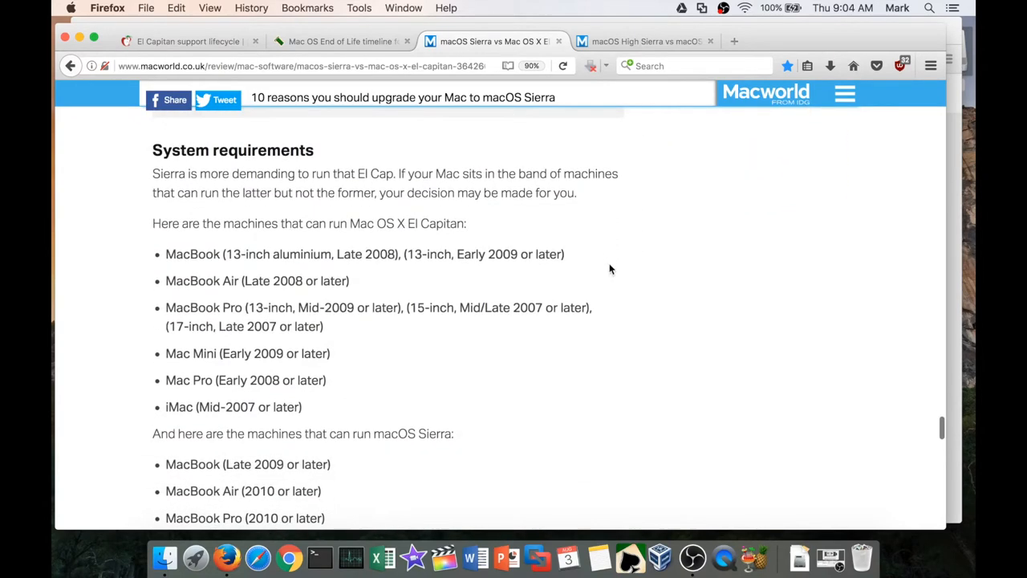
scroll(down, 3)
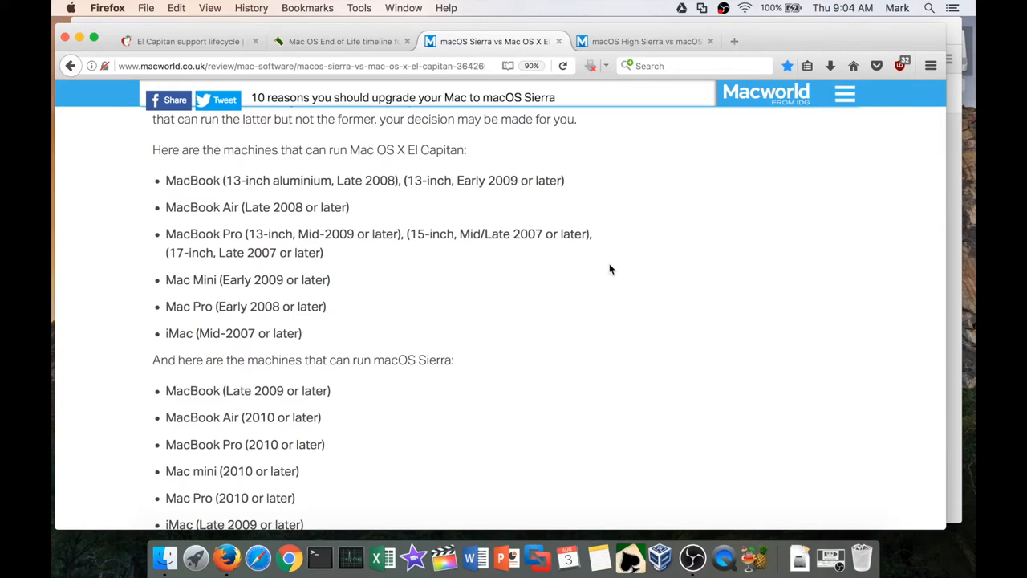
mouse_move(519, 276)
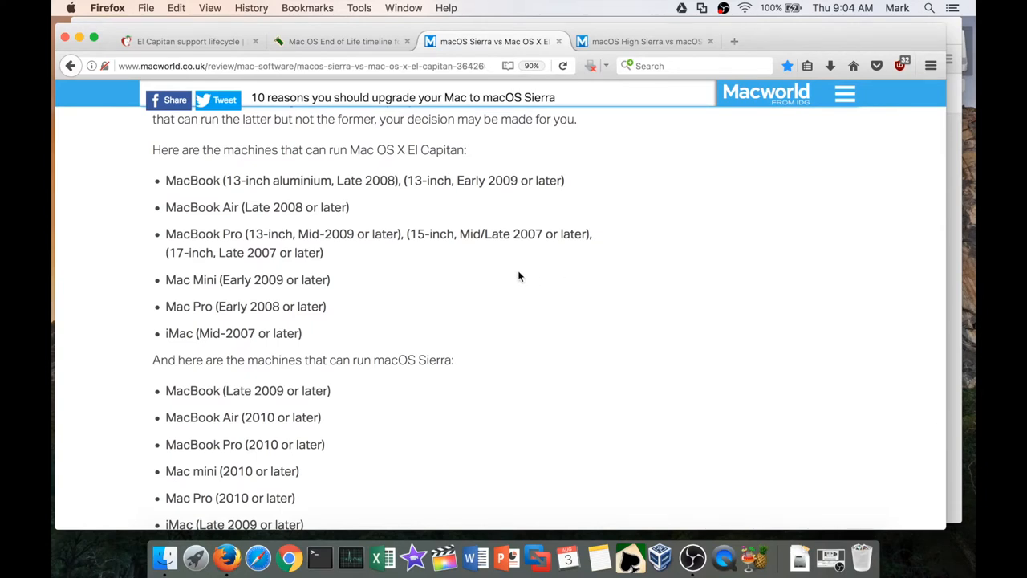
mouse_move(215, 184)
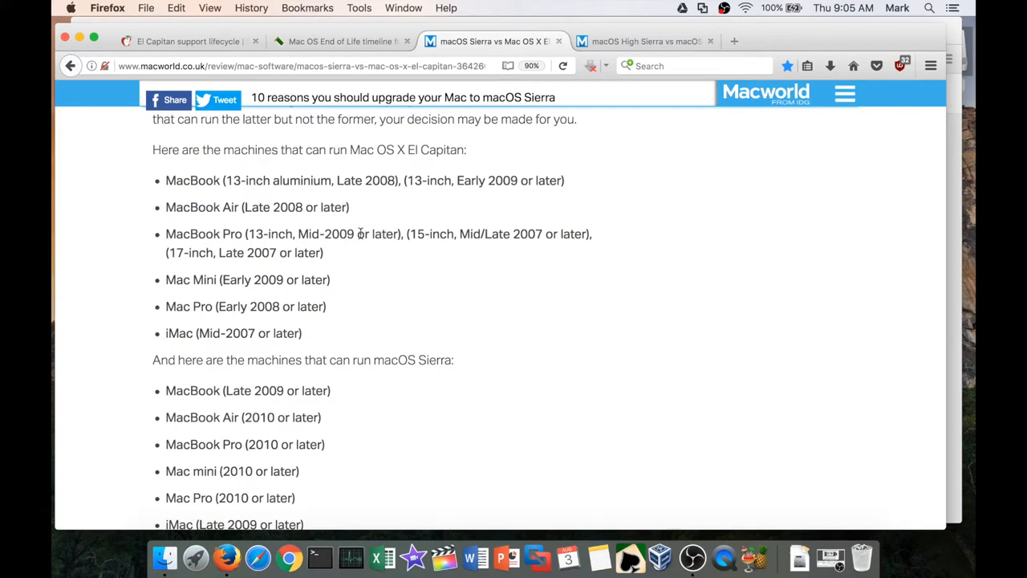
mouse_move(375, 288)
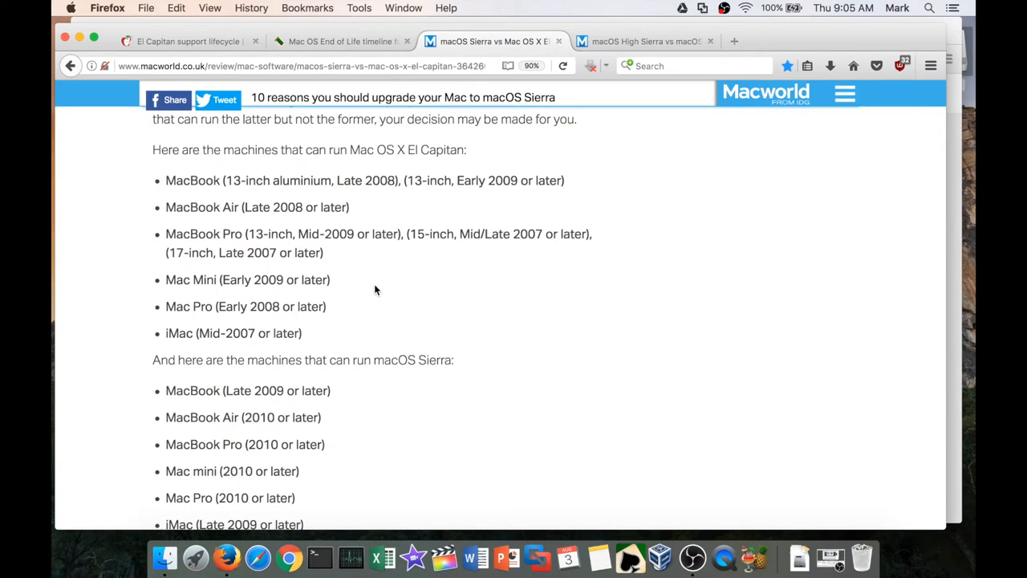
mouse_move(293, 303)
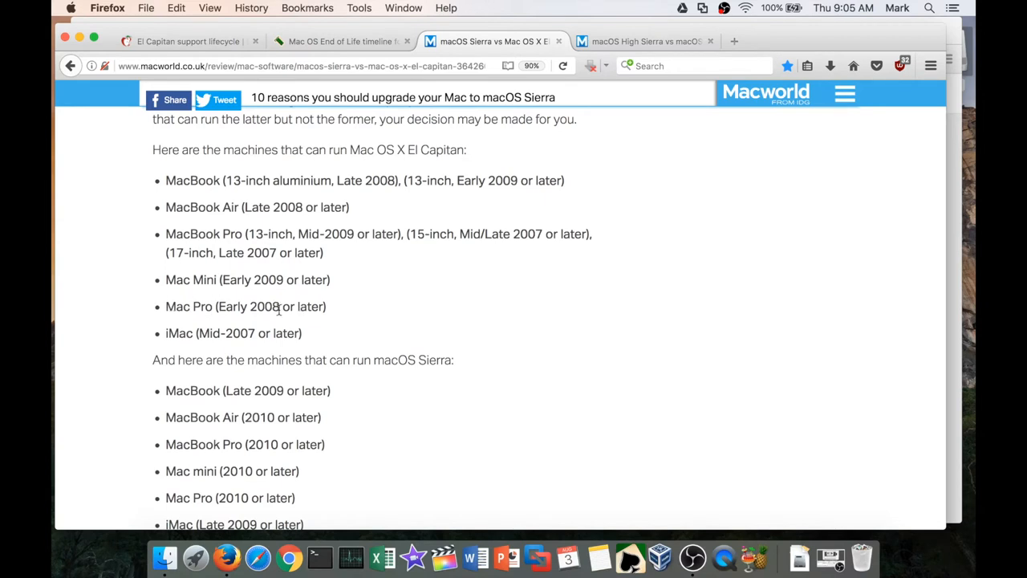
mouse_move(443, 302)
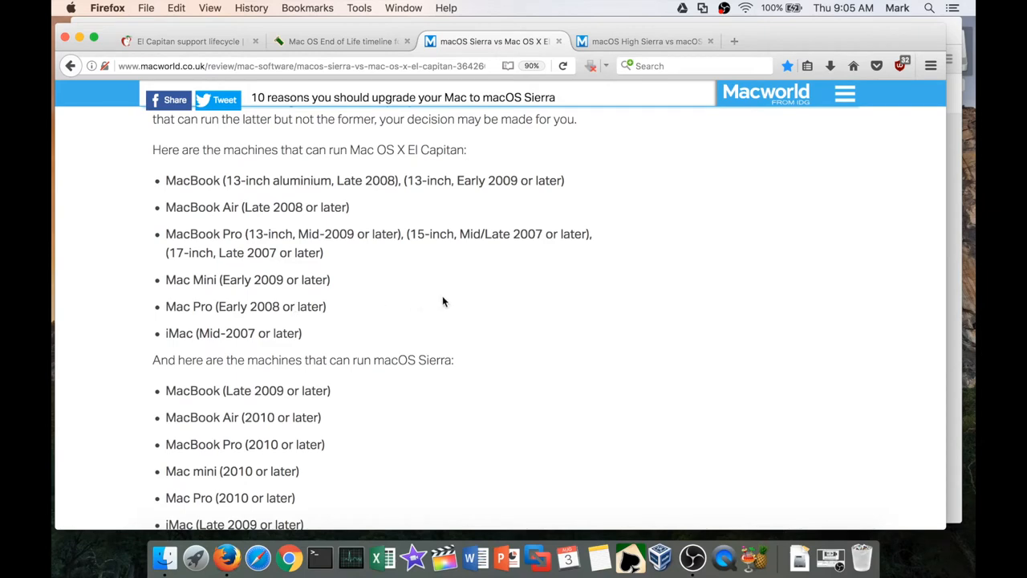
scroll(down, 3)
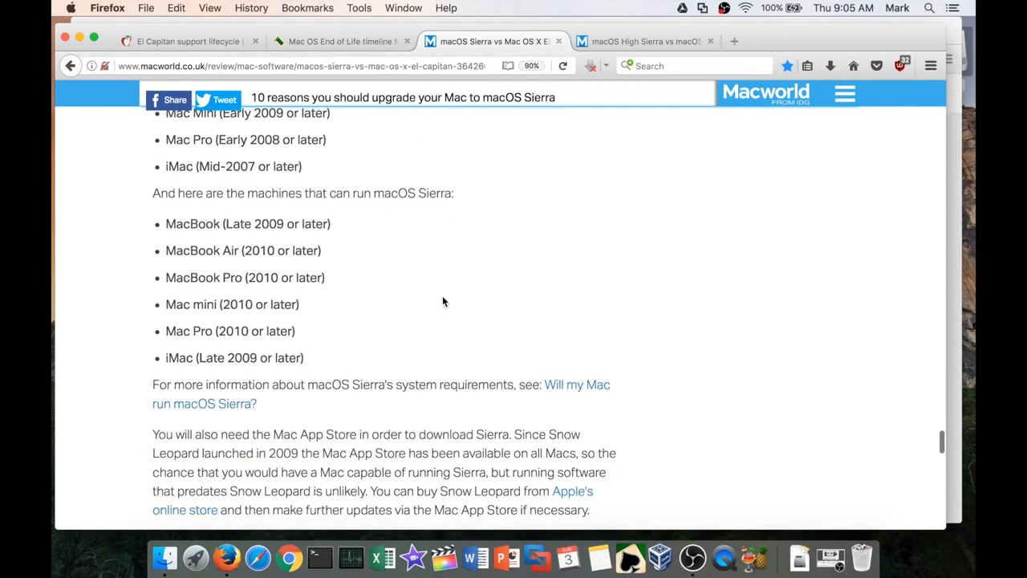
scroll(down, 3)
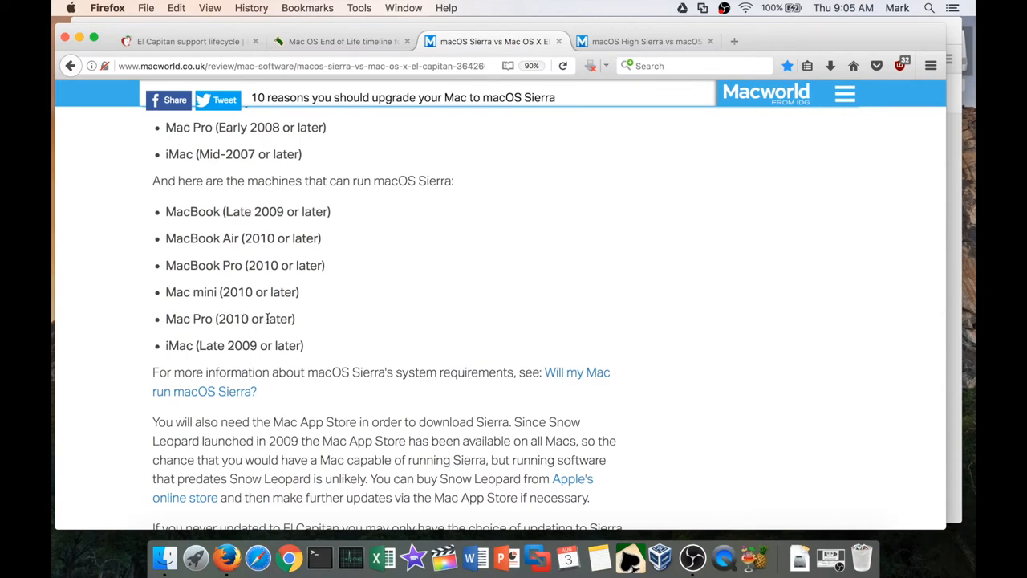
mouse_move(273, 336)
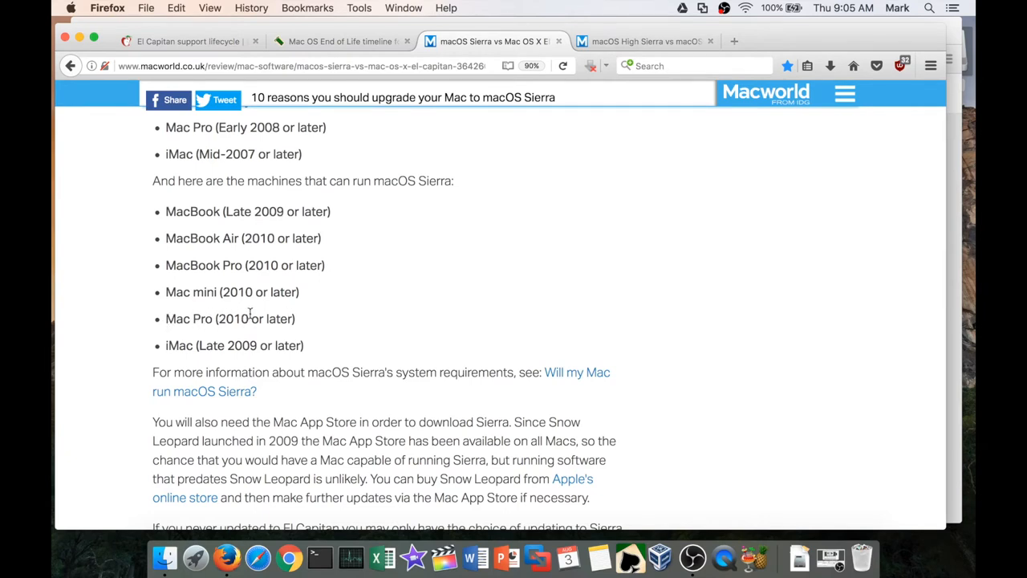
mouse_move(247, 318)
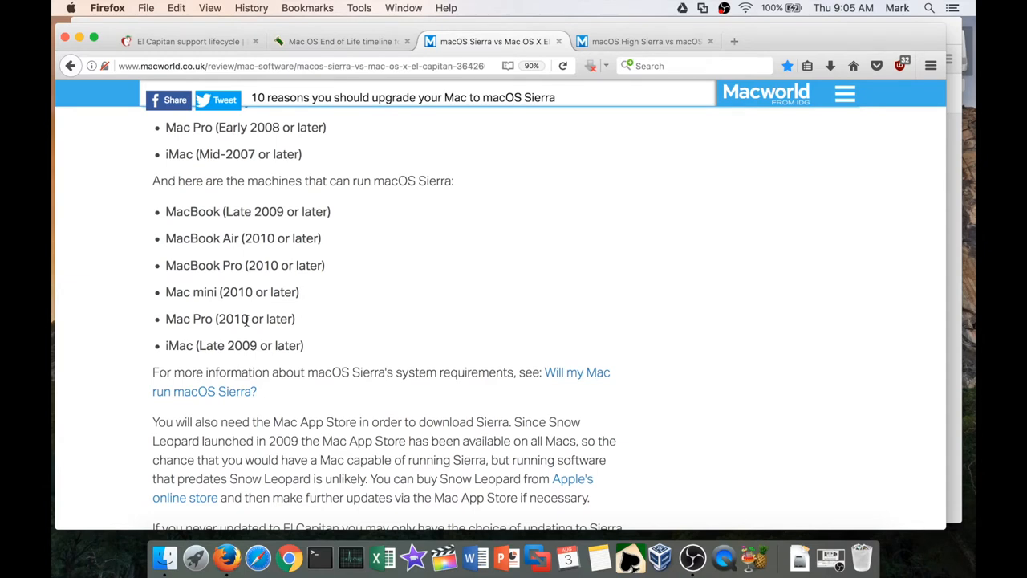
mouse_move(146, 347)
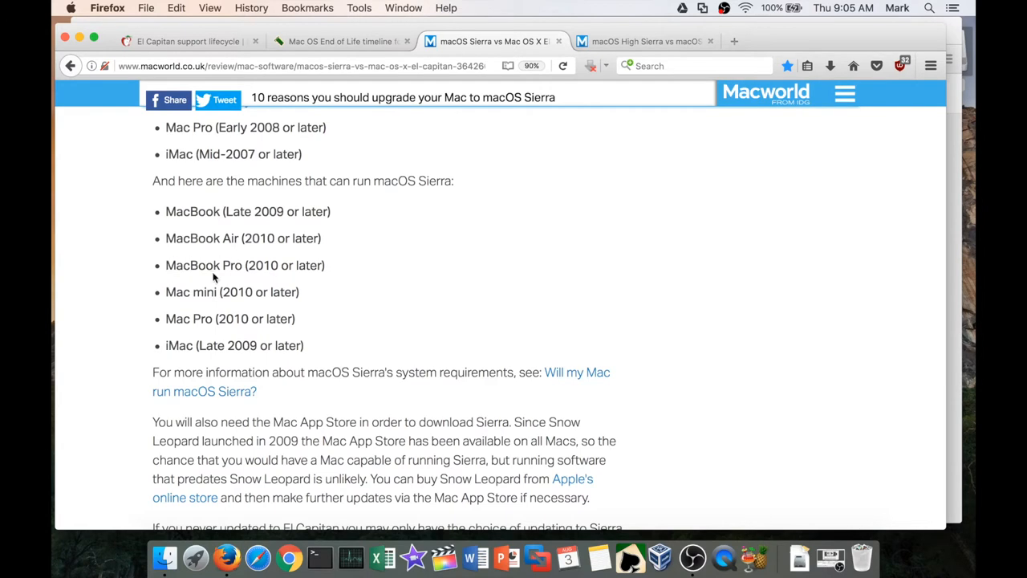
Step: Select a word in the supported Macs list while reading toward Our Verdict
double_click(187, 265)
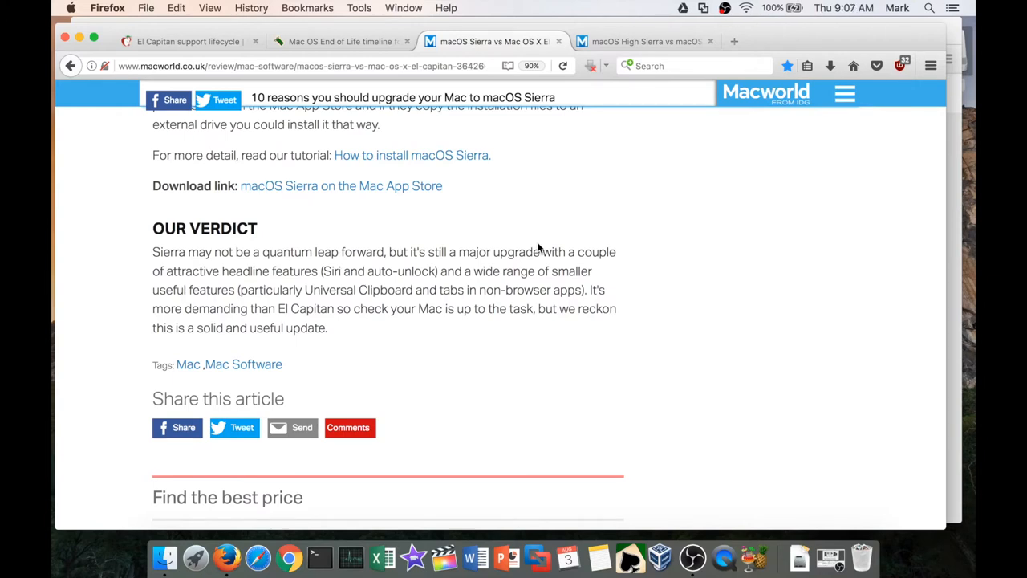
mouse_move(735, 297)
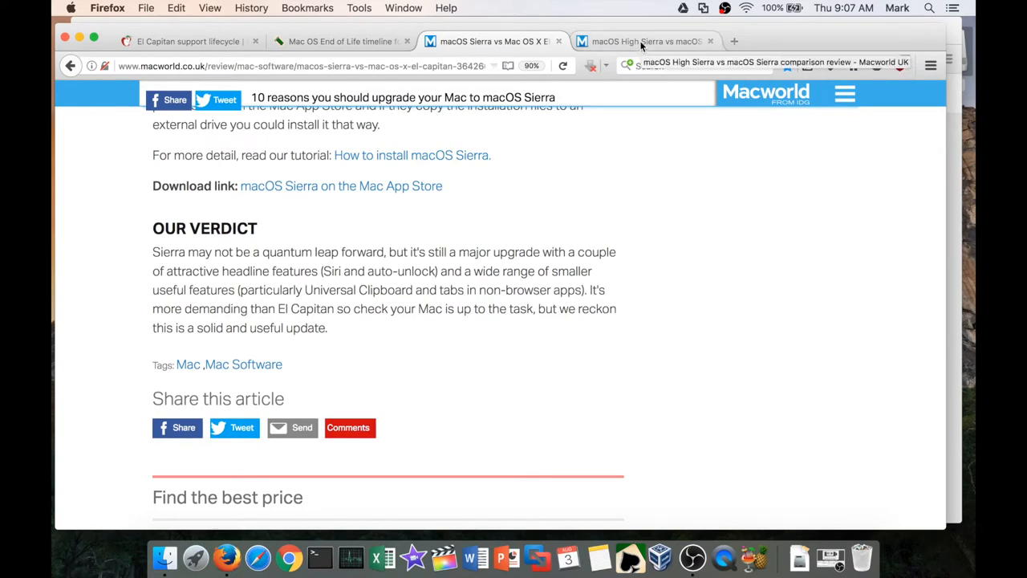
Step: Switch to the High Sierra vs Sierra article and read down to the Apple File System section
click(645, 41)
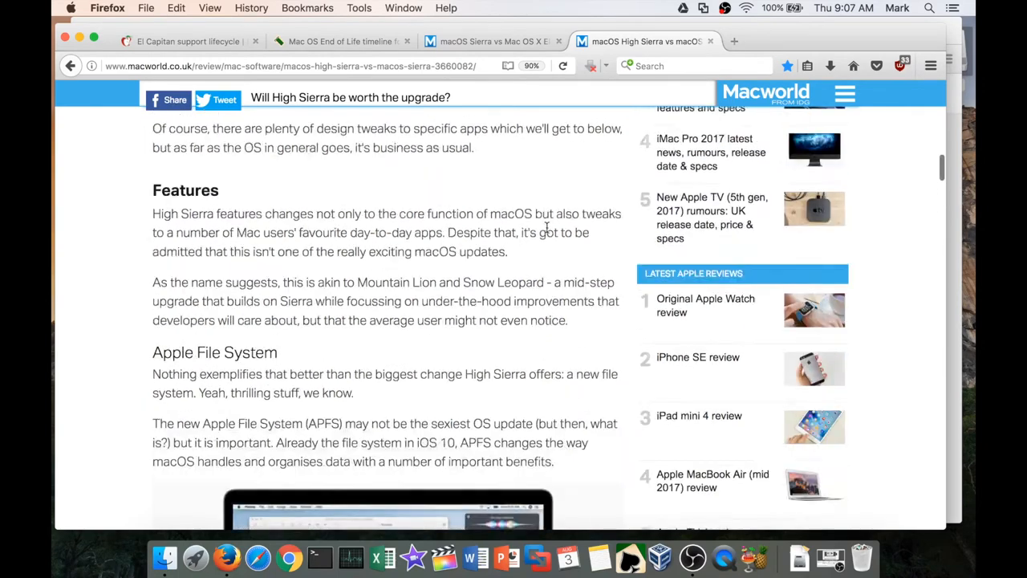
scroll(up, 3)
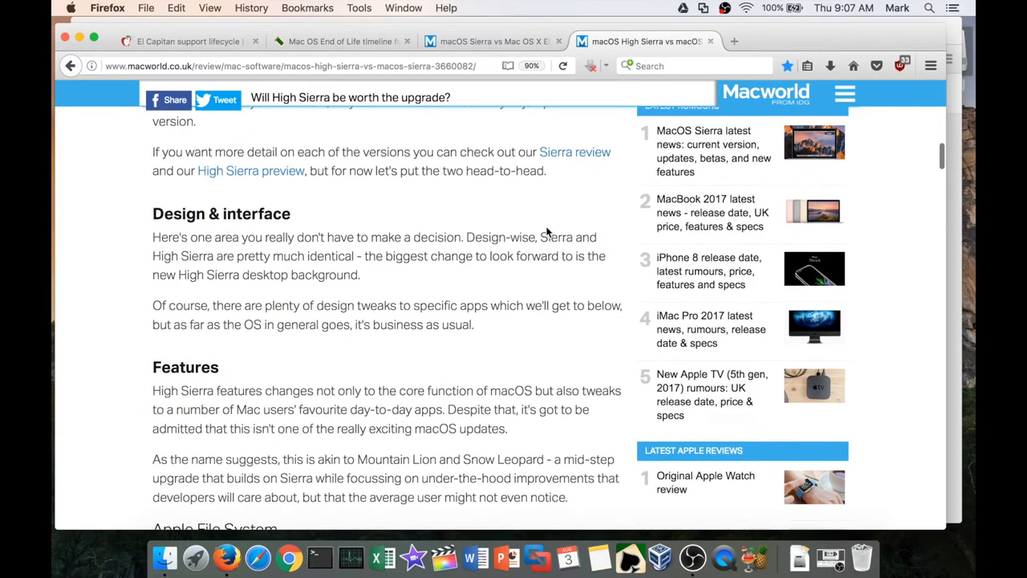
scroll(down, 3)
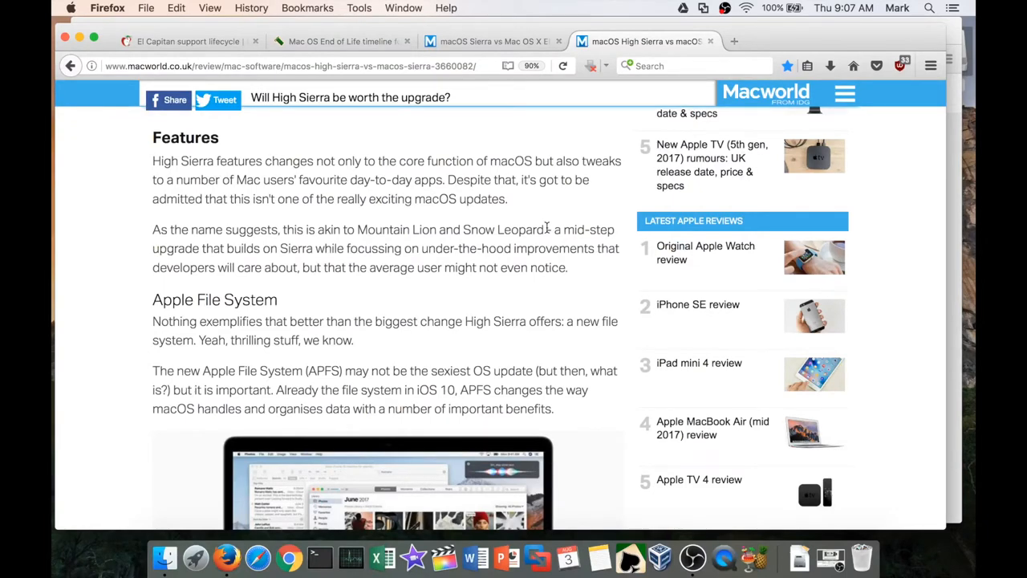
scroll(down, 3)
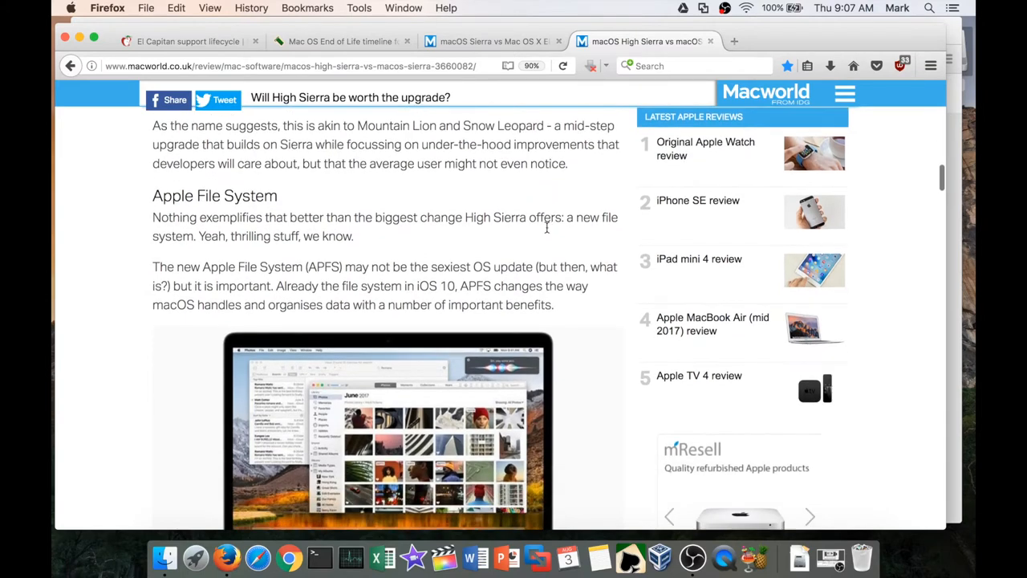
scroll(down, 3)
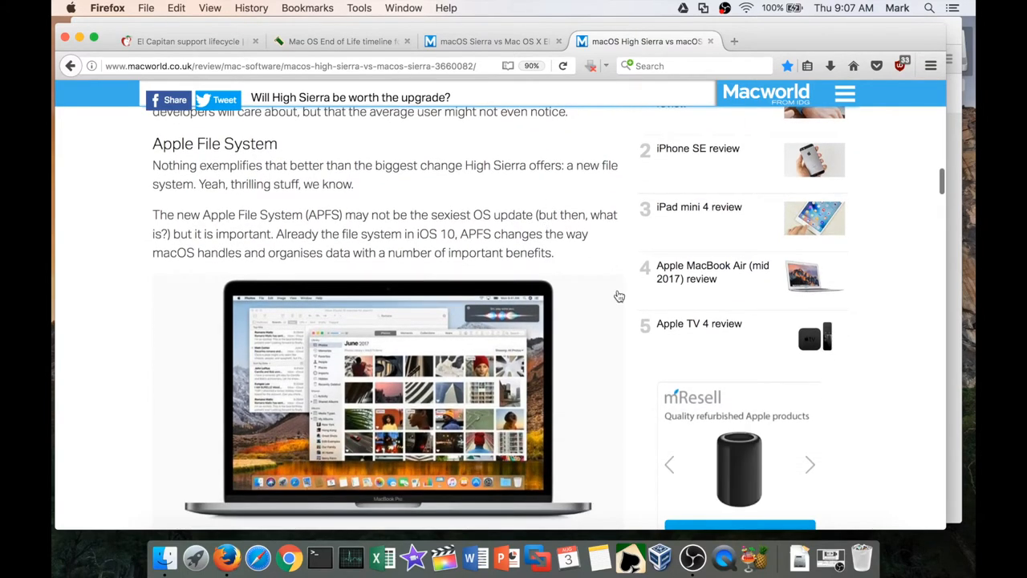
mouse_move(620, 295)
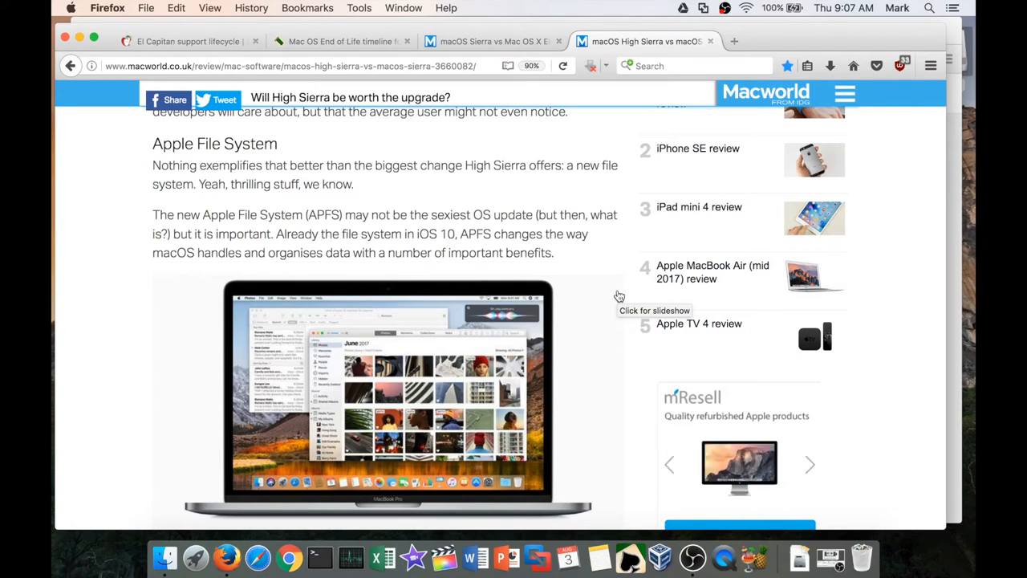
mouse_move(539, 199)
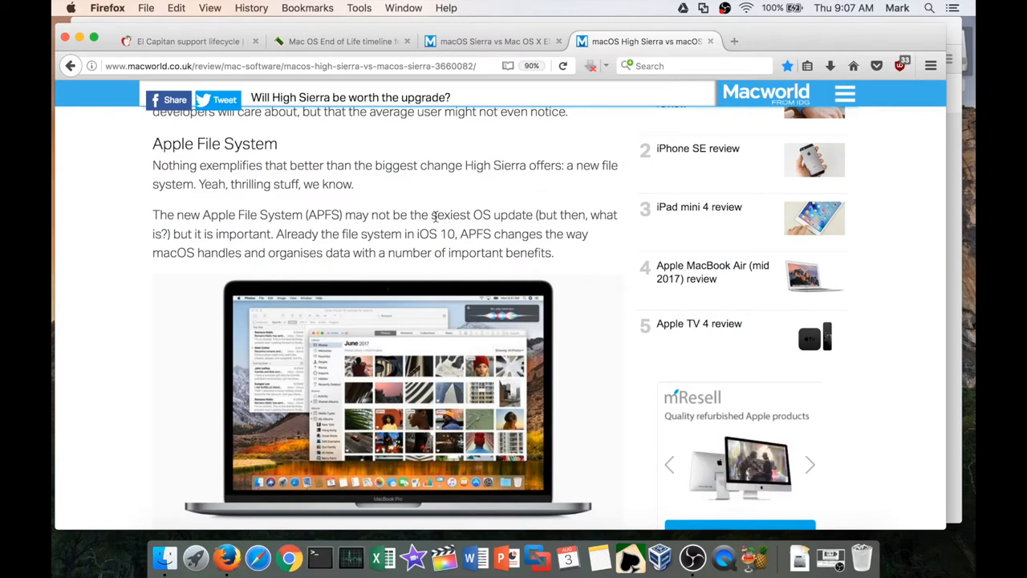
mouse_move(391, 160)
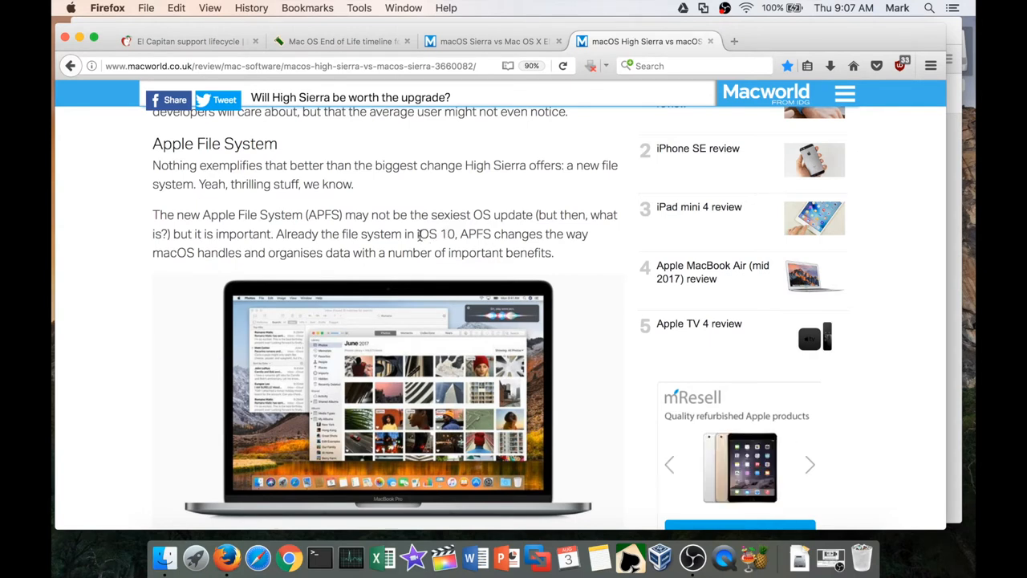
Step: Select the iOS 10 mention in the APFS paragraph
drag(417, 235, 459, 234)
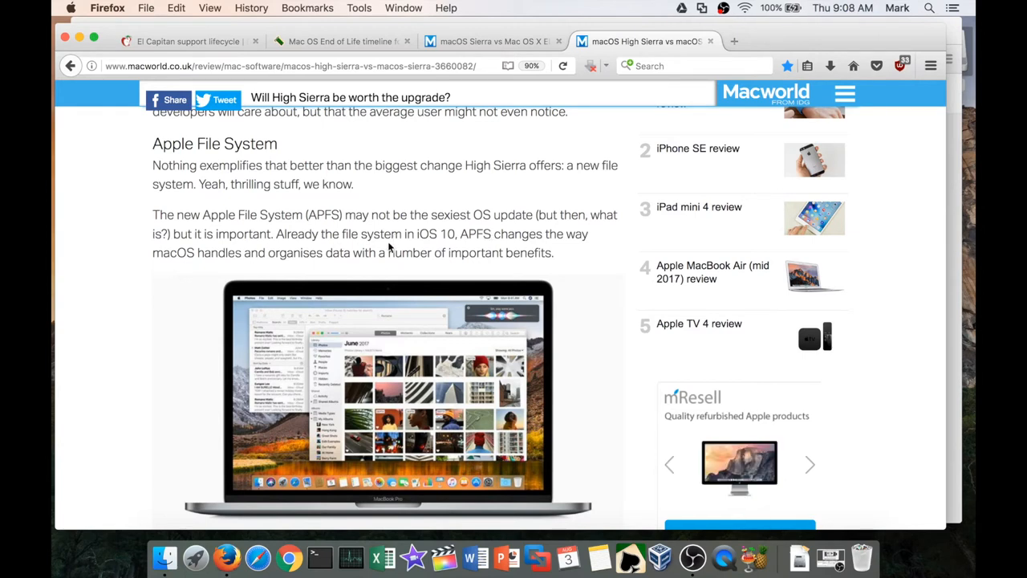
double_click(423, 234)
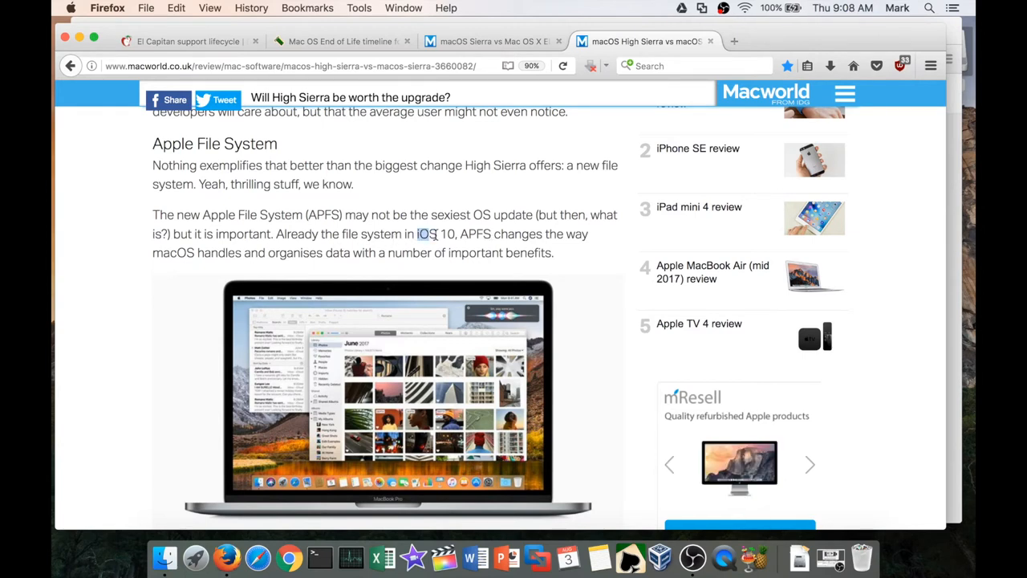
drag(417, 234, 493, 234)
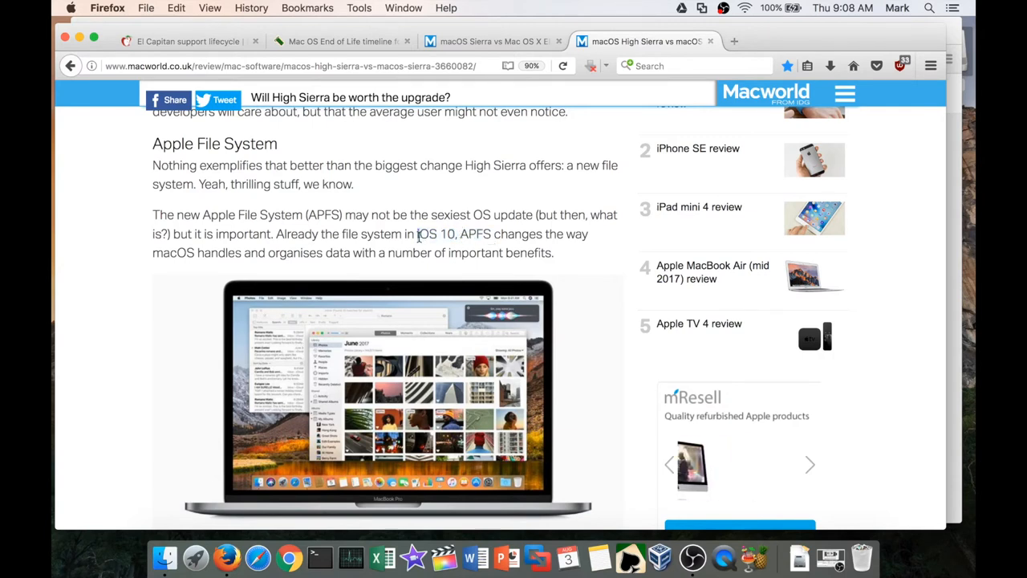
drag(417, 235, 491, 234)
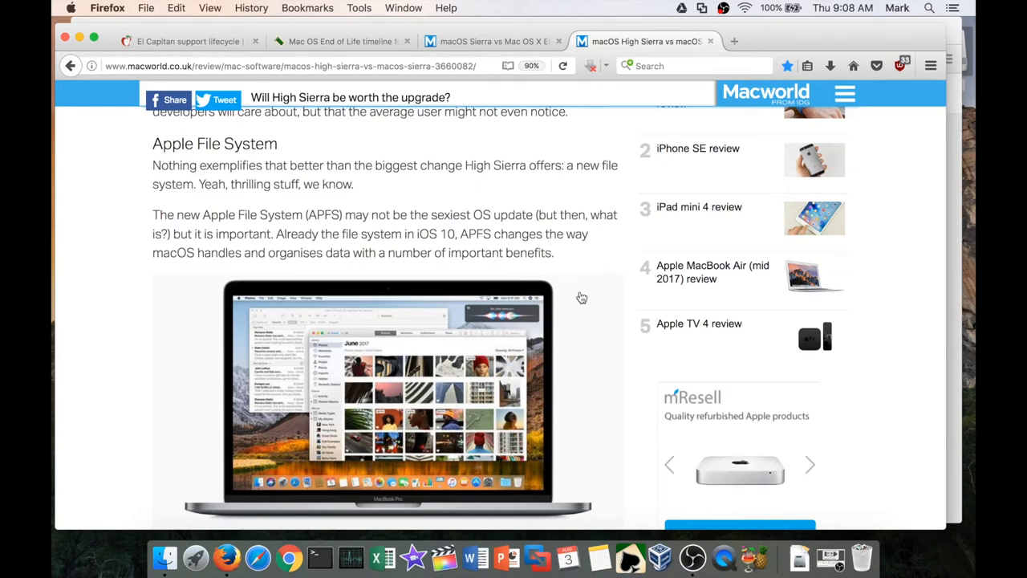
Step: Read past the MacBook image and select the phrase about instantly finding file and folder sizes
scroll(down, 3)
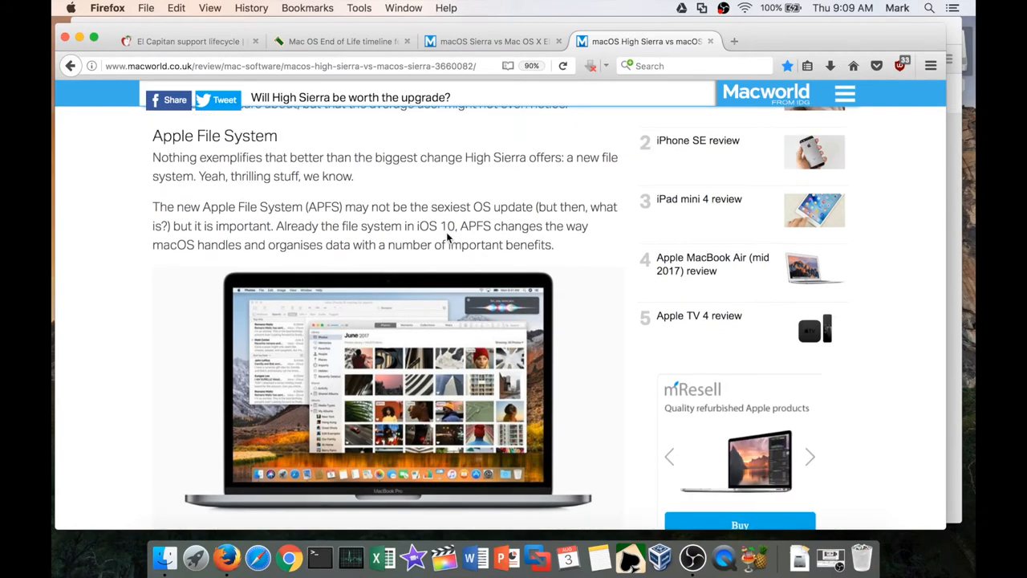
scroll(down, 3)
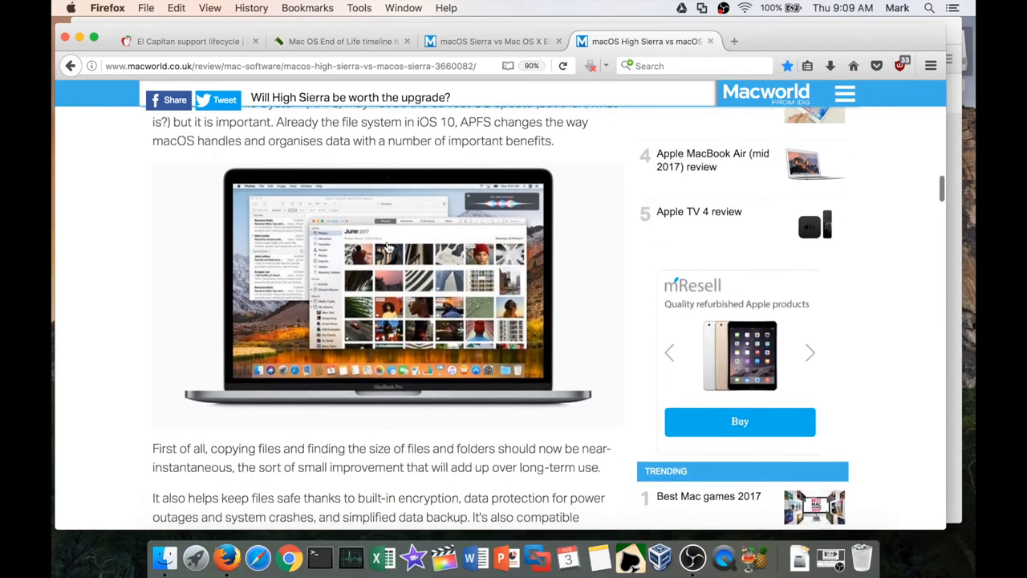
scroll(down, 3)
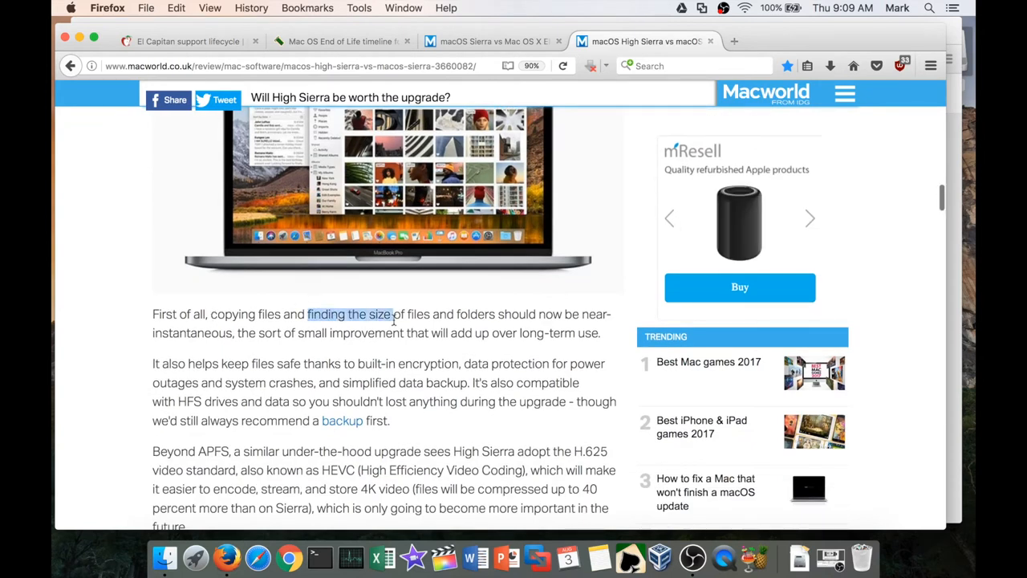
drag(393, 313, 540, 313)
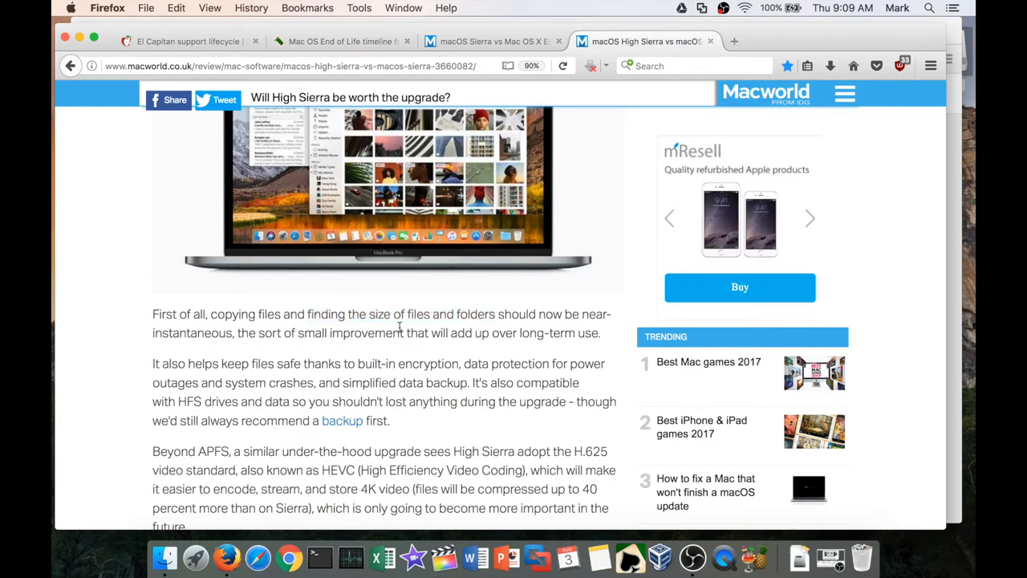
Step: In Finder's home folder, Get Info on Google Drive showing its 8.64 GB size
click(164, 556)
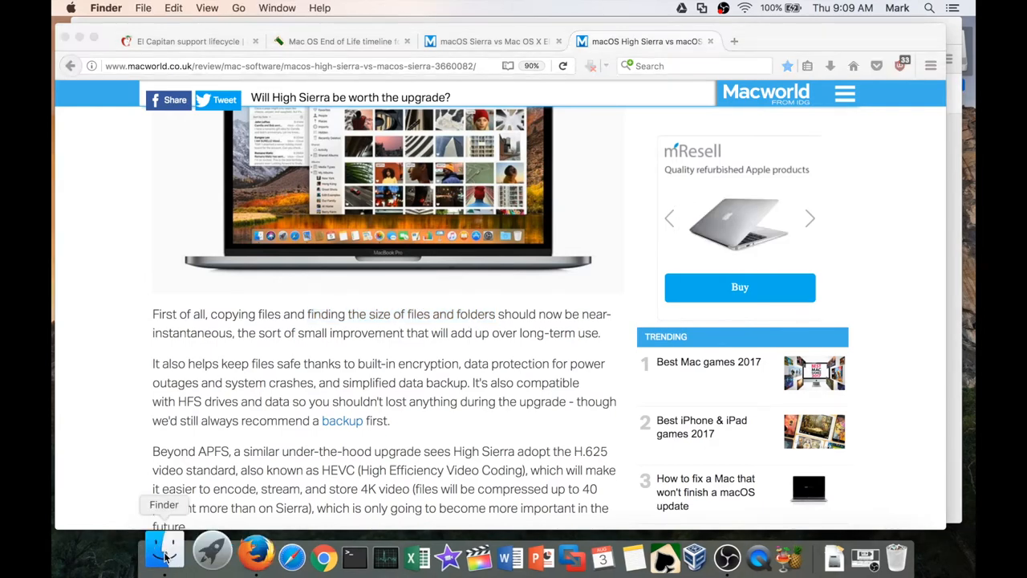
click(164, 553)
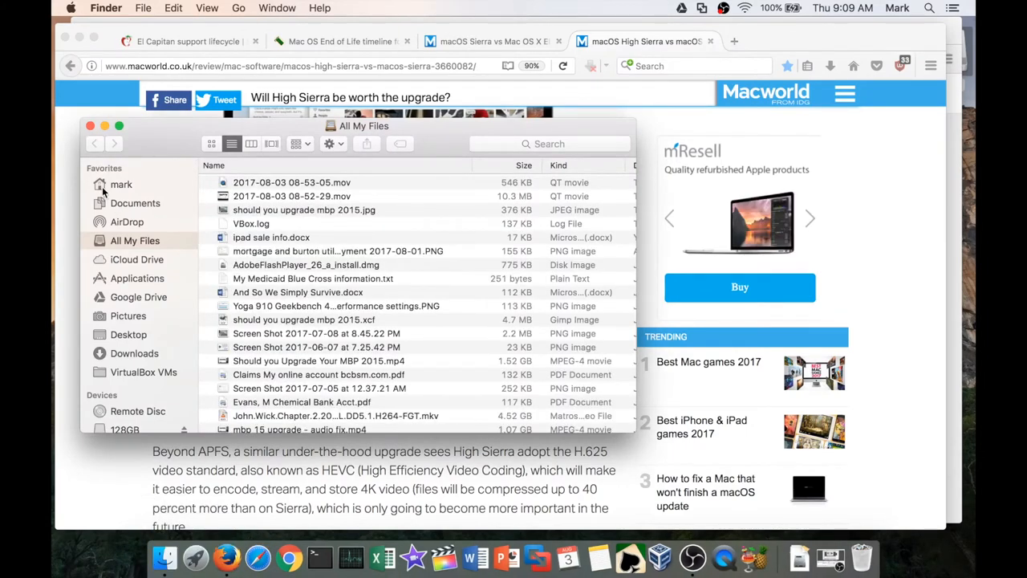
click(122, 183)
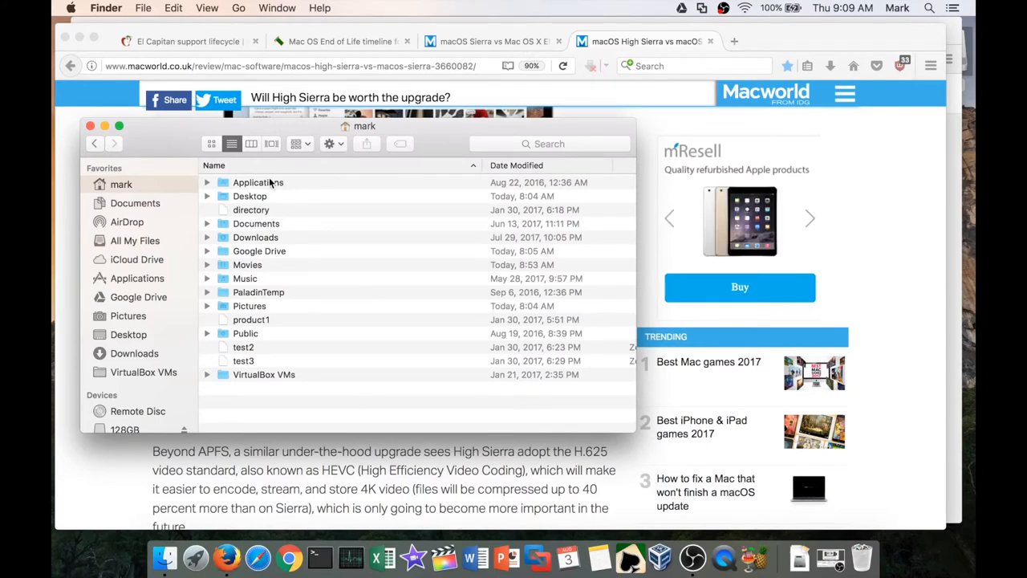
click(260, 250)
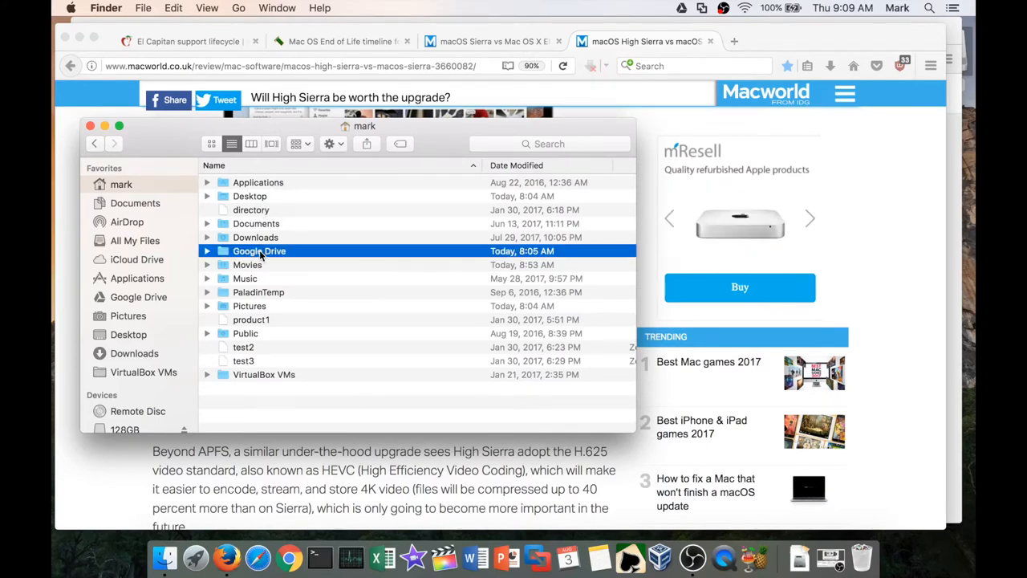
right_click(260, 250)
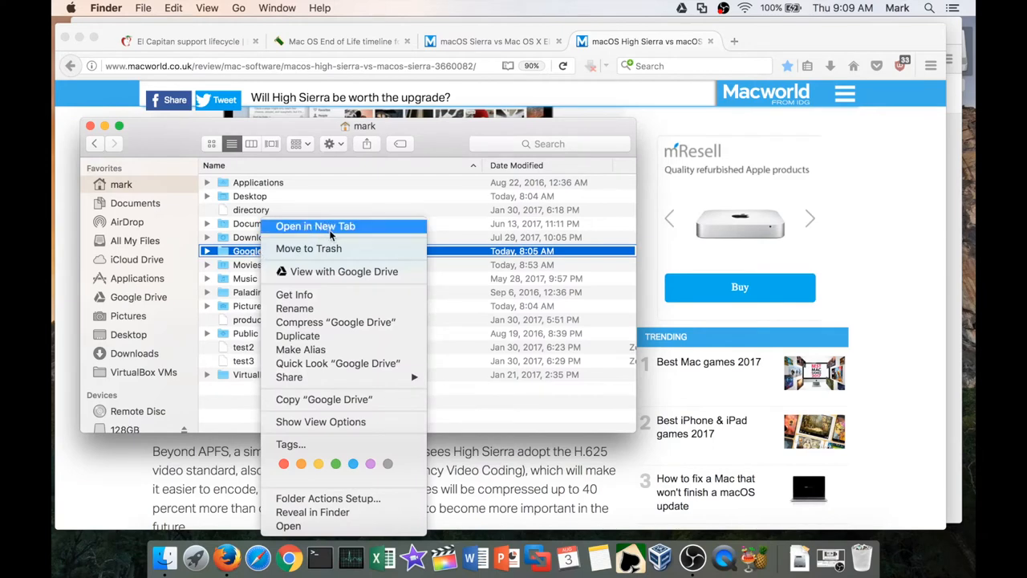
click(293, 295)
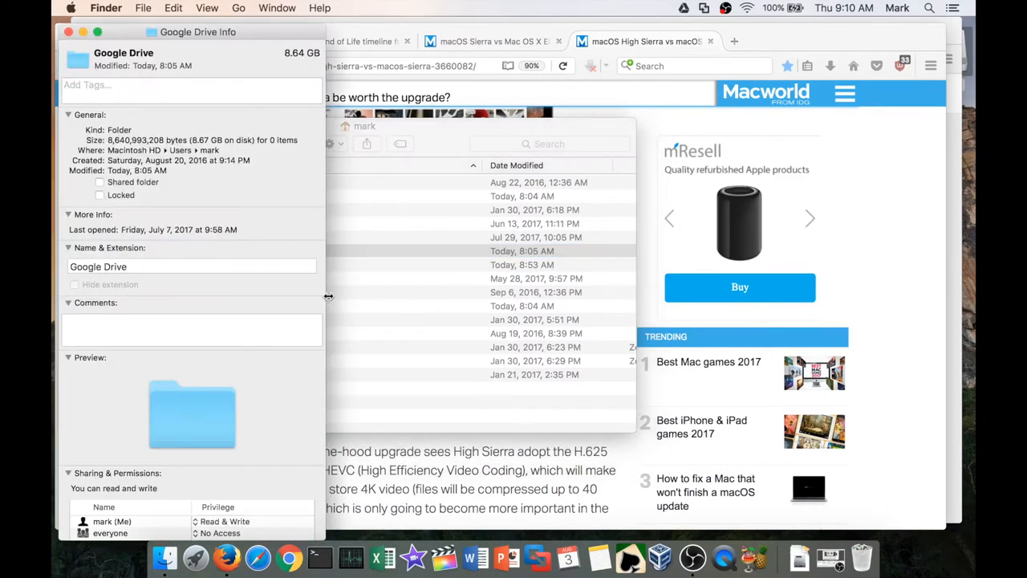
mouse_move(125, 151)
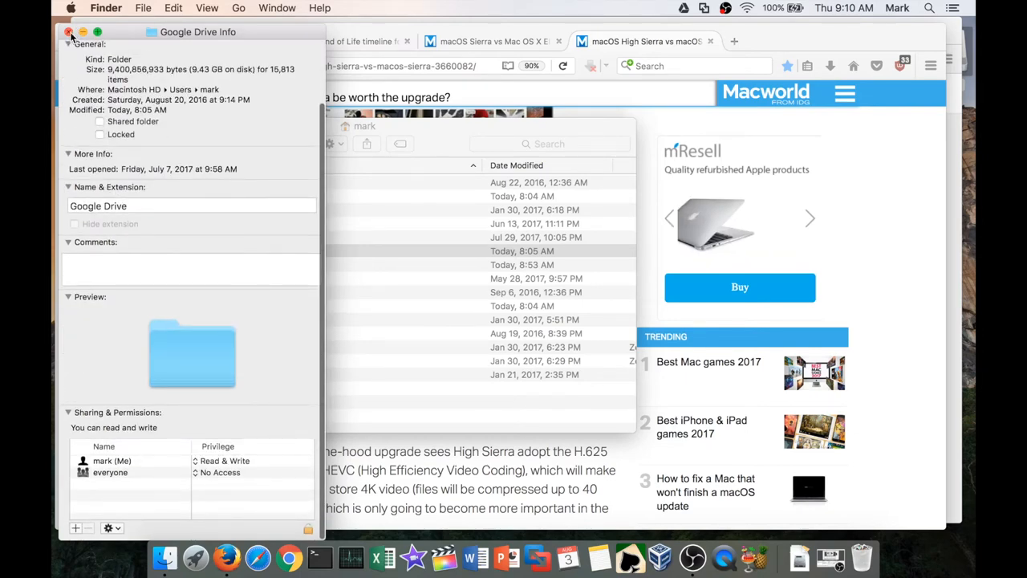
Step: Close the folder's Get Info window and resume the High Sierra article at its APFS and HEVC paragraphs
click(69, 32)
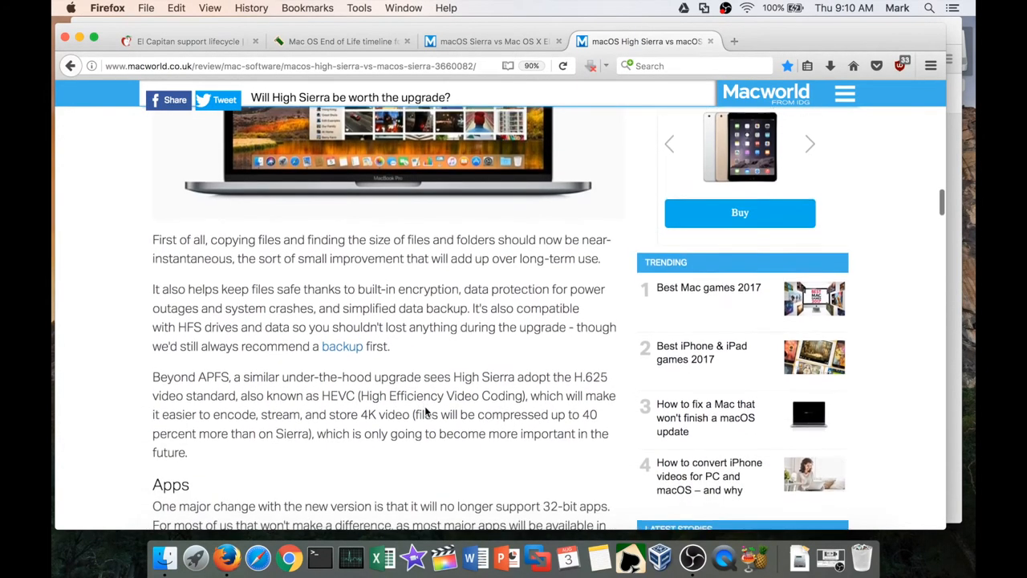
scroll(down, 3)
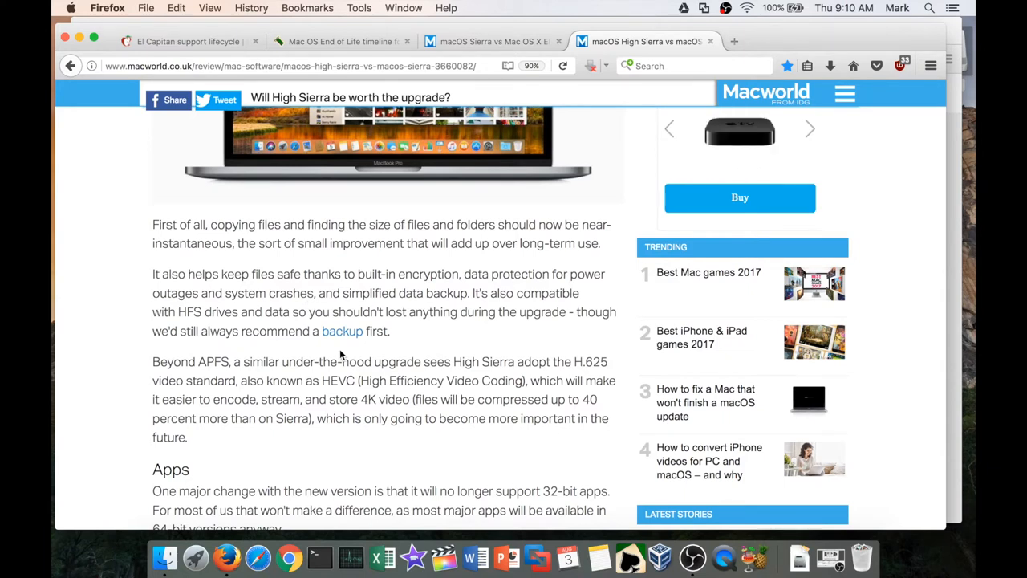
click(809, 129)
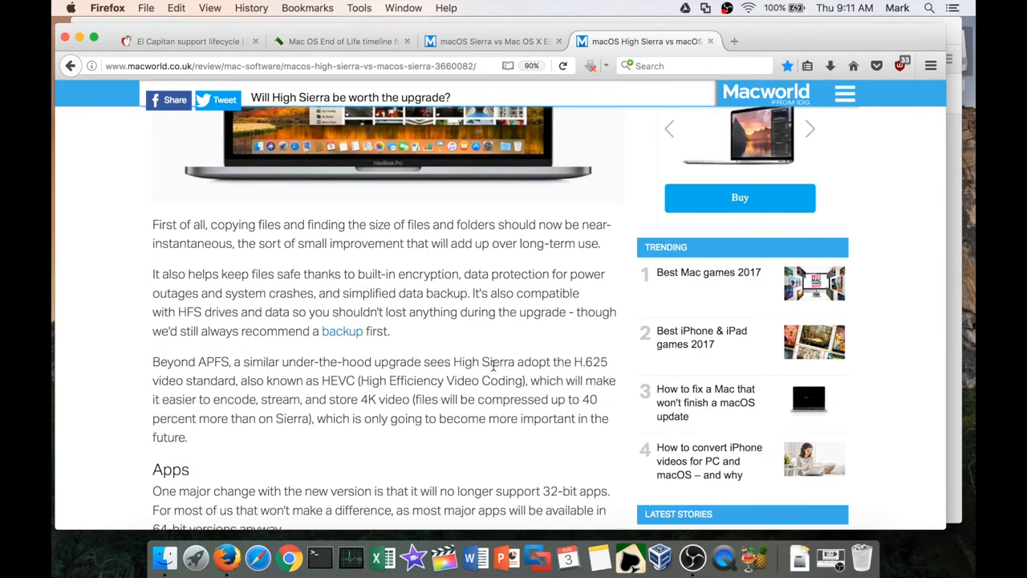
click(809, 128)
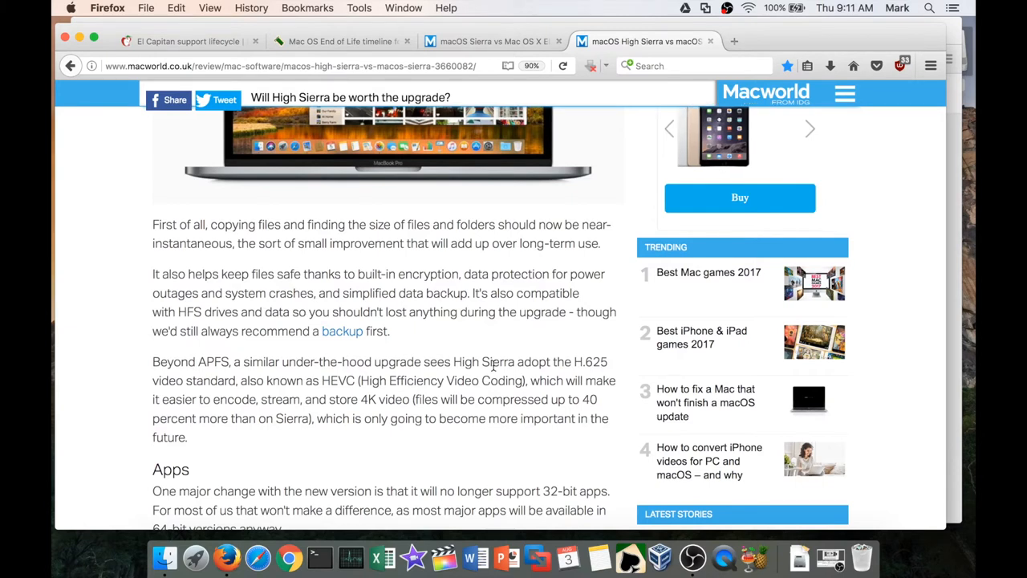
click(809, 129)
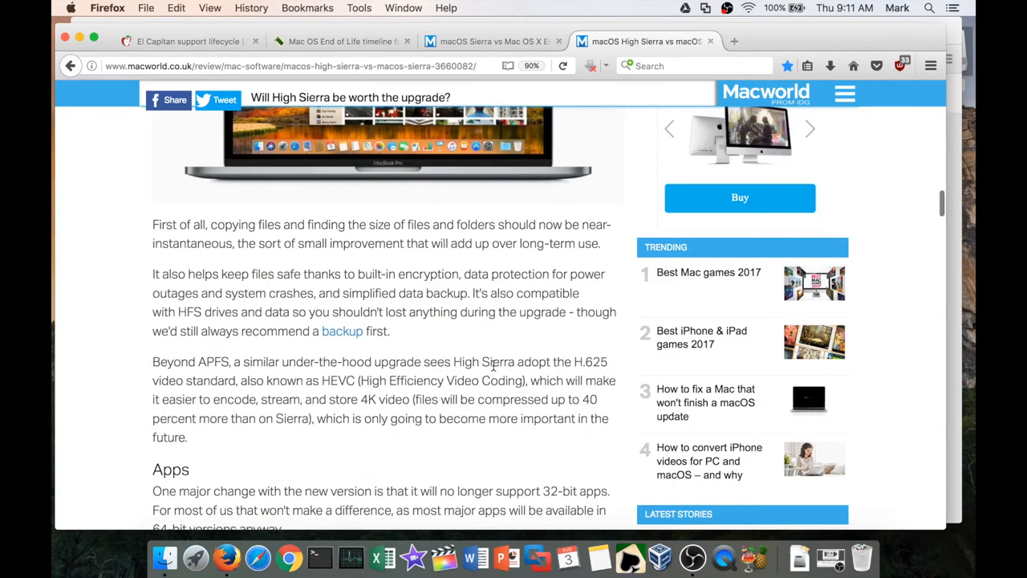
scroll(down, 3)
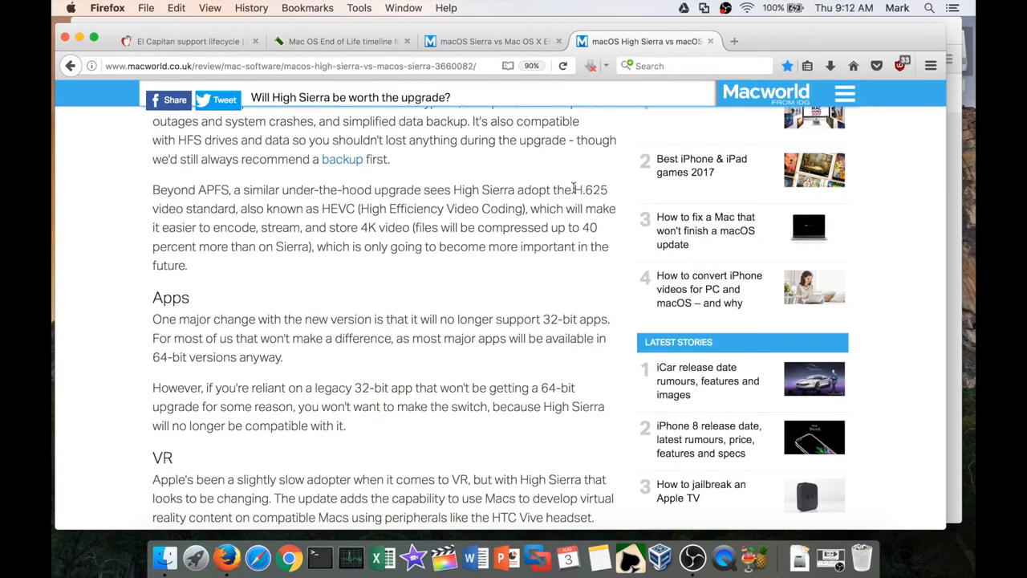
drag(575, 189, 591, 247)
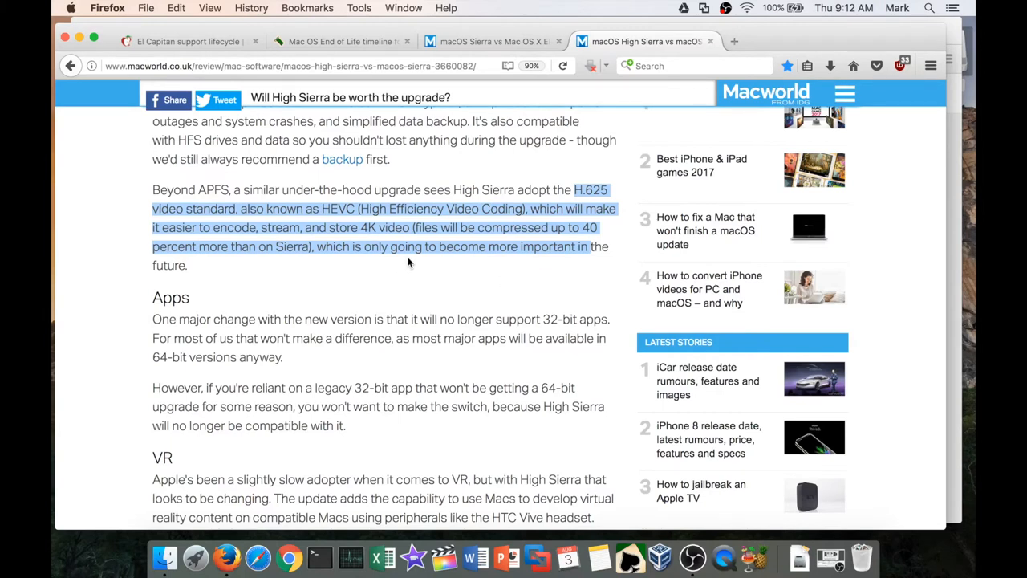
click(481, 255)
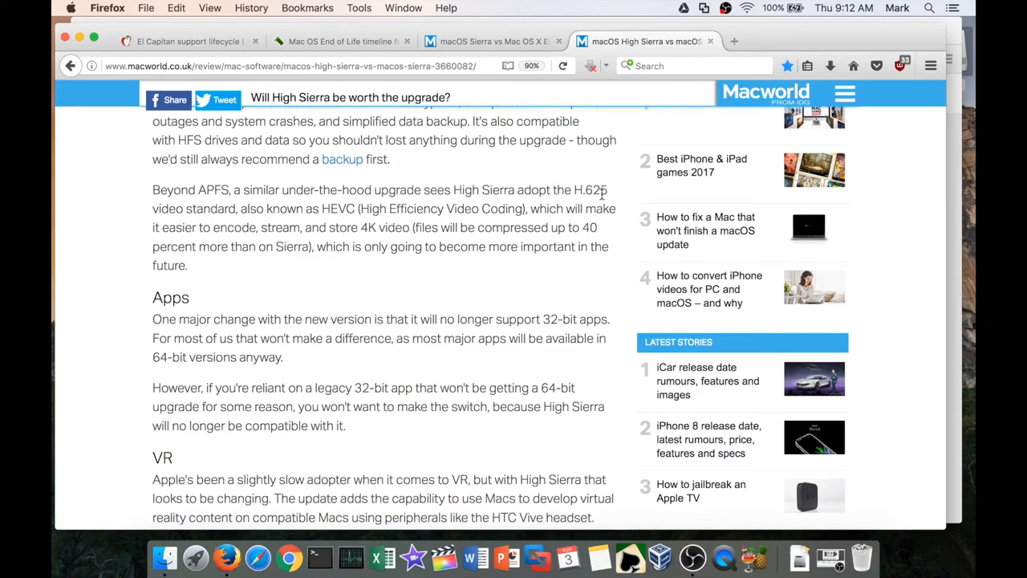
scroll(down, 3)
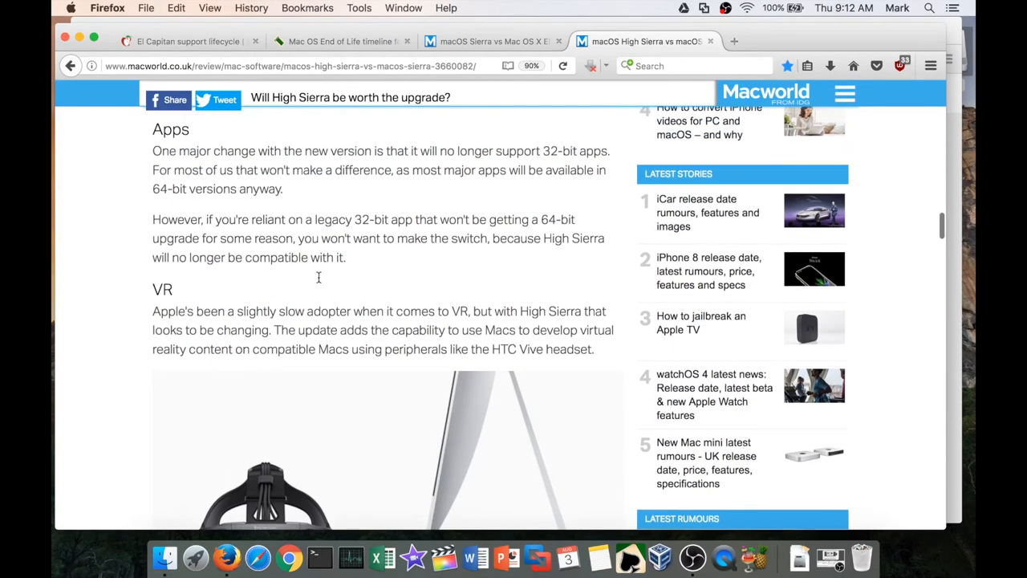
scroll(down, 3)
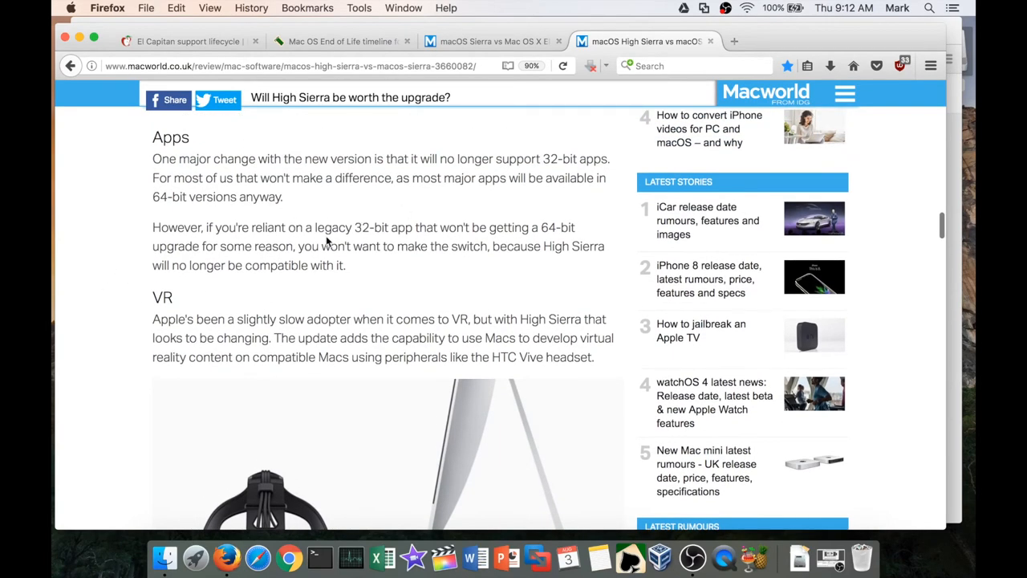
drag(315, 228, 415, 228)
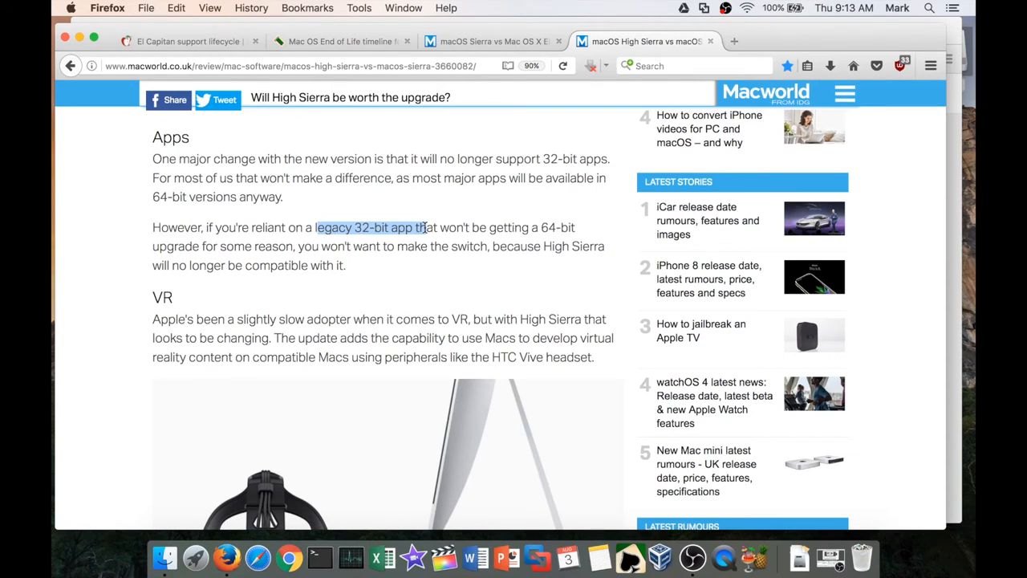
click(415, 236)
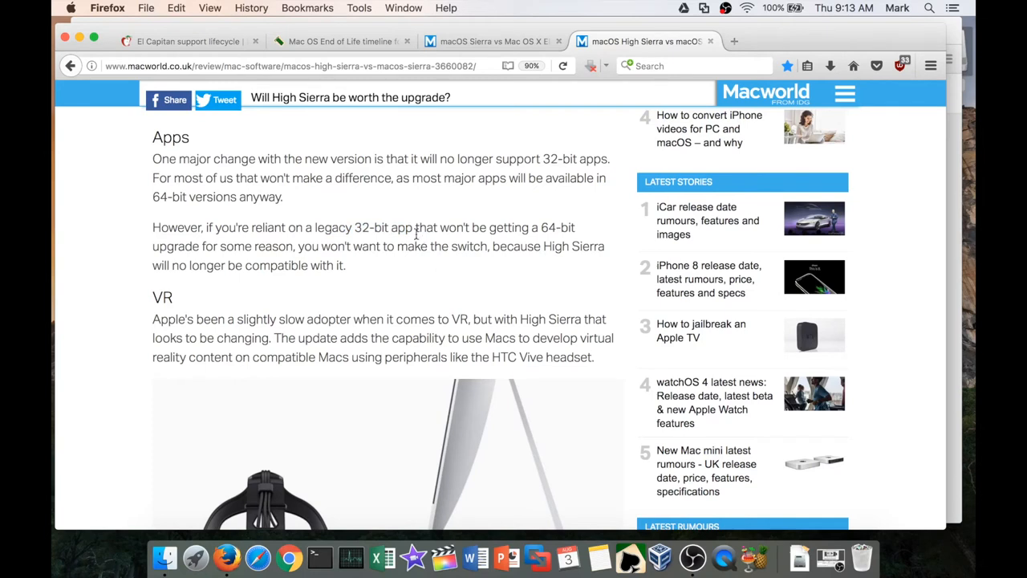
drag(414, 228, 575, 228)
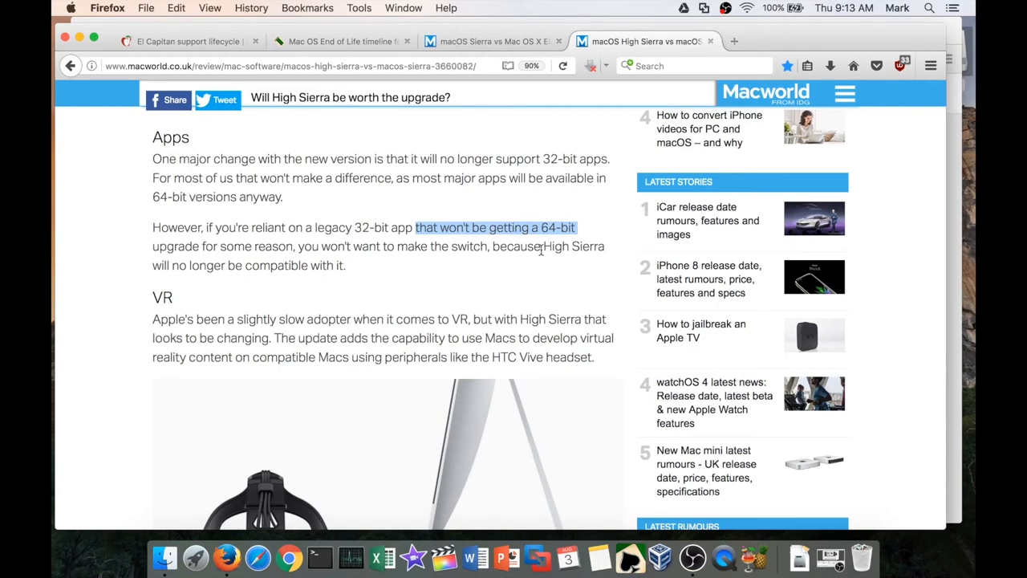
click(357, 228)
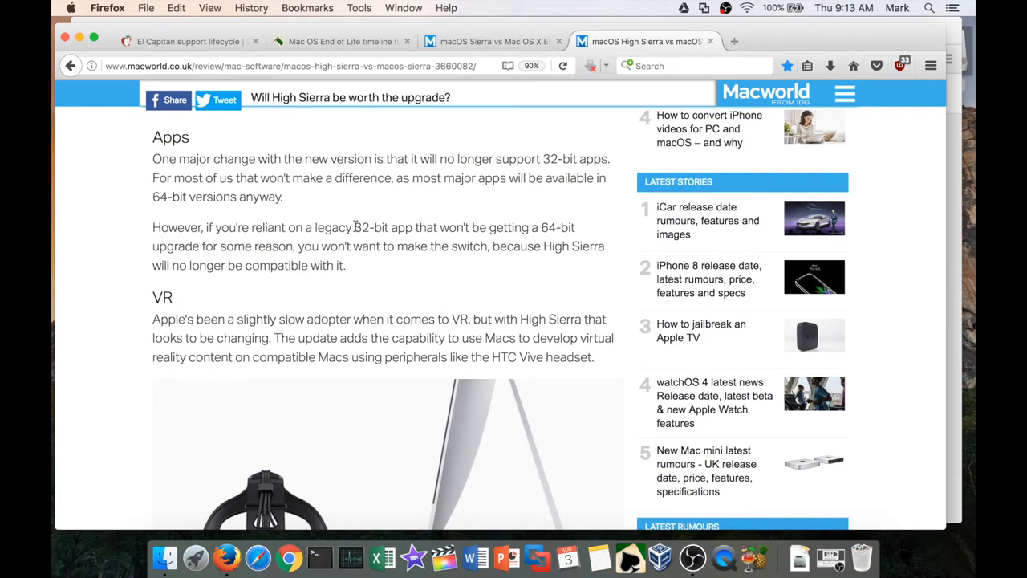
double_click(384, 227)
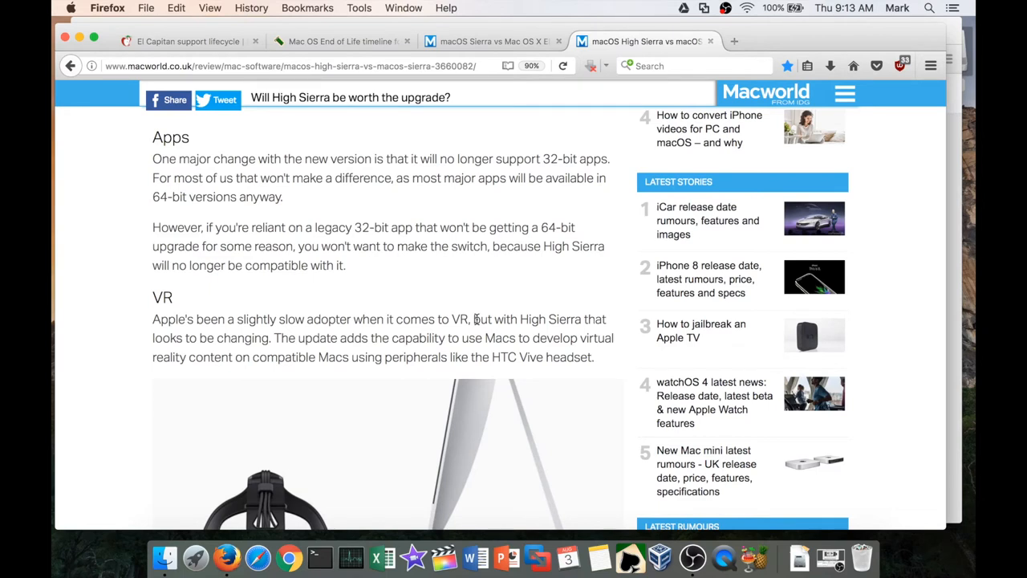
scroll(down, 3)
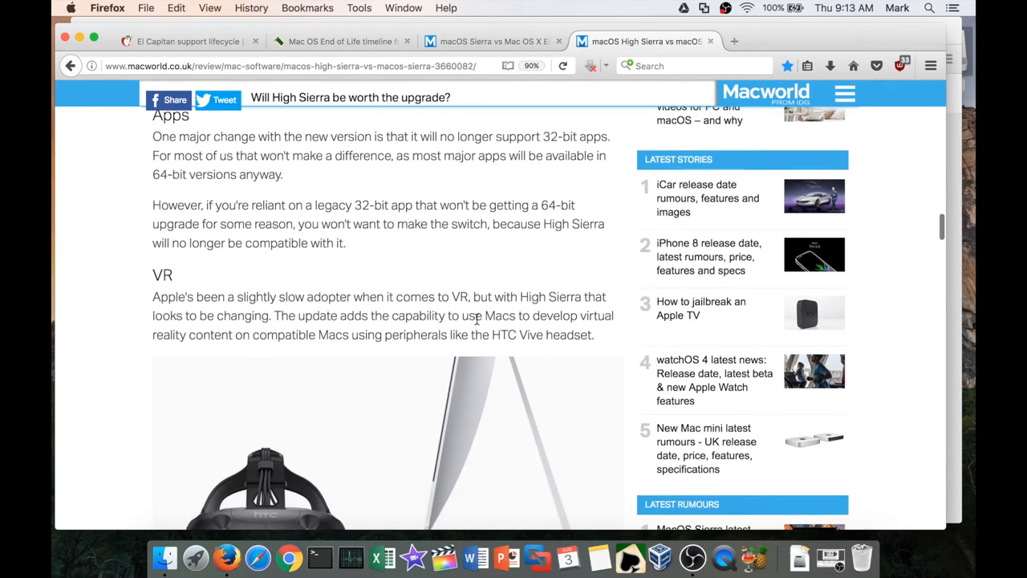
scroll(down, 3)
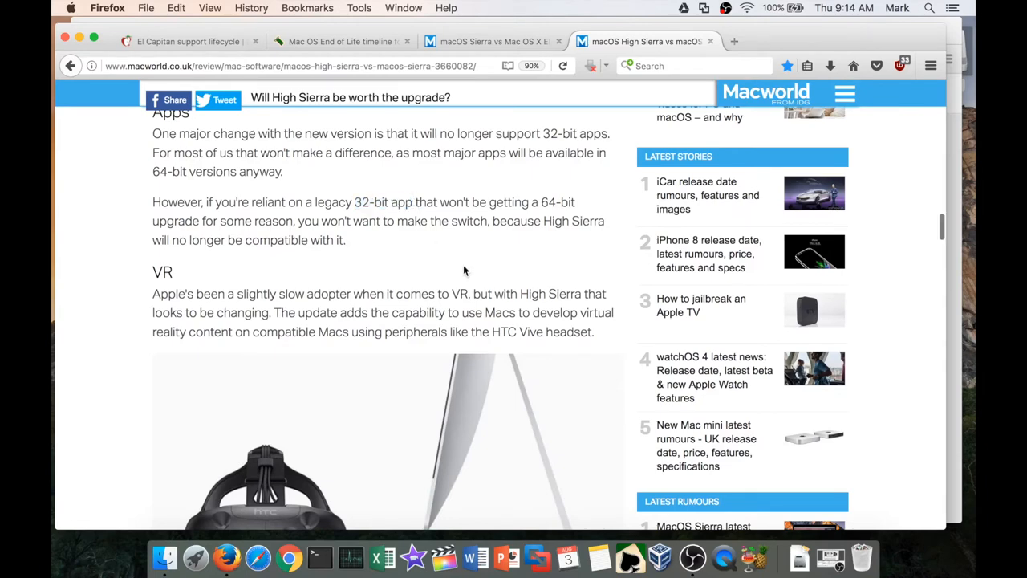
scroll(down, 3)
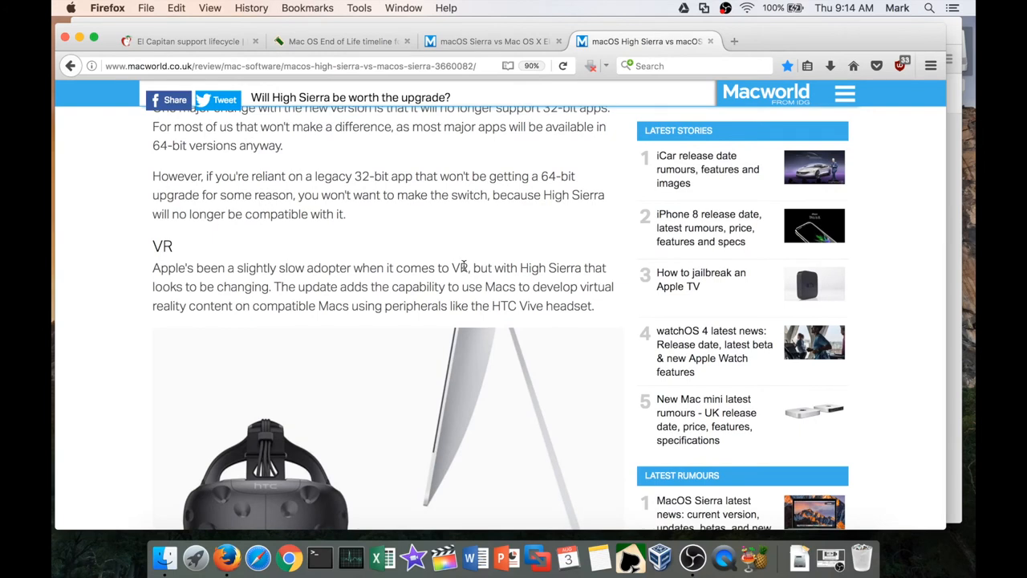
mouse_move(549, 343)
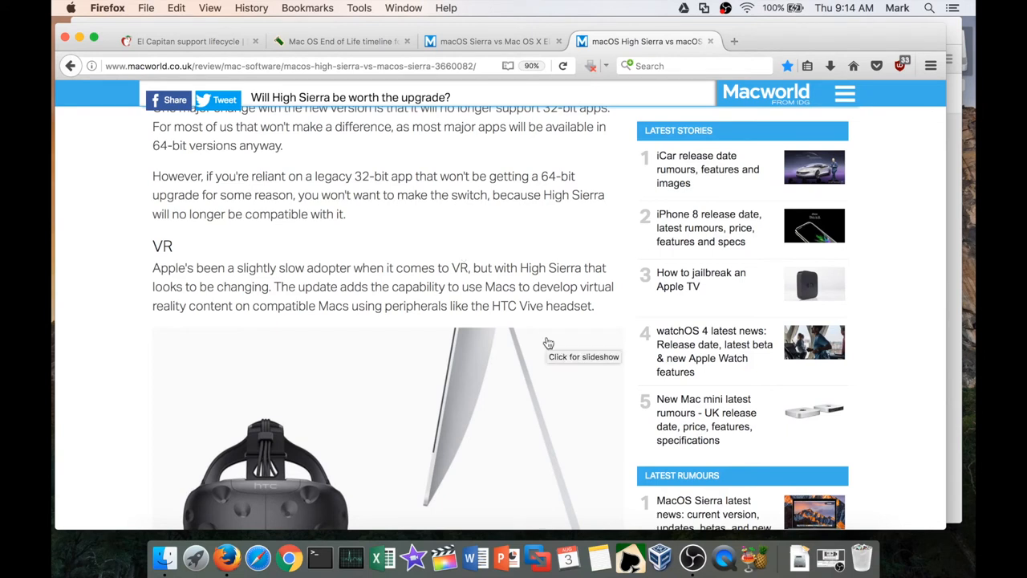
mouse_move(543, 178)
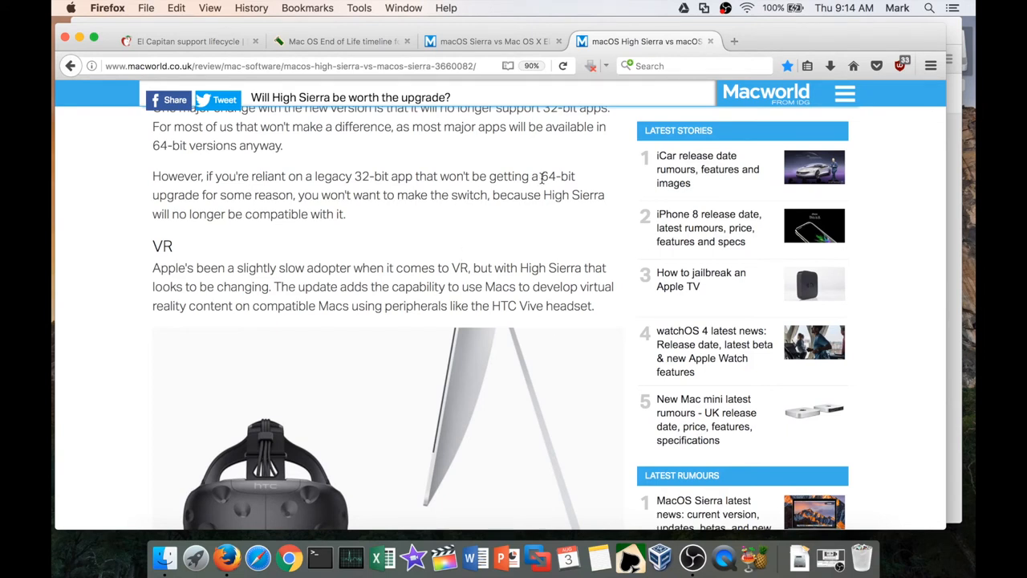
mouse_move(576, 180)
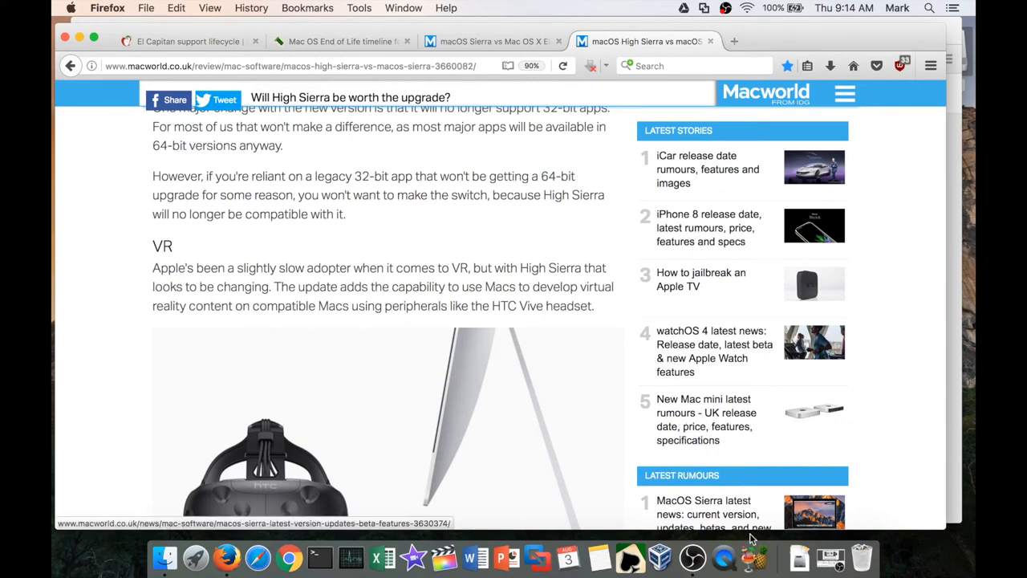
mouse_move(754, 553)
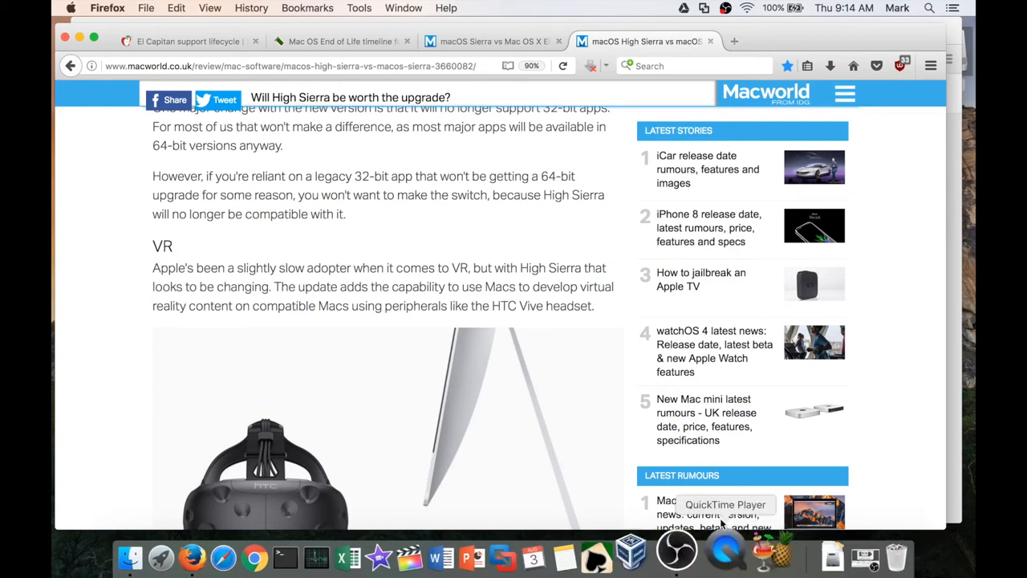
scroll(down, 3)
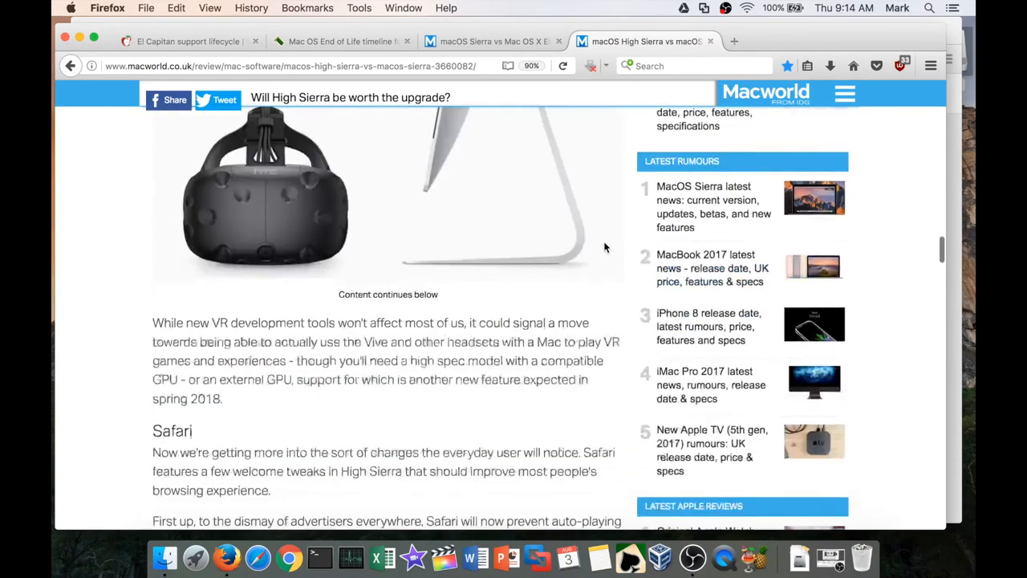
scroll(down, 3)
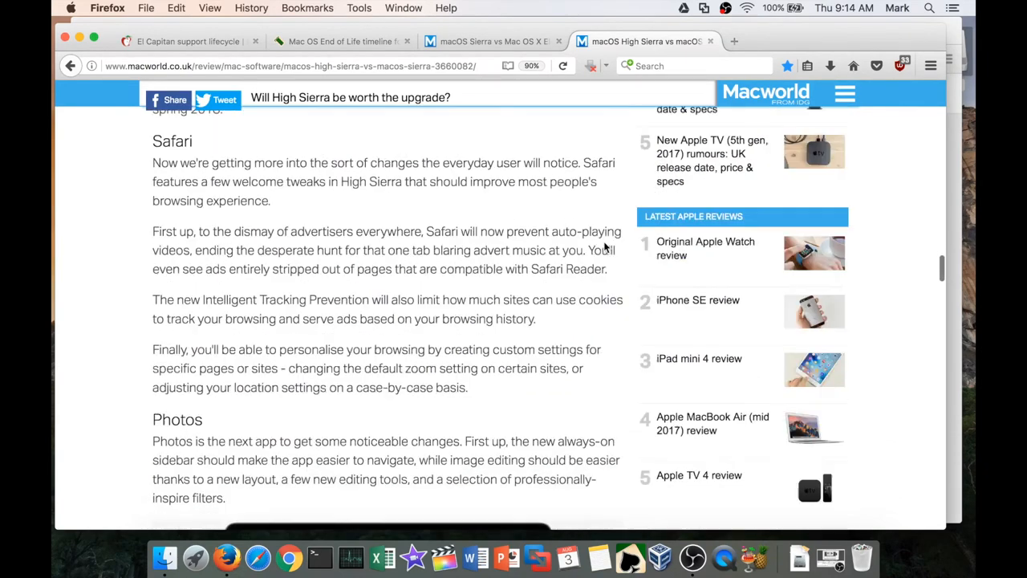
scroll(down, 3)
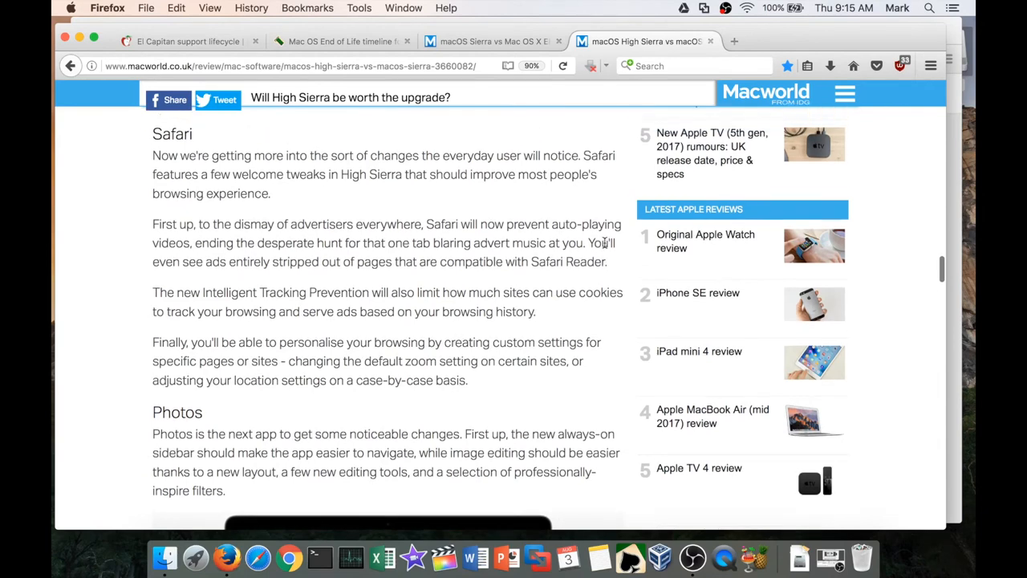
mouse_move(248, 111)
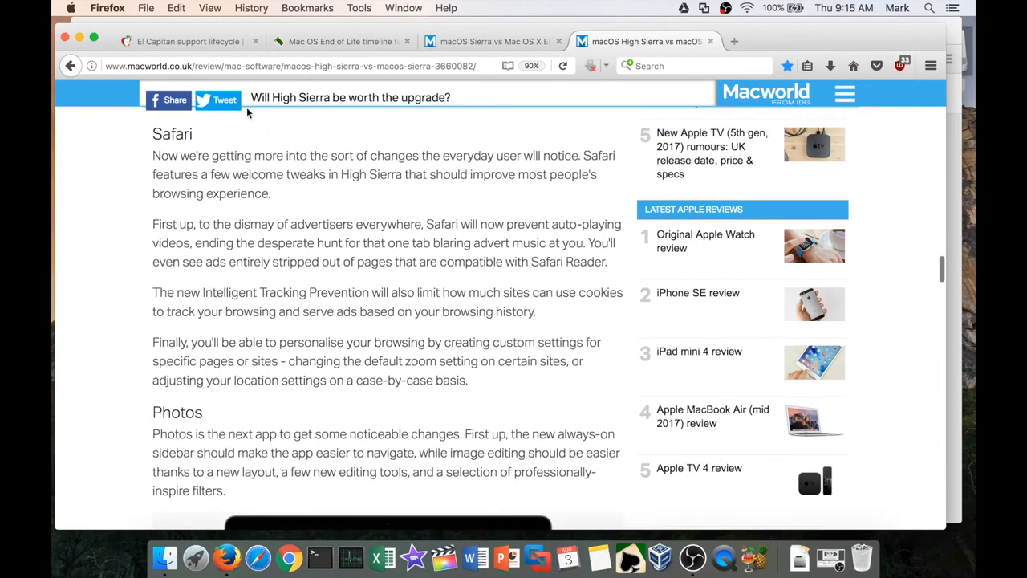
mouse_move(207, 151)
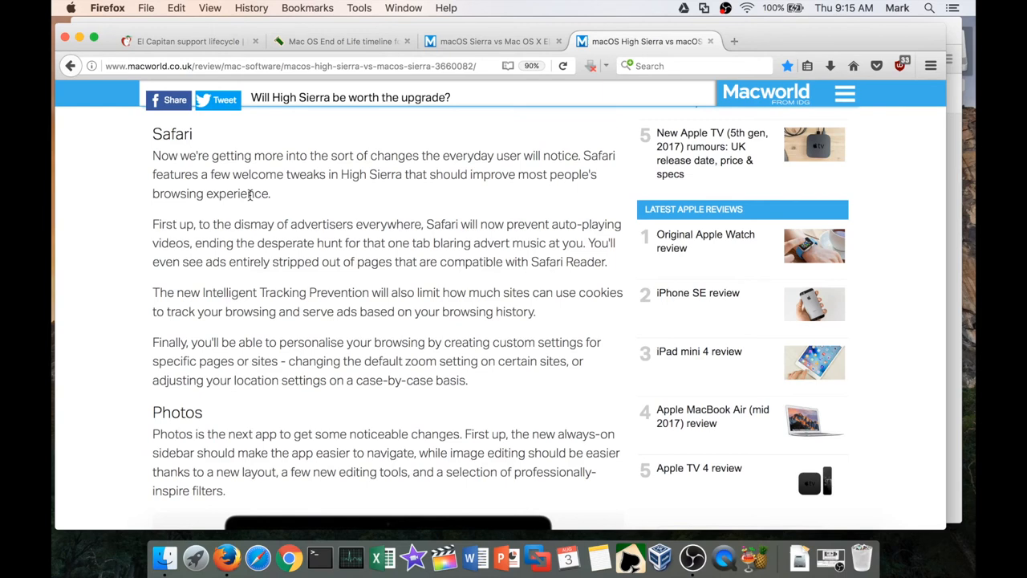
mouse_move(402, 257)
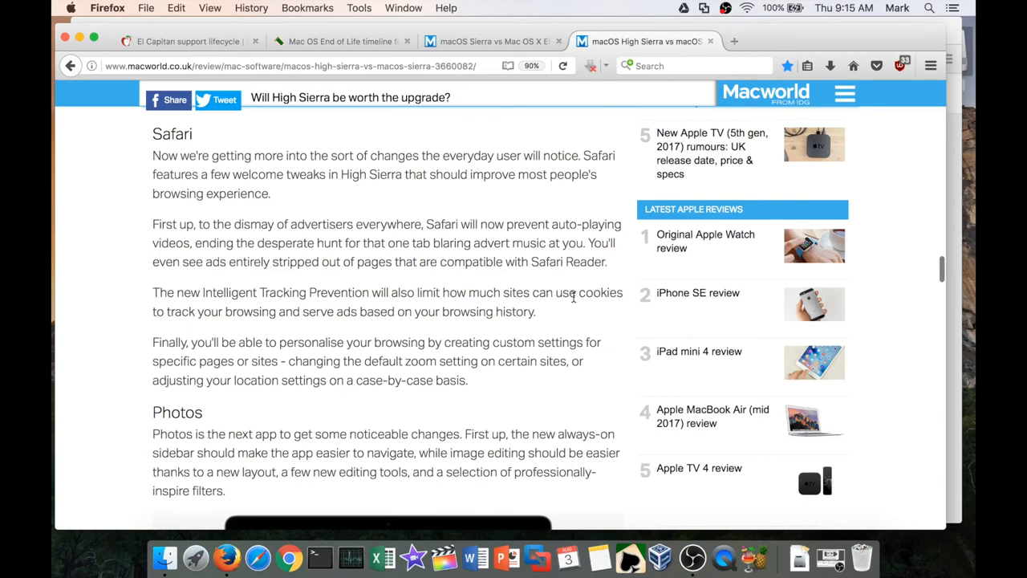
scroll(down, 3)
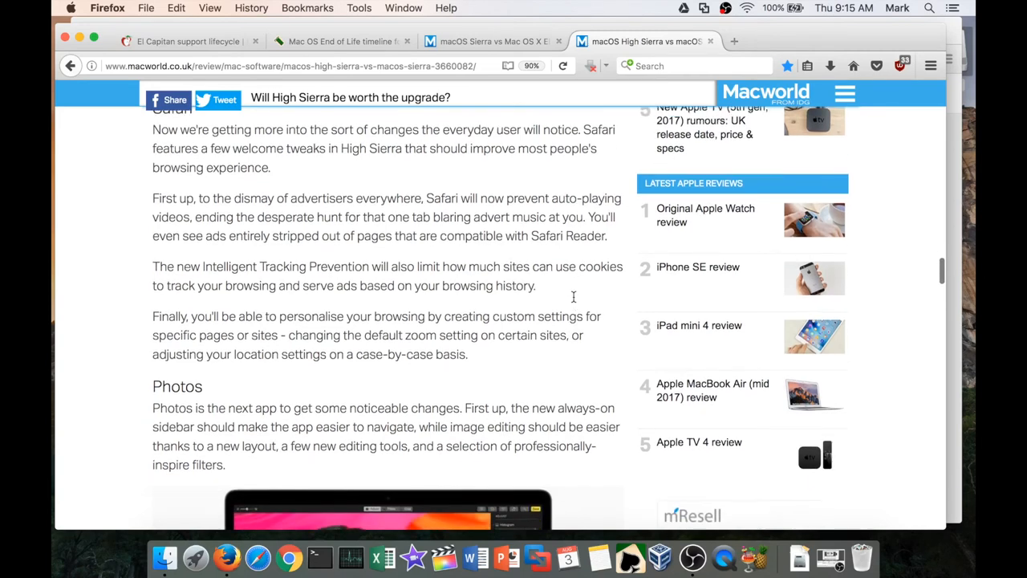
scroll(down, 3)
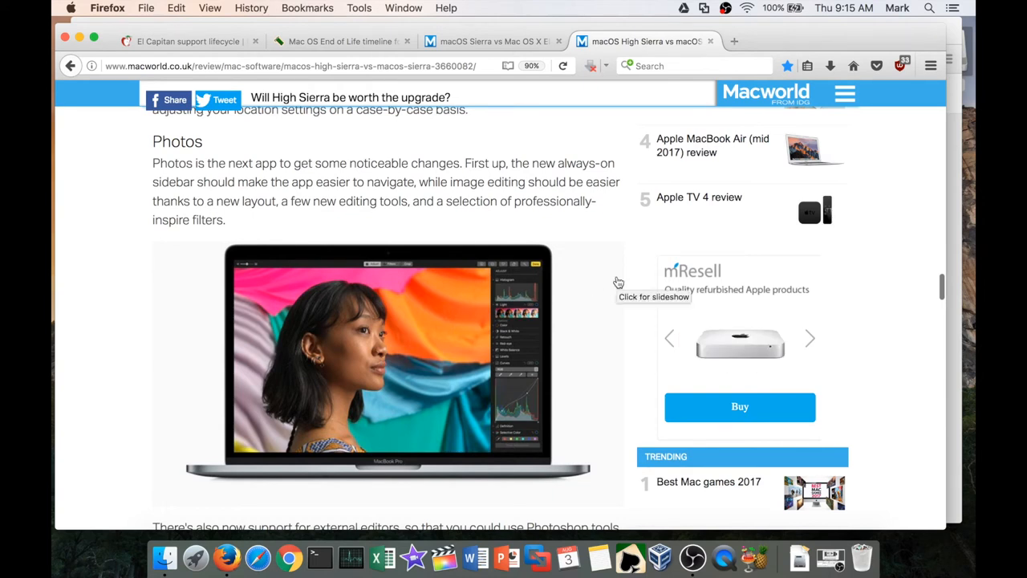
Step: Read down through the Siri and Mail sections, then bring up the Firefox Dock icon's menu
scroll(down, 3)
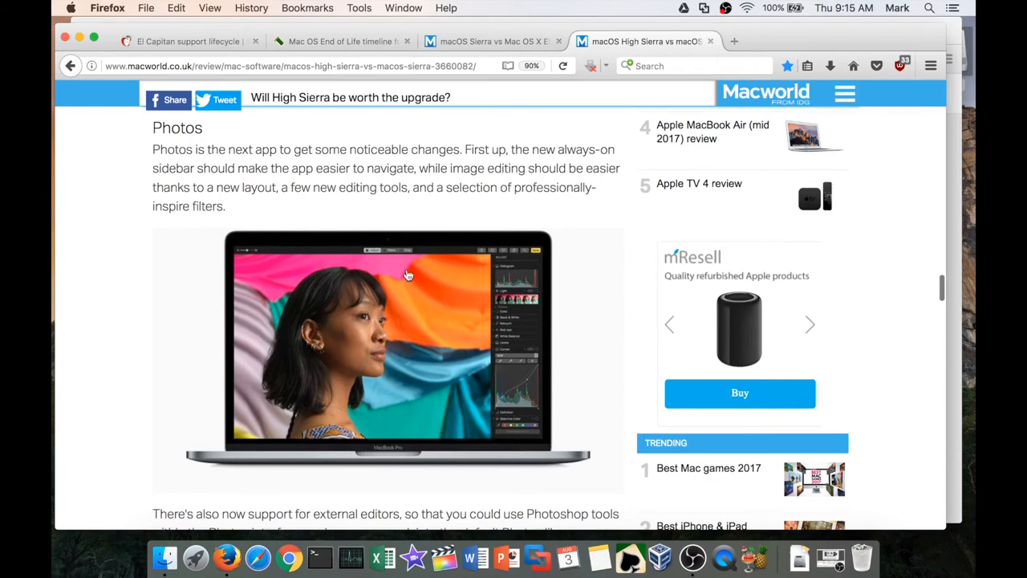
scroll(down, 3)
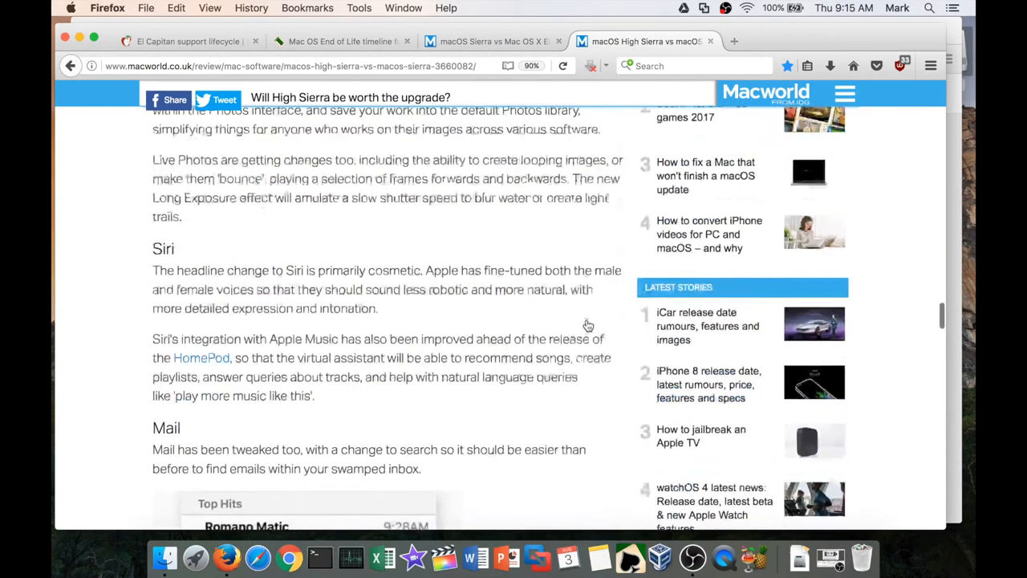
scroll(down, 3)
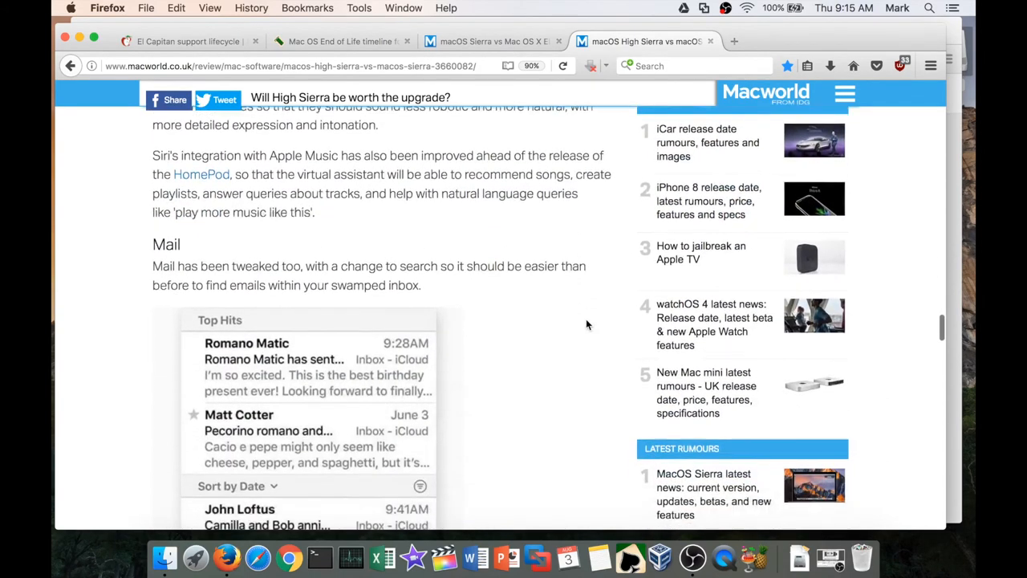
scroll(down, 3)
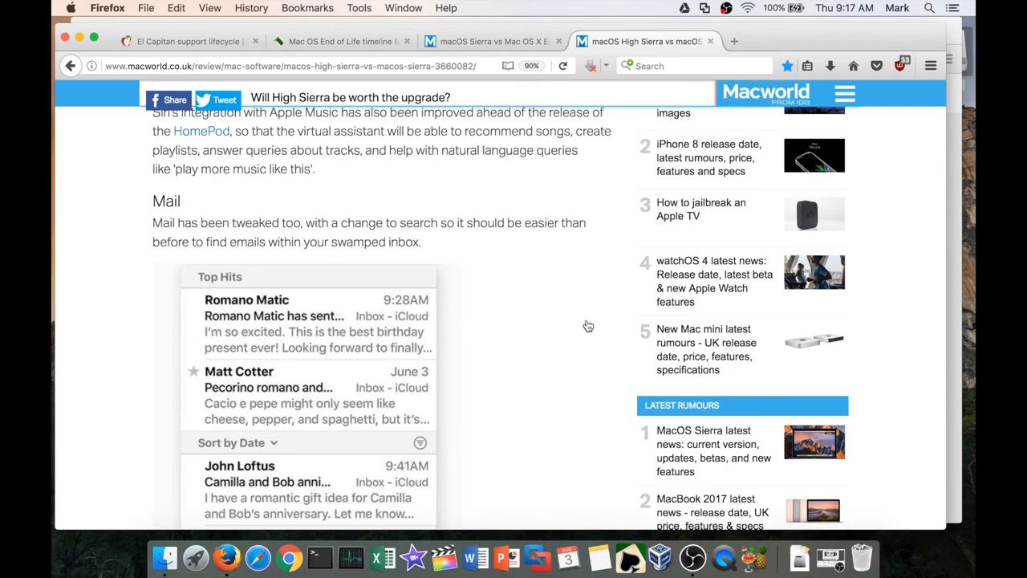
mouse_move(527, 466)
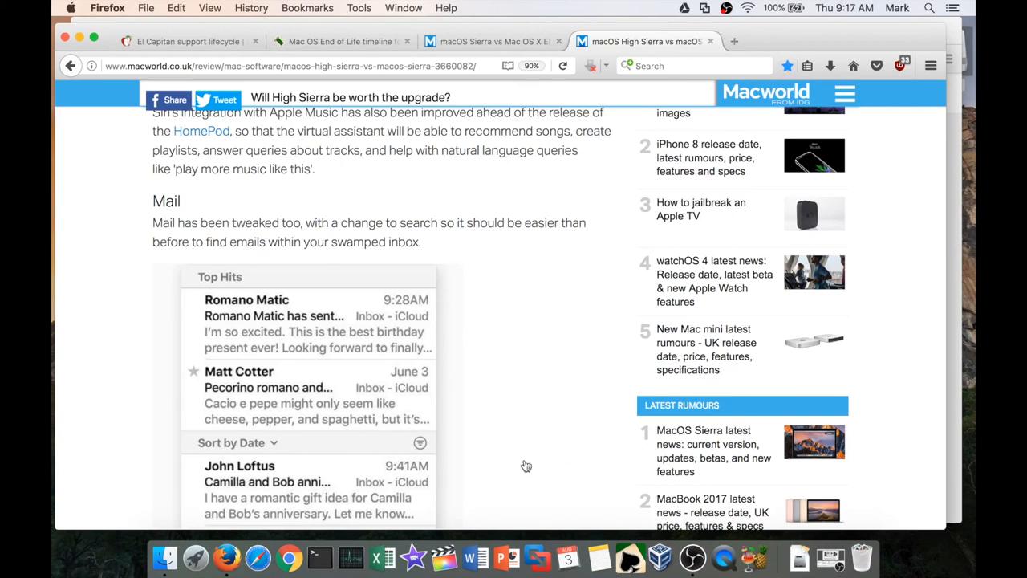
mouse_move(286, 526)
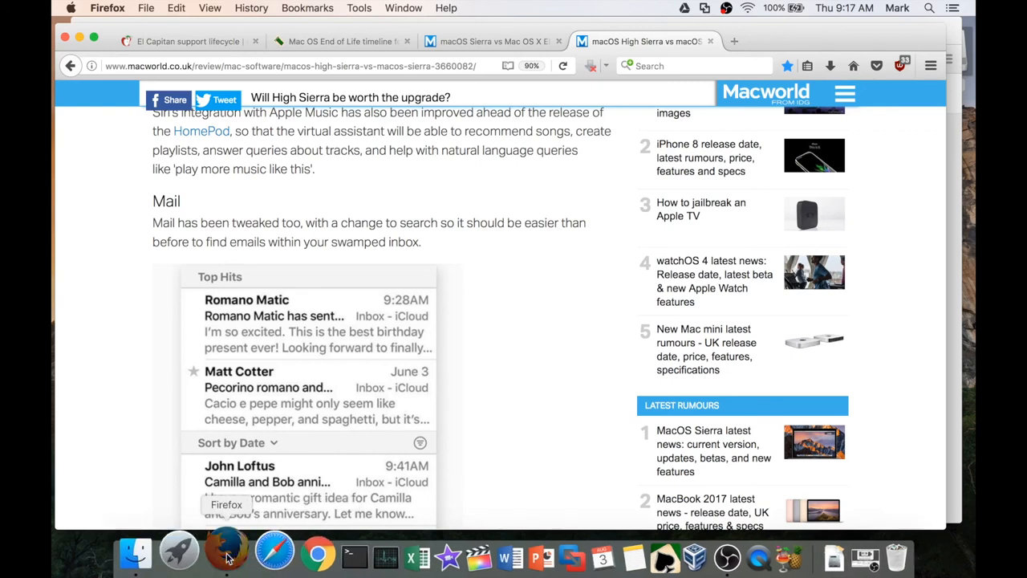
right_click(228, 553)
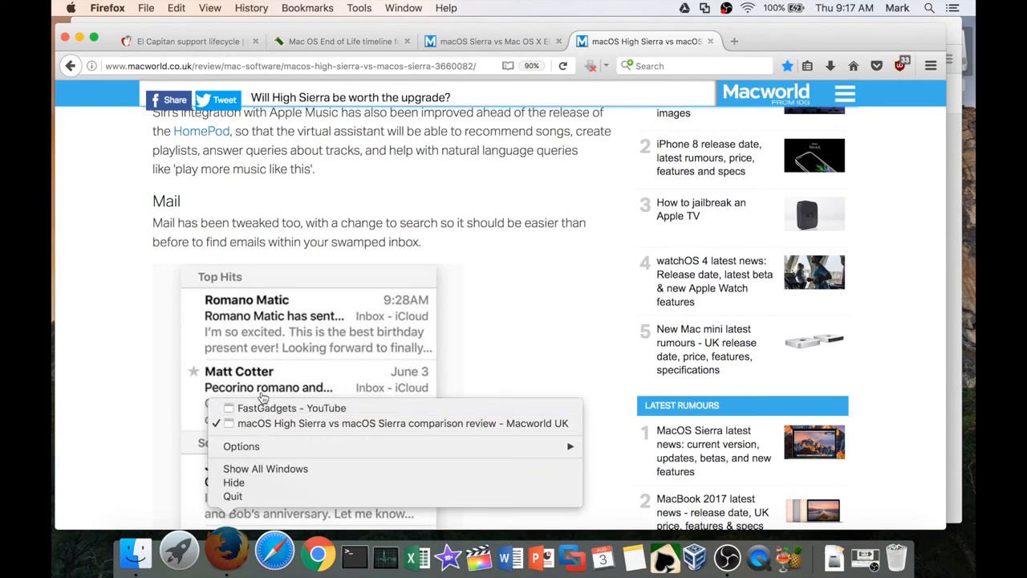